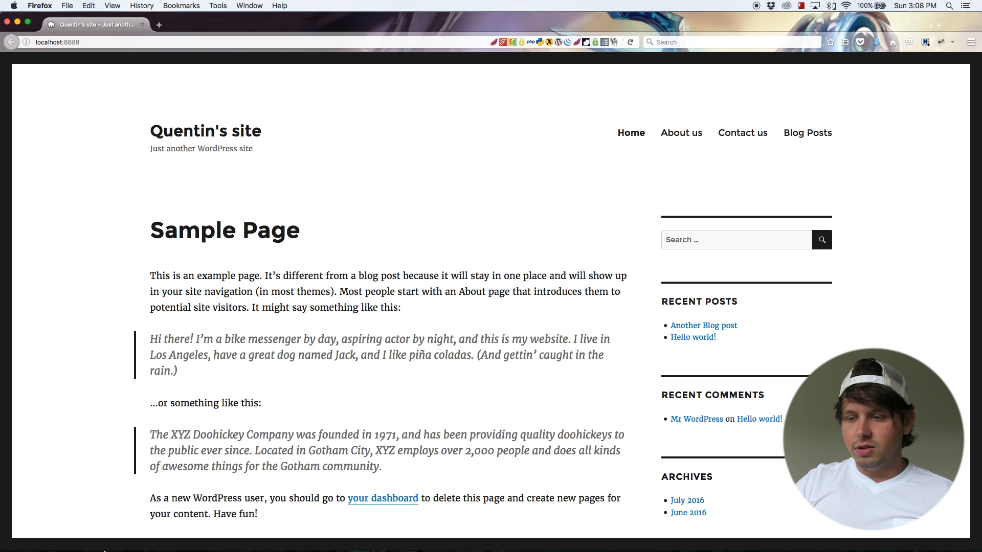
- Move the old wp-back-up-tut.zip from the local site's htdocs folder to the Trash
{"action": "left_click", "coordinate": [170, 530]}
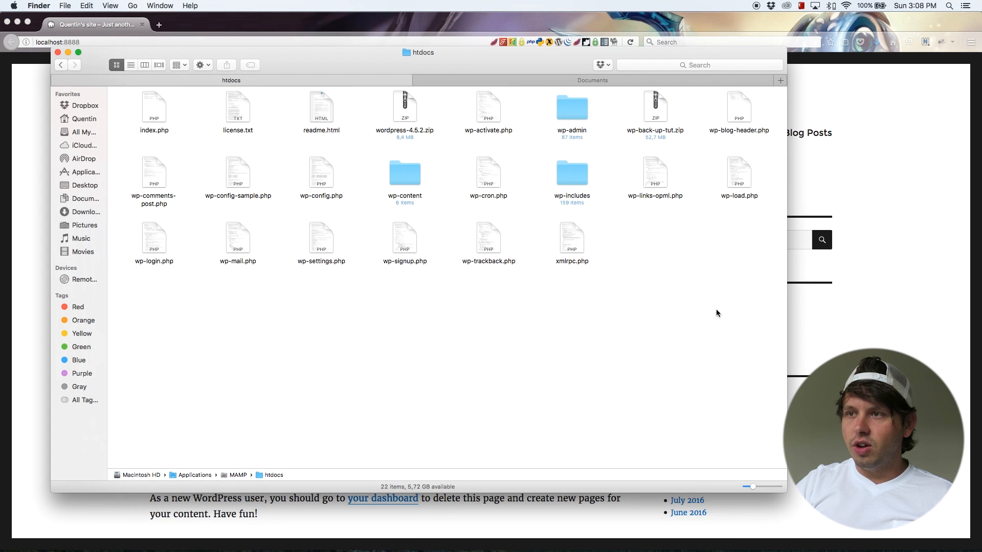
{"action": "left_click", "coordinate": [655, 106]}
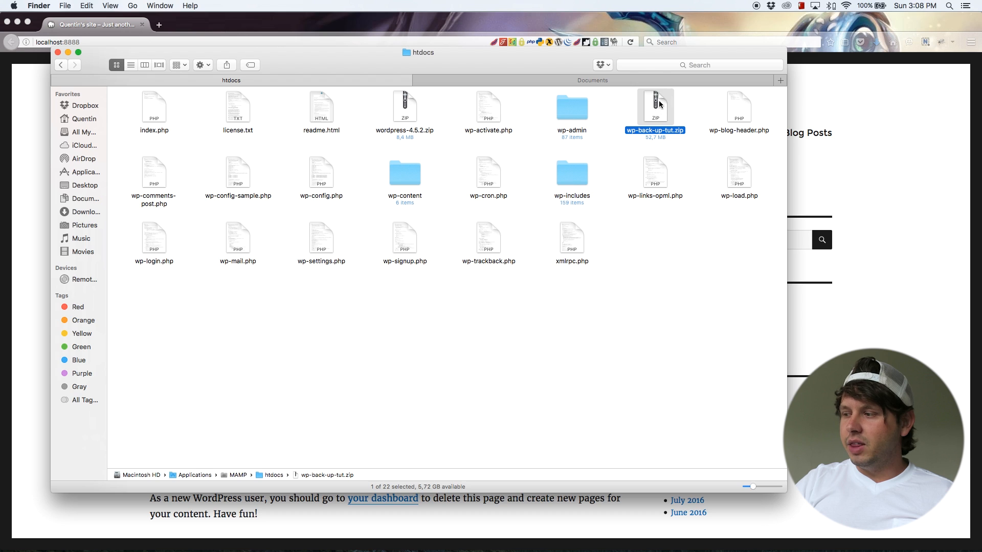
{"action": "key", "text": "delete"}
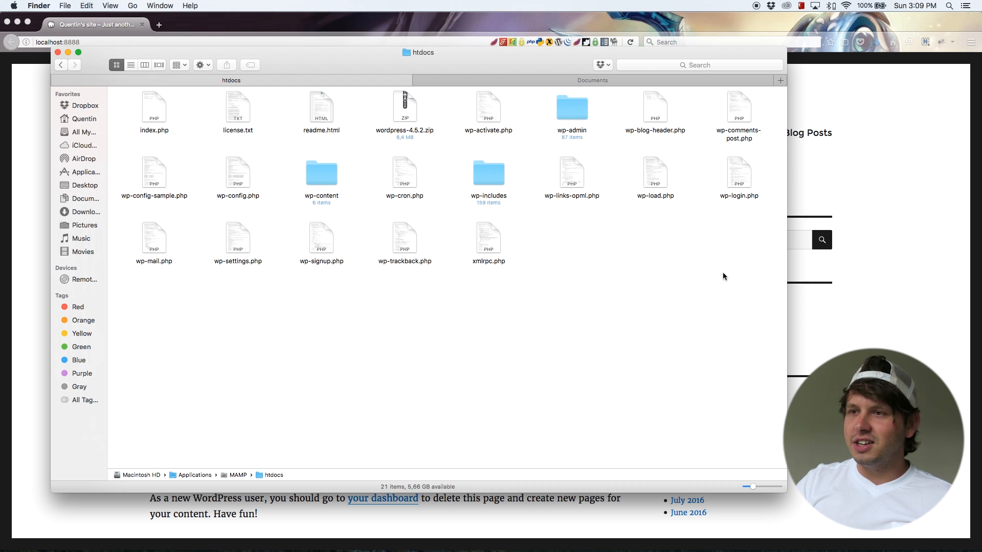
{"action": "mouse_move", "coordinate": [711, 310]}
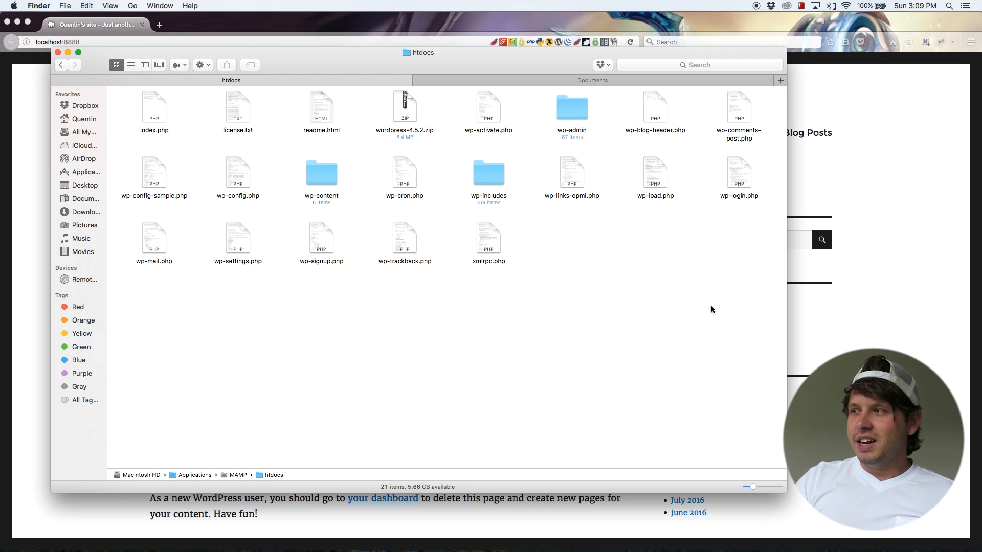
- Compress the 20 site files into an archive and rename it wp-backup-tuts.zip
{"action": "left_click_drag", "start_coordinate": [418, 52], "coordinate": [407, 27]}
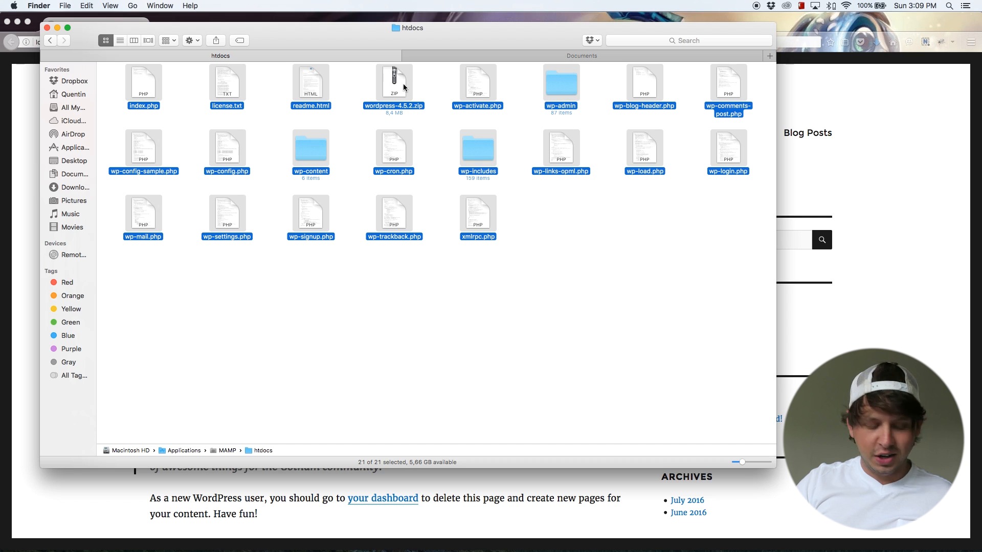
{"action": "right_click", "coordinate": [393, 86]}
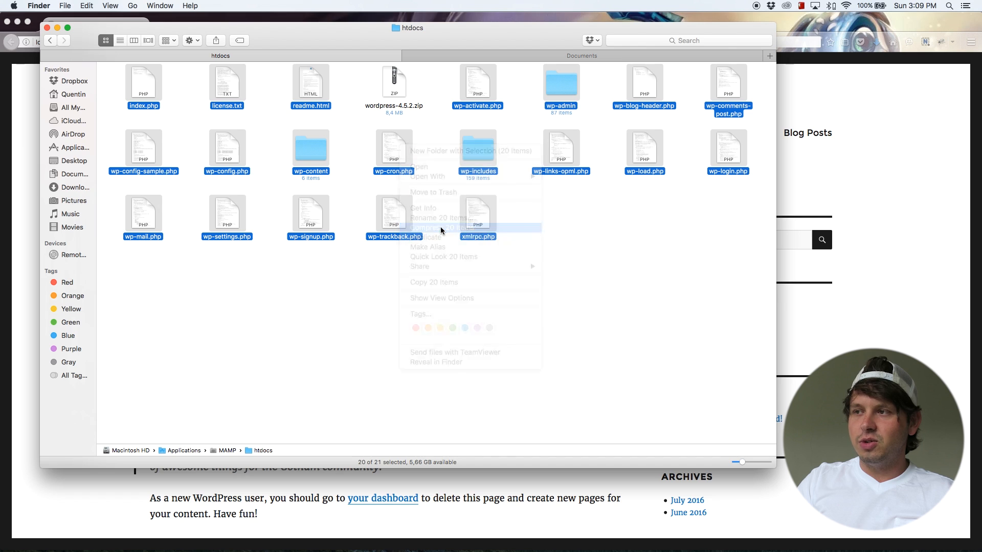
{"action": "left_click", "coordinate": [438, 227]}
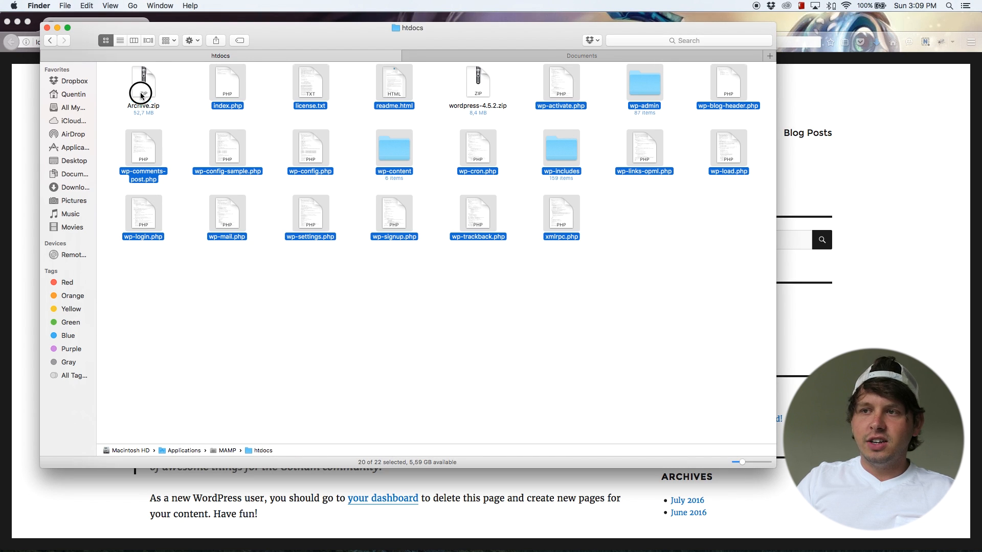
{"action": "left_click", "coordinate": [142, 84]}
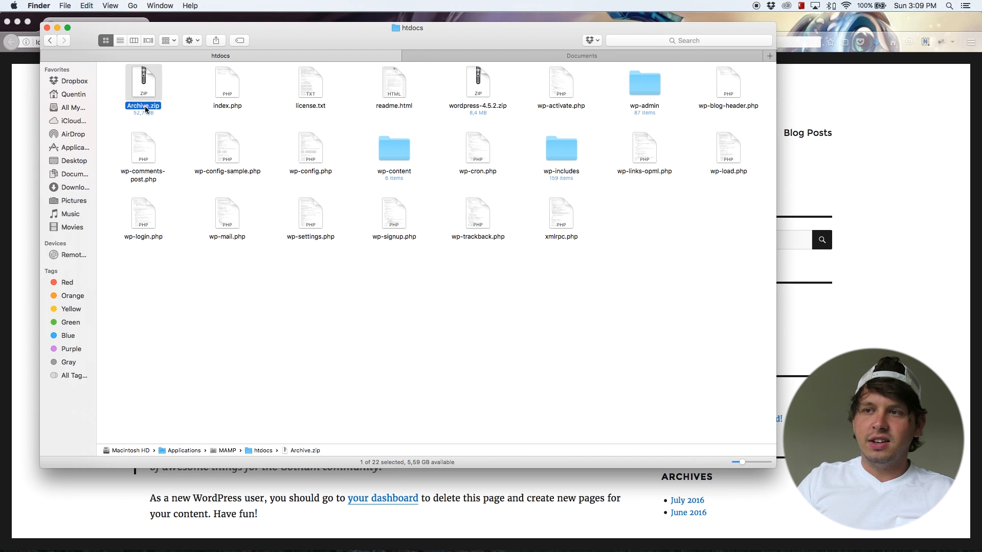
{"action": "left_click", "coordinate": [142, 105]}
{"action": "type", "text": "wp-backup-tuts"}
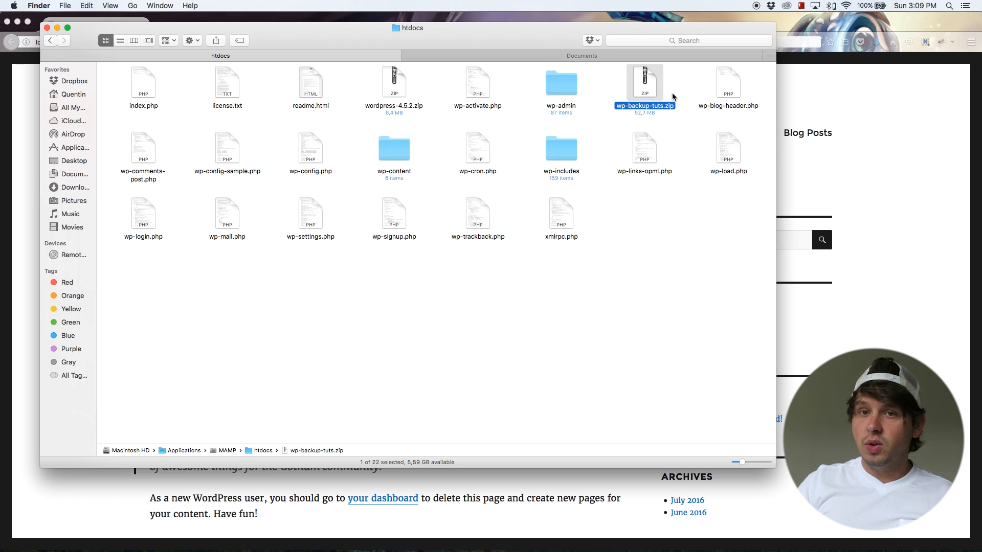
{"action": "mouse_move", "coordinate": [652, 97]}
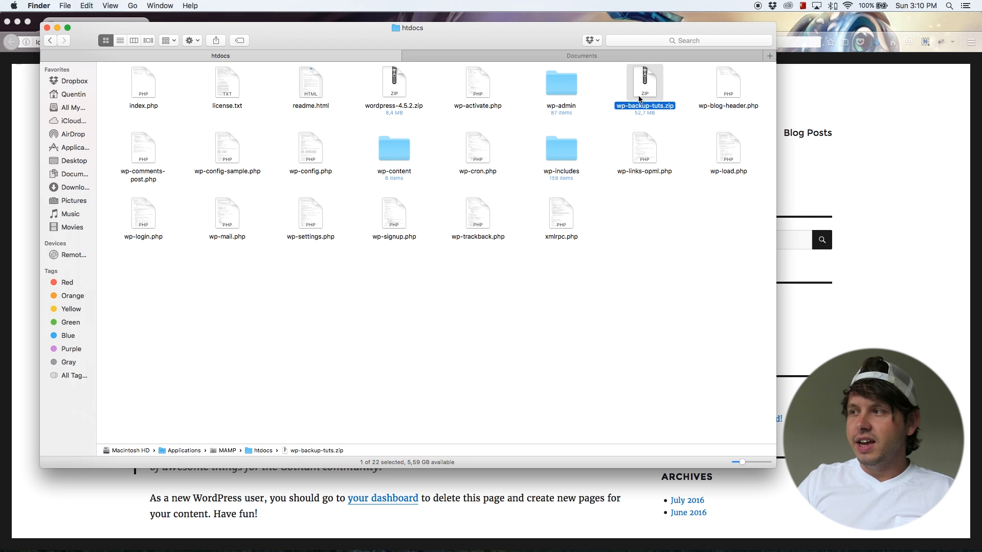
{"action": "right_click", "coordinate": [645, 81]}
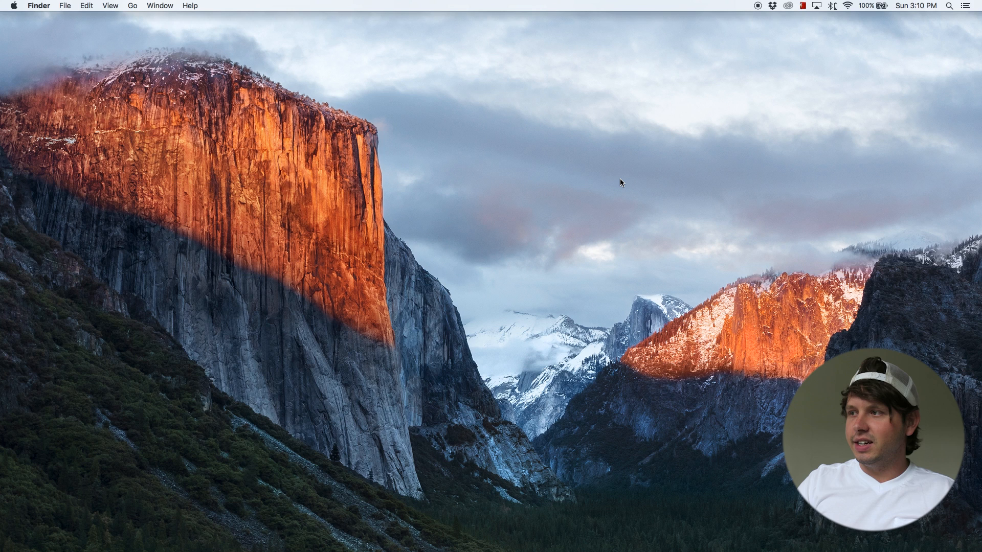
{"action": "mouse_move", "coordinate": [638, 131]}
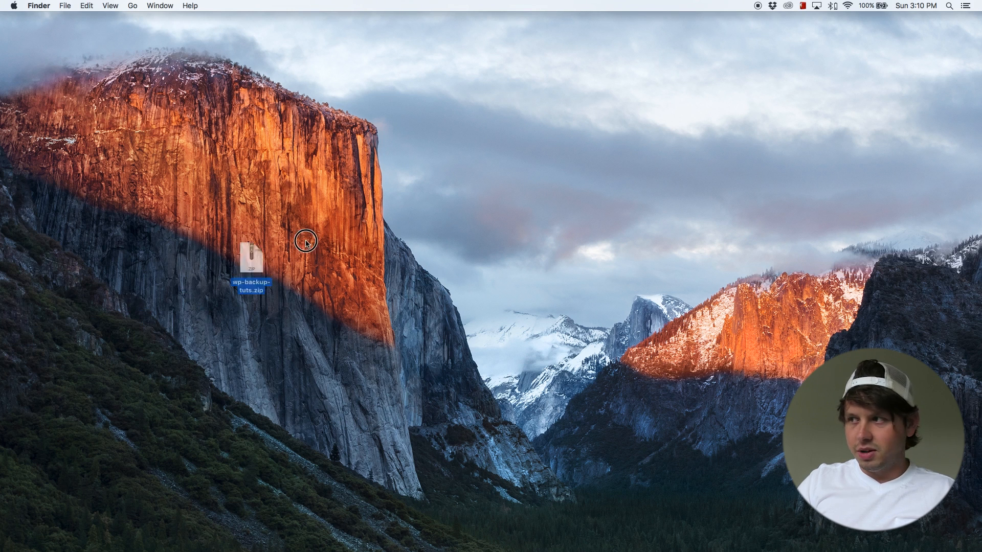
- Drag wp-backup-tuts.zip from the htdocs folder onto the desktop
{"action": "left_click_drag", "start_coordinate": [250, 263], "coordinate": [686, 103]}
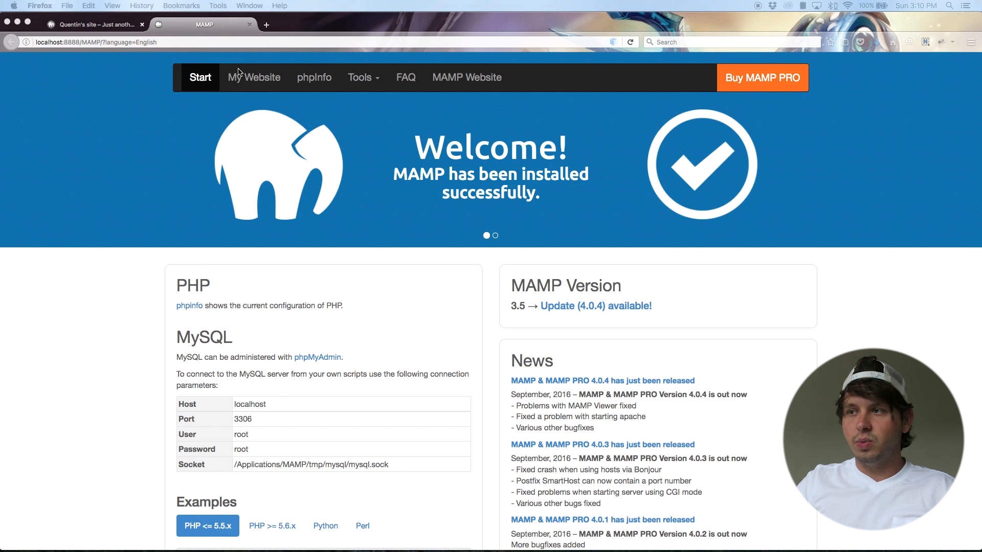
- Load phpMyAdmin standalone at localhost:8888/phpmyadmin, listing the local databases
{"action": "scroll", "scroll_direction": "down", "scroll_amount": 3}
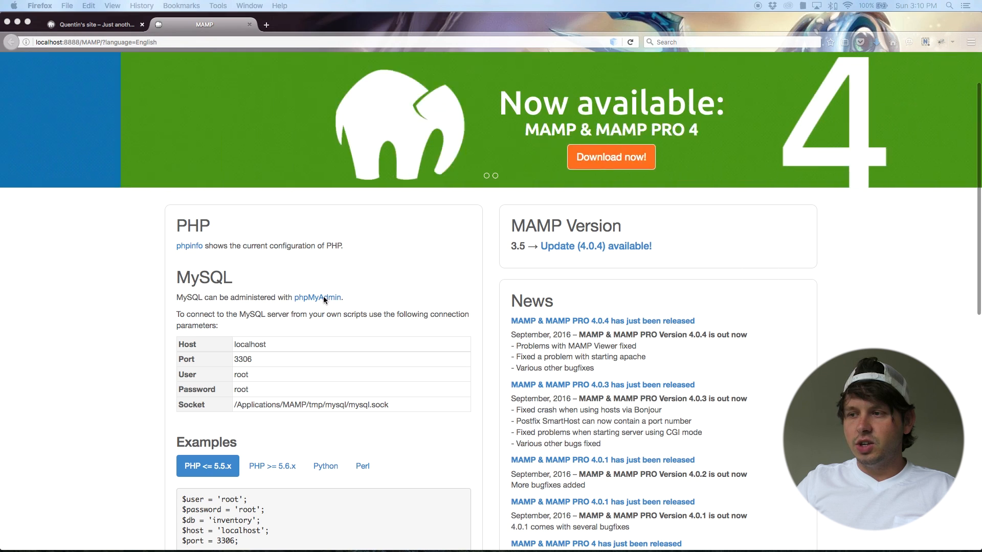
{"action": "left_click", "coordinate": [317, 297]}
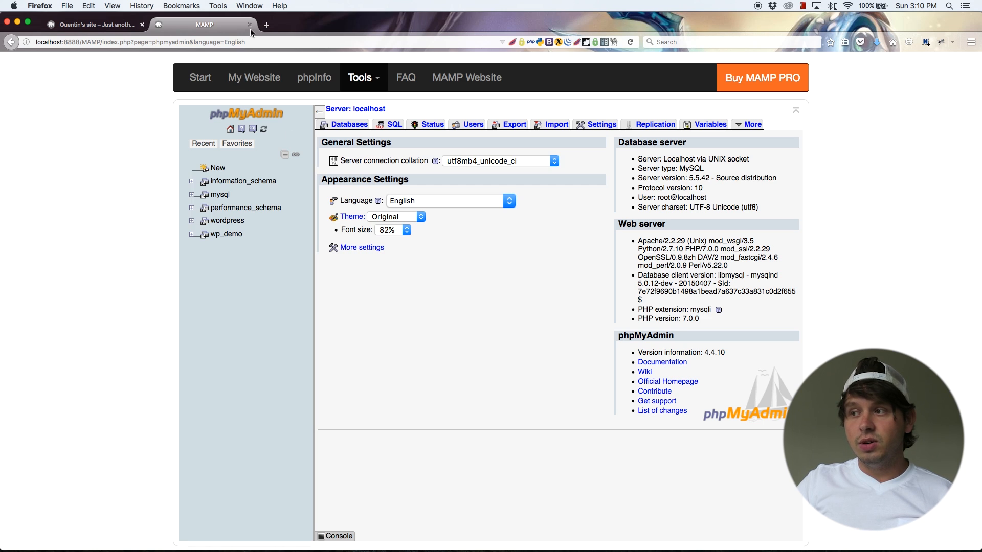
{"action": "mouse_move", "coordinate": [354, 340]}
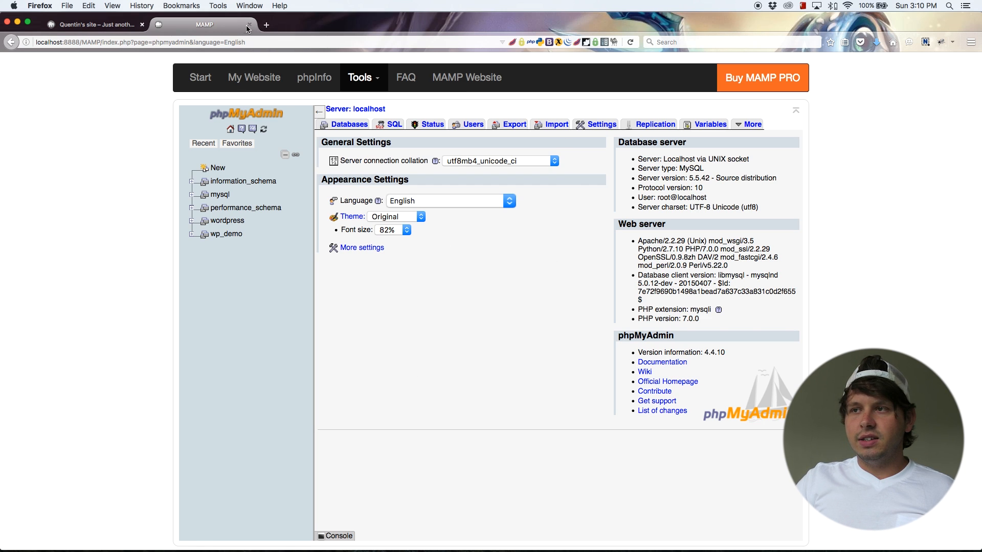
{"action": "left_click", "coordinate": [145, 42]}
{"action": "type", "text": "localhost:8888"}
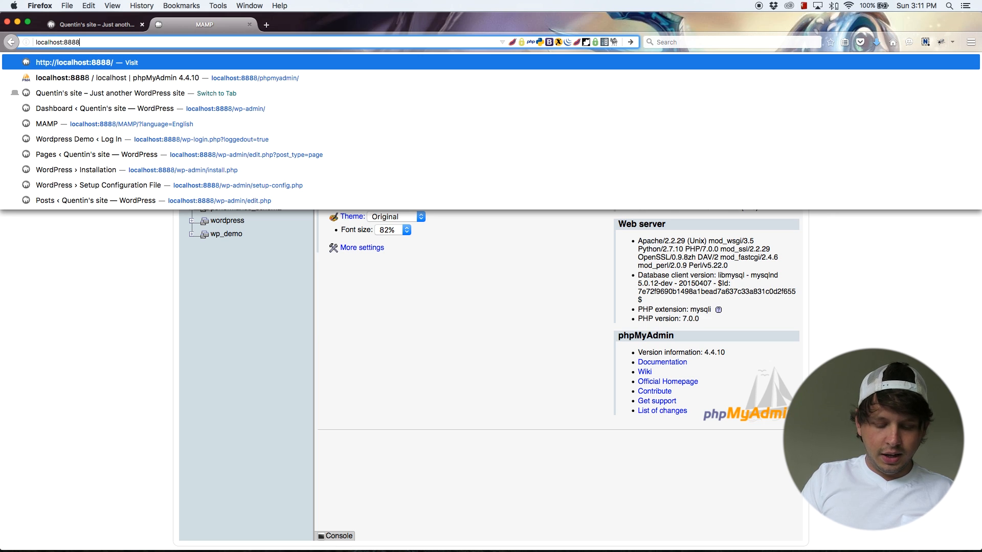
{"action": "type", "text": "/"}
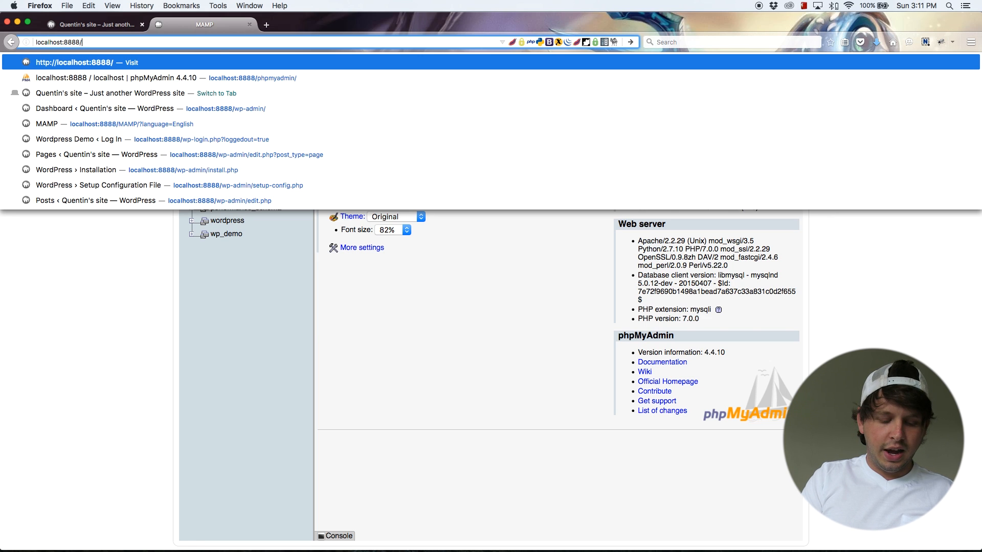
{"action": "type", "text": "phpmy"}
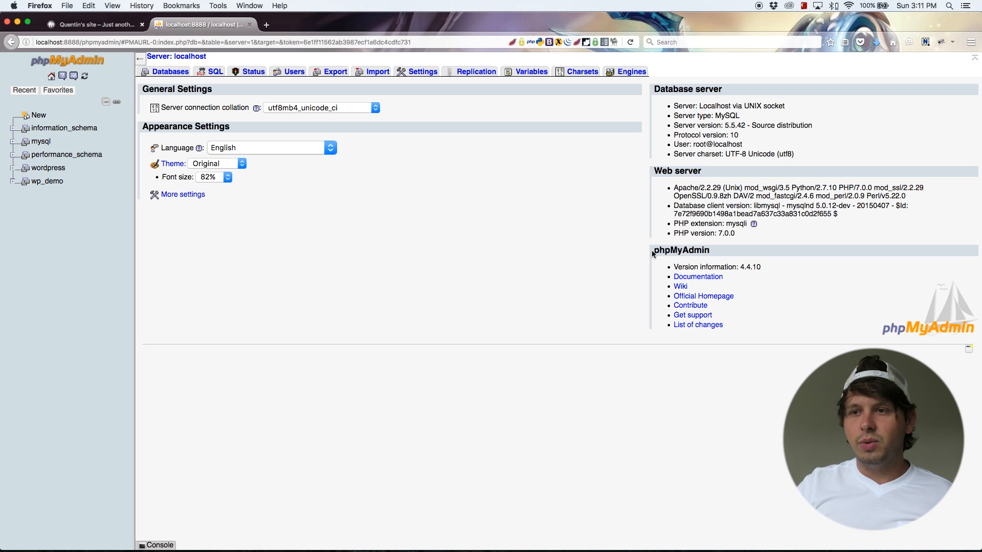
- Select the wp_demo database and show its SQL export options
{"action": "left_click", "coordinate": [46, 182]}
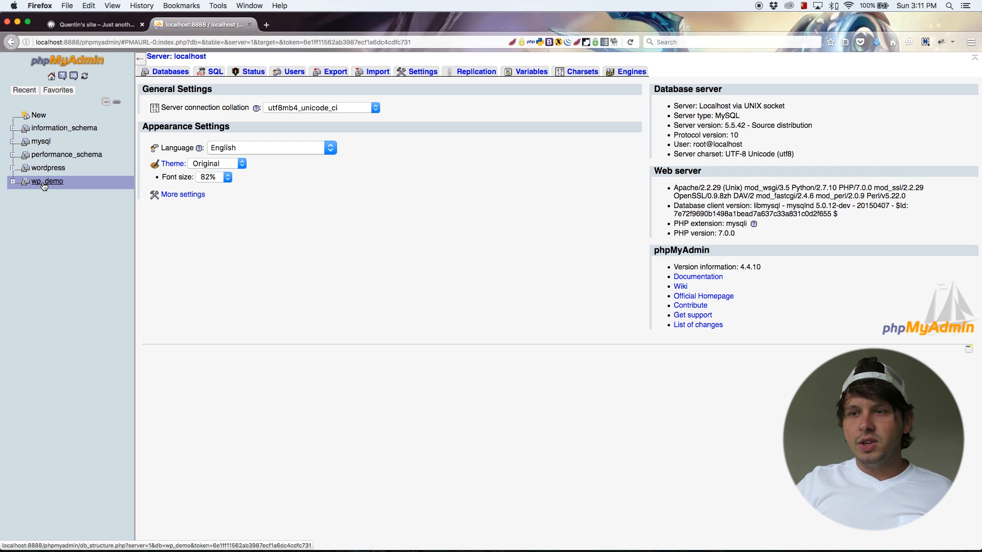
{"action": "mouse_move", "coordinate": [47, 181]}
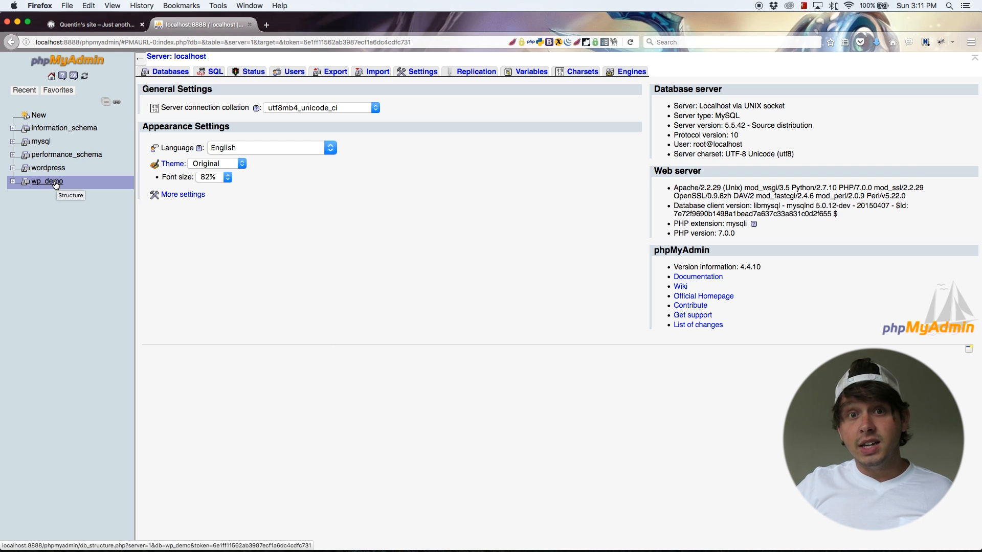
{"action": "left_click", "coordinate": [46, 181]}
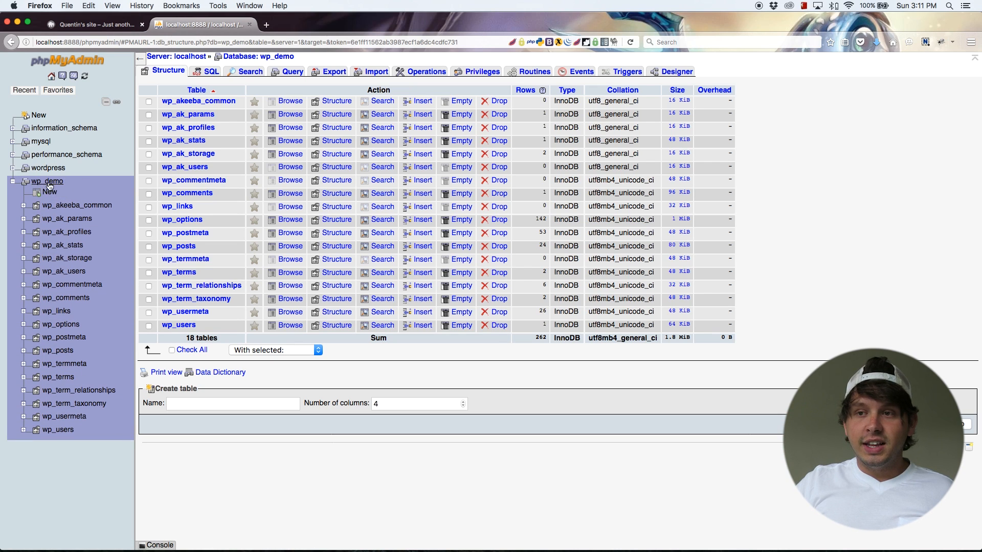
{"action": "left_click", "coordinate": [61, 325]}
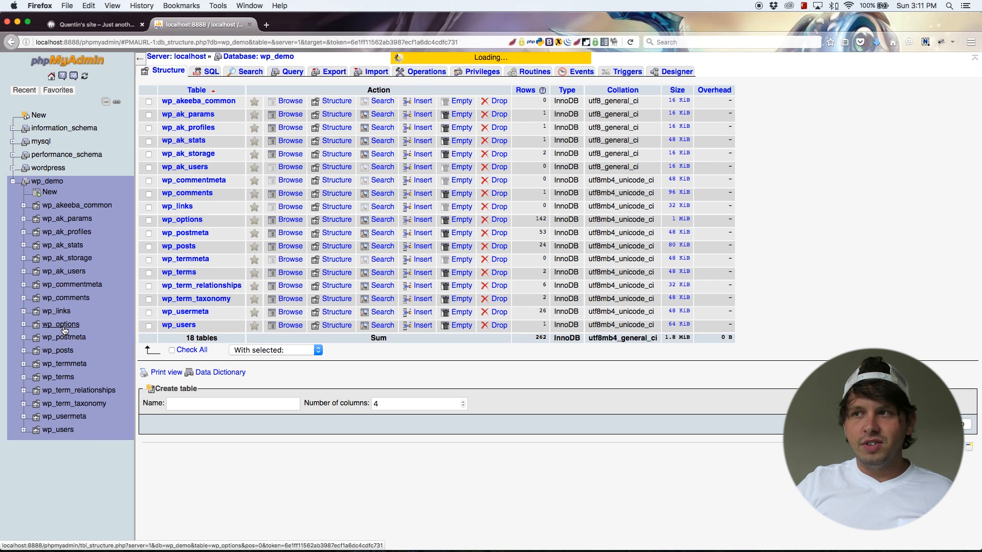
{"action": "left_click", "coordinate": [60, 324]}
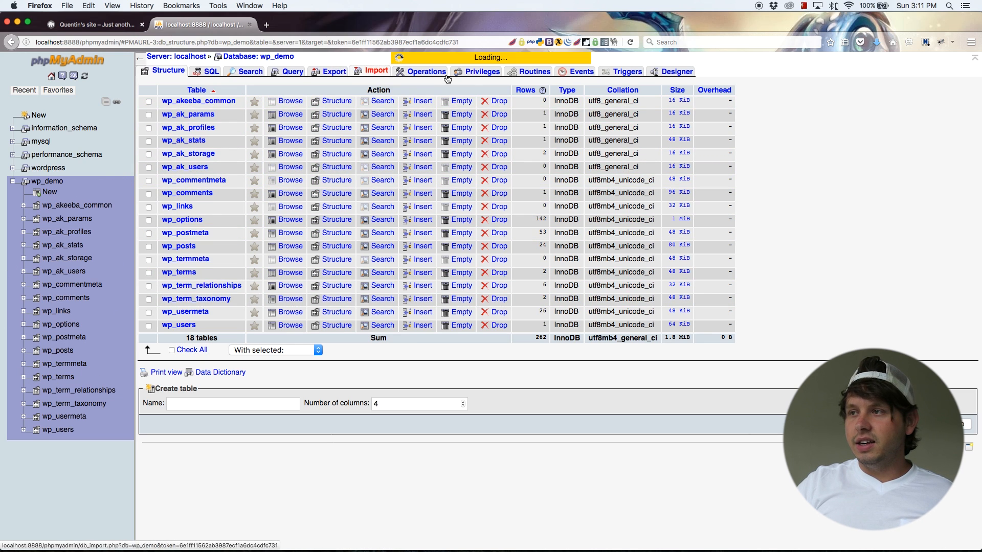
{"action": "left_click", "coordinate": [334, 71]}
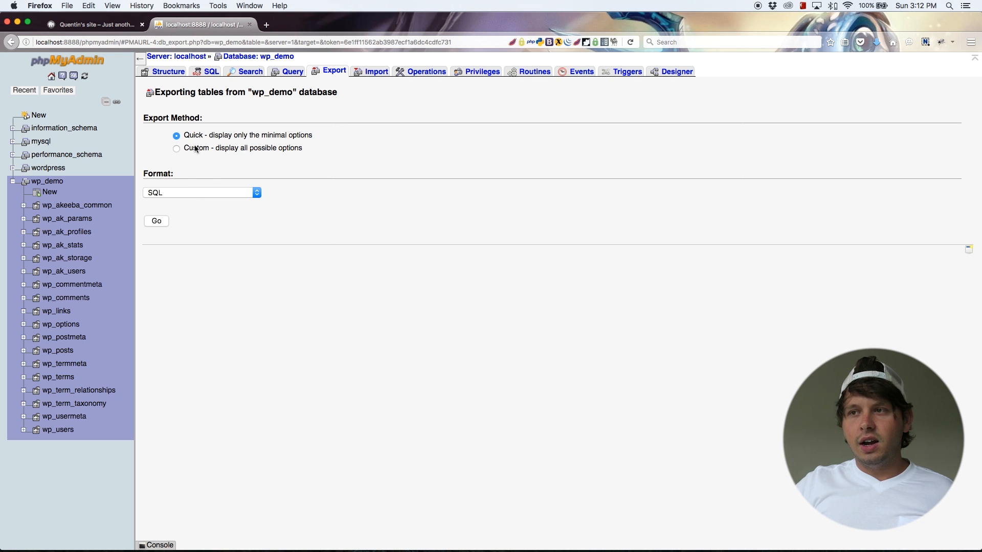
{"action": "mouse_move", "coordinate": [326, 140]}
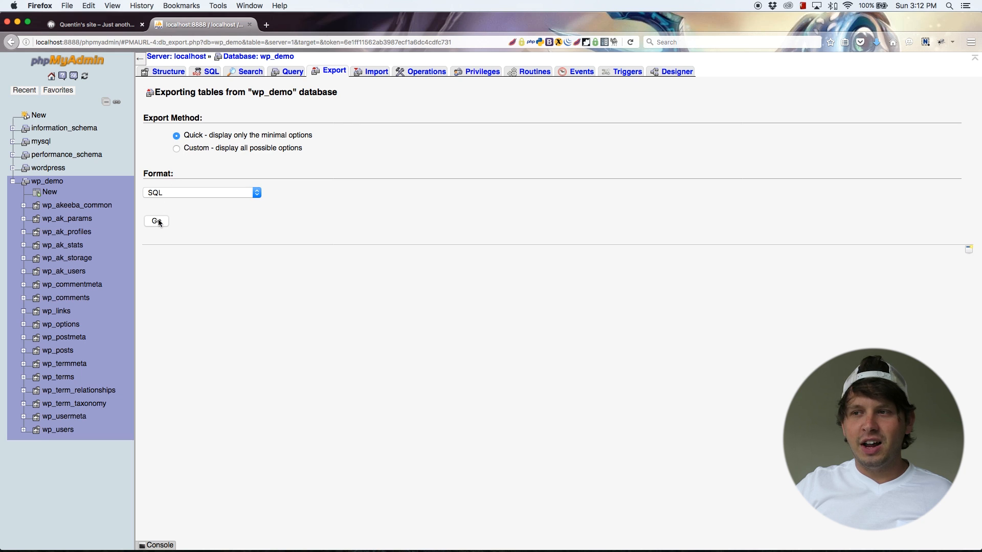
- Set wp_demo's export to Custom with output saved to a file in SQL format
{"action": "left_click", "coordinate": [156, 221]}
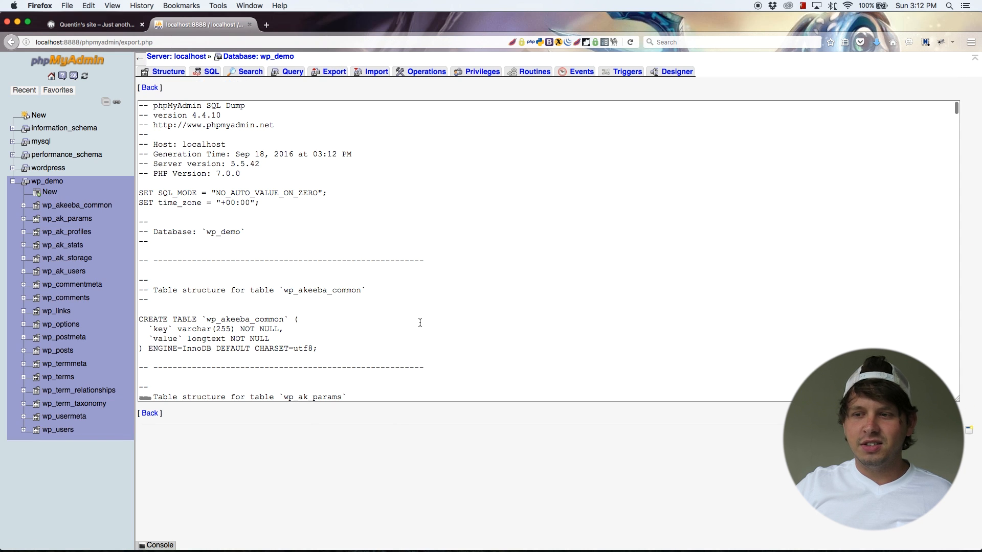
{"action": "left_click", "coordinate": [334, 72]}
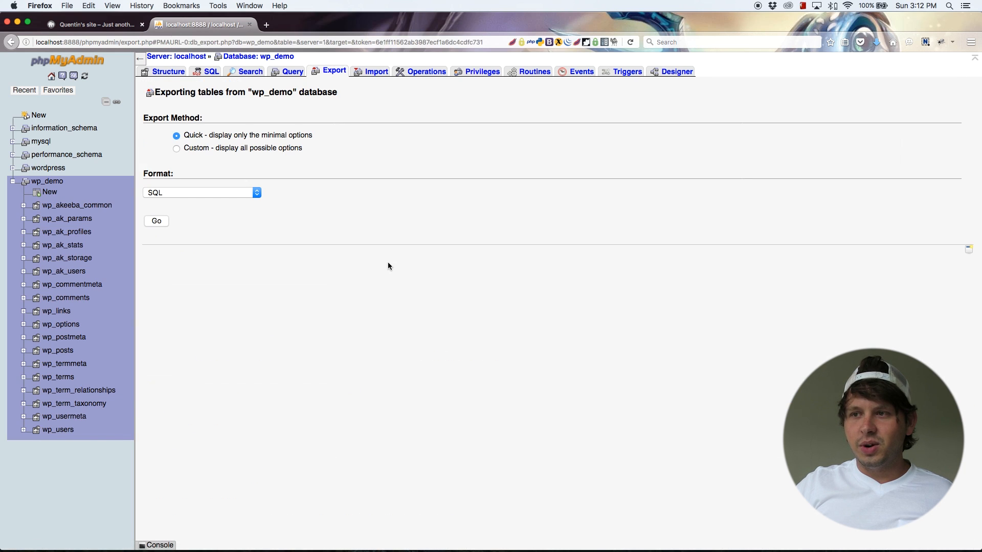
{"action": "left_click", "coordinate": [176, 147]}
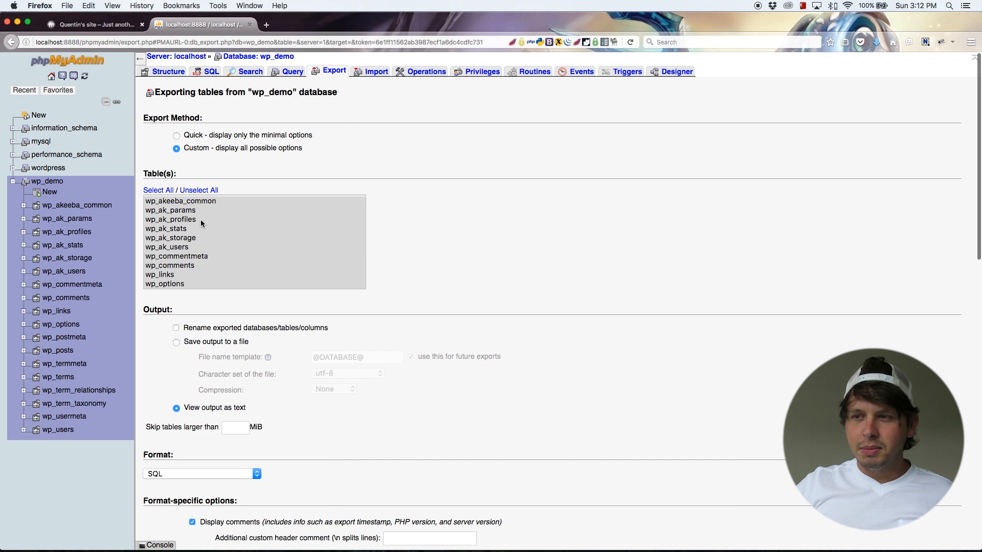
{"action": "scroll", "scroll_direction": "down", "scroll_amount": 3}
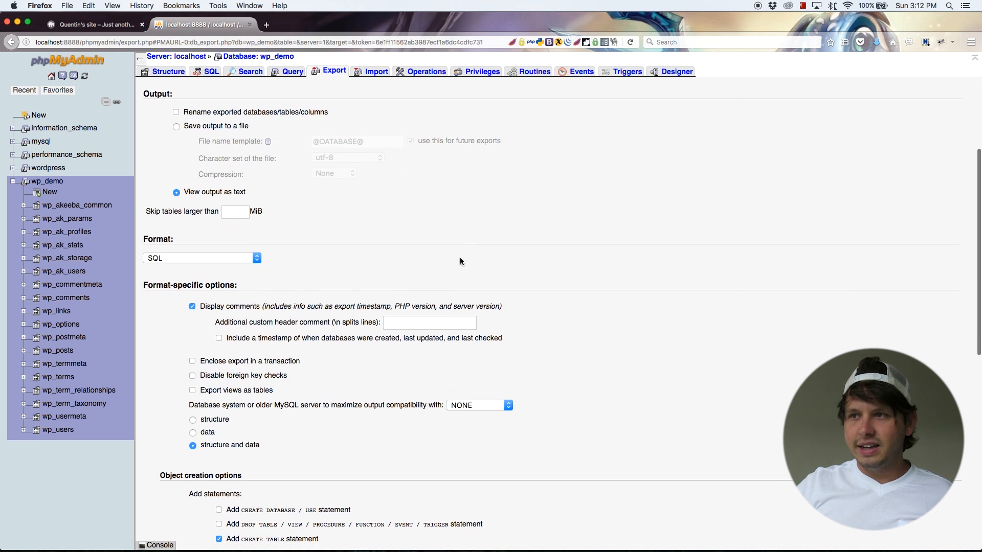
{"action": "left_click", "coordinate": [176, 126]}
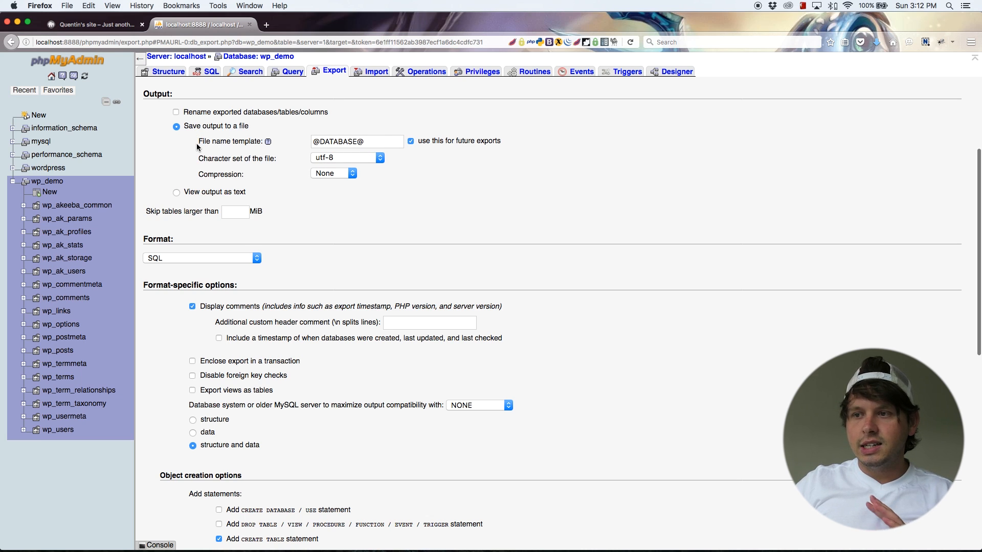
{"action": "scroll", "scroll_direction": "down", "scroll_amount": 3}
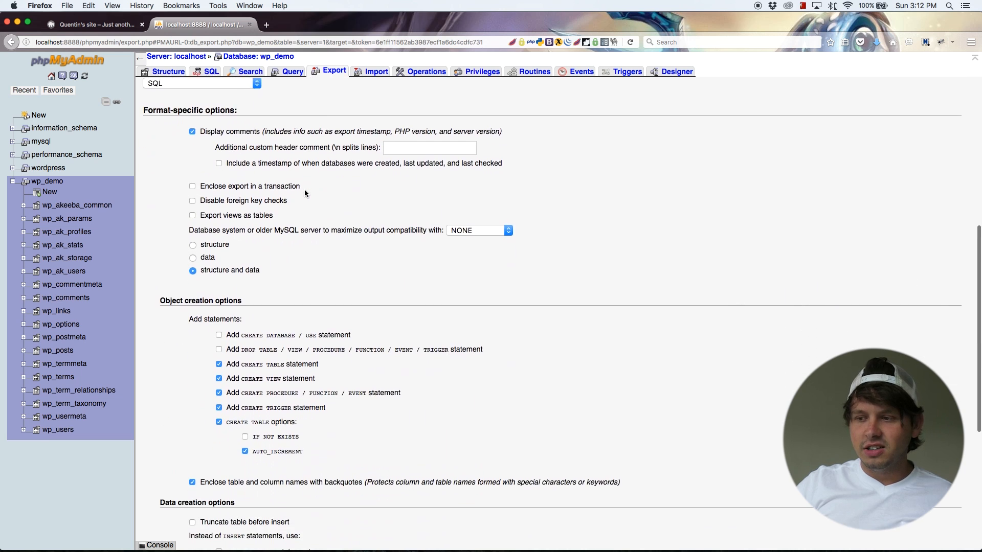
{"action": "scroll", "scroll_direction": "down", "scroll_amount": 3}
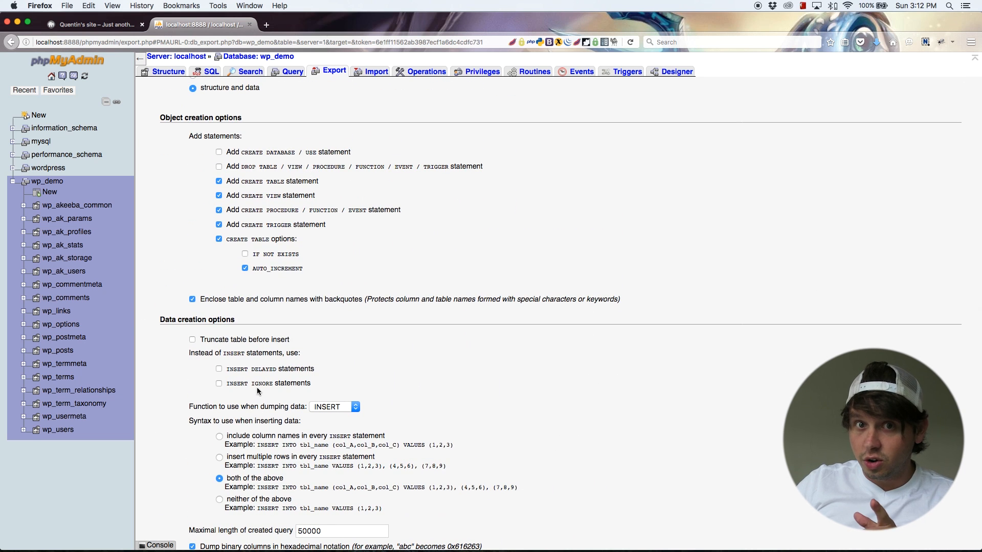
{"action": "scroll", "scroll_direction": "down", "scroll_amount": 3}
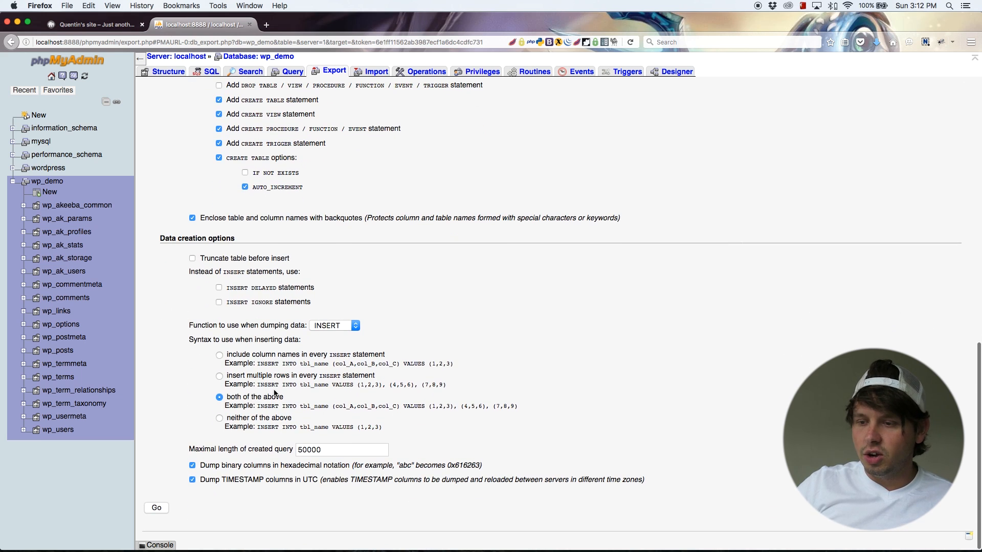
- Run the export and save wp_demo.sql to the desktop
{"action": "left_click", "coordinate": [156, 507]}
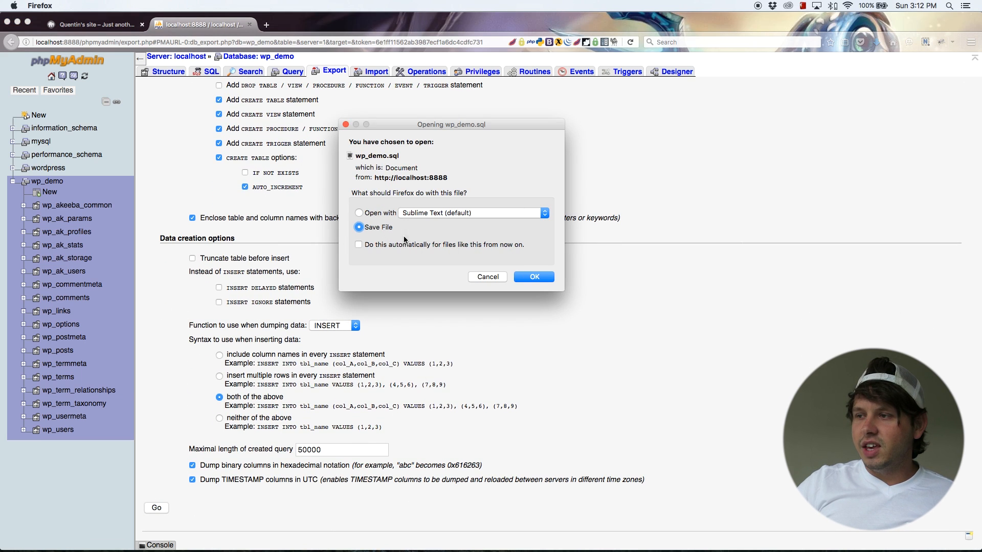
{"action": "left_click", "coordinate": [533, 276]}
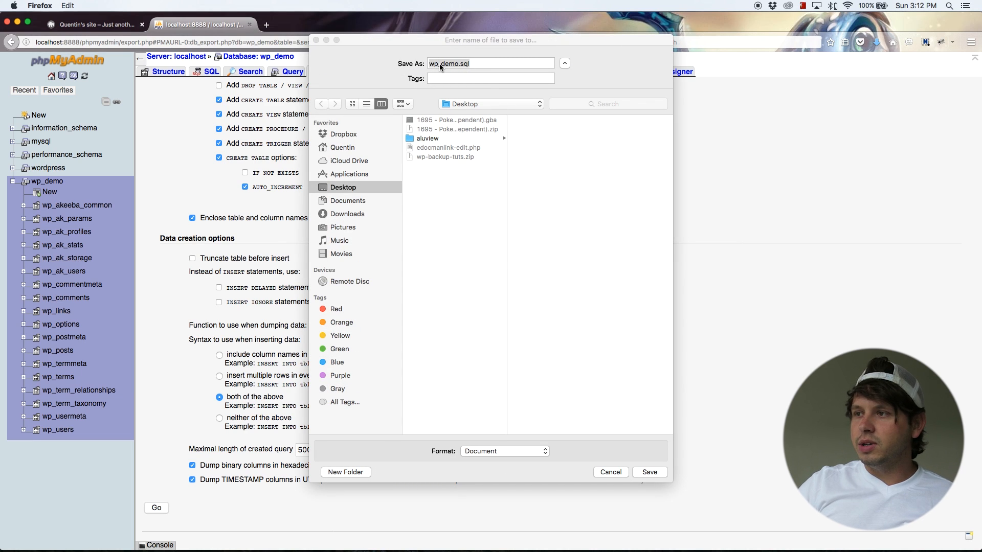
{"action": "mouse_move", "coordinate": [64, 190]}
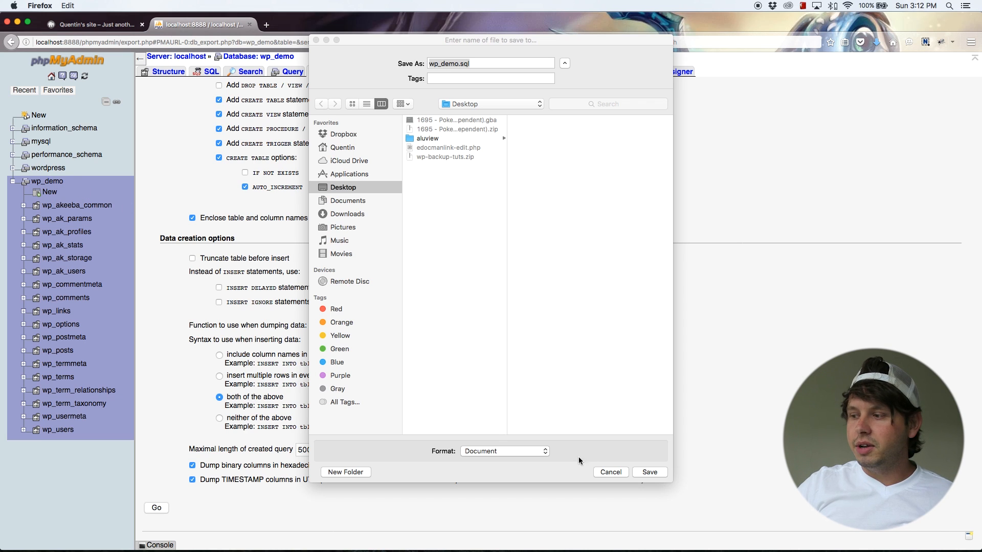
{"action": "left_click", "coordinate": [609, 472]}
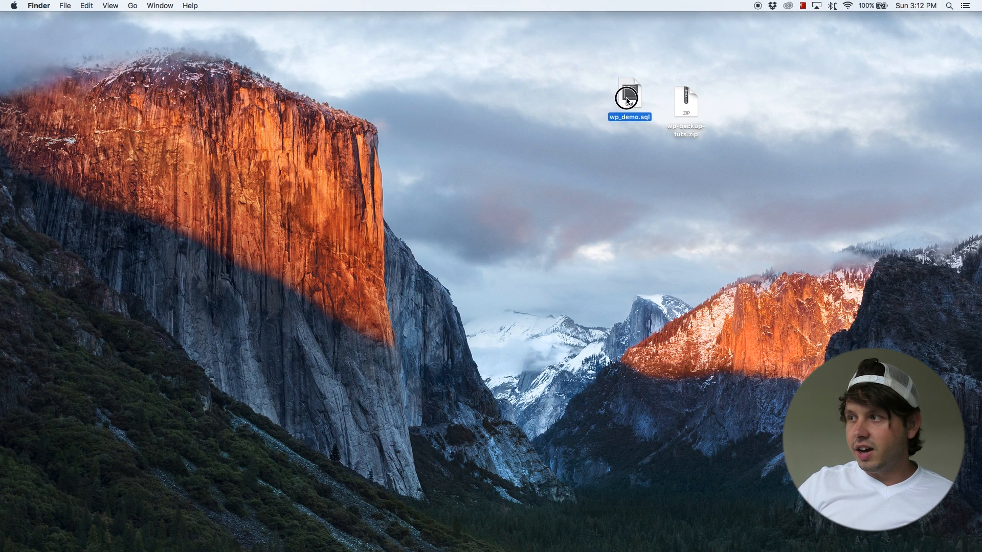
{"action": "left_click", "coordinate": [748, 69]}
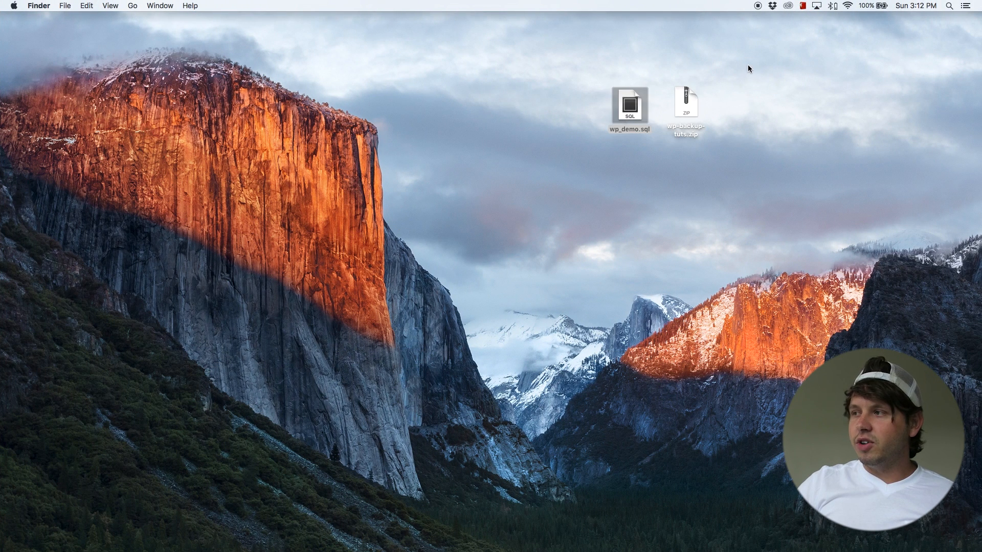
{"action": "left_click", "coordinate": [685, 103]}
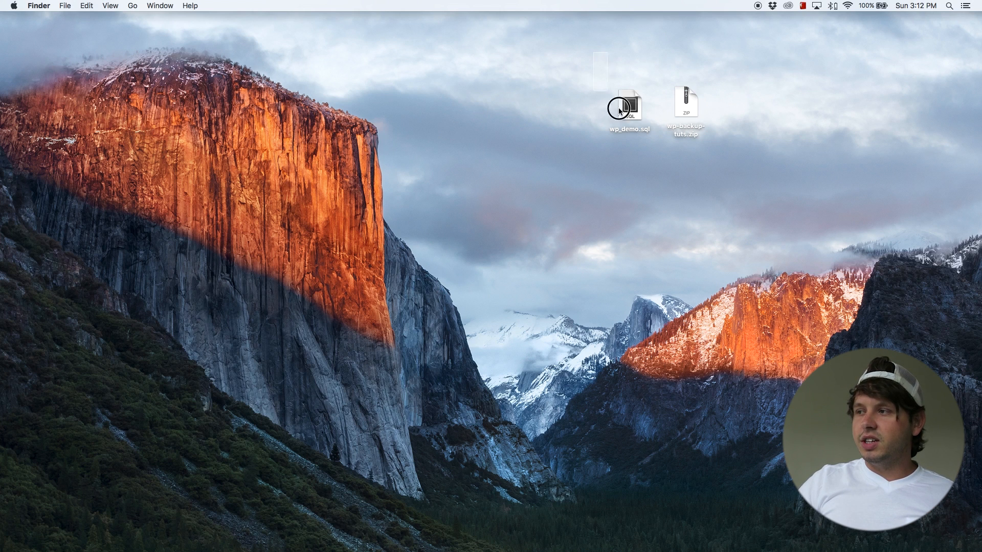
{"action": "left_click", "coordinate": [629, 103]}
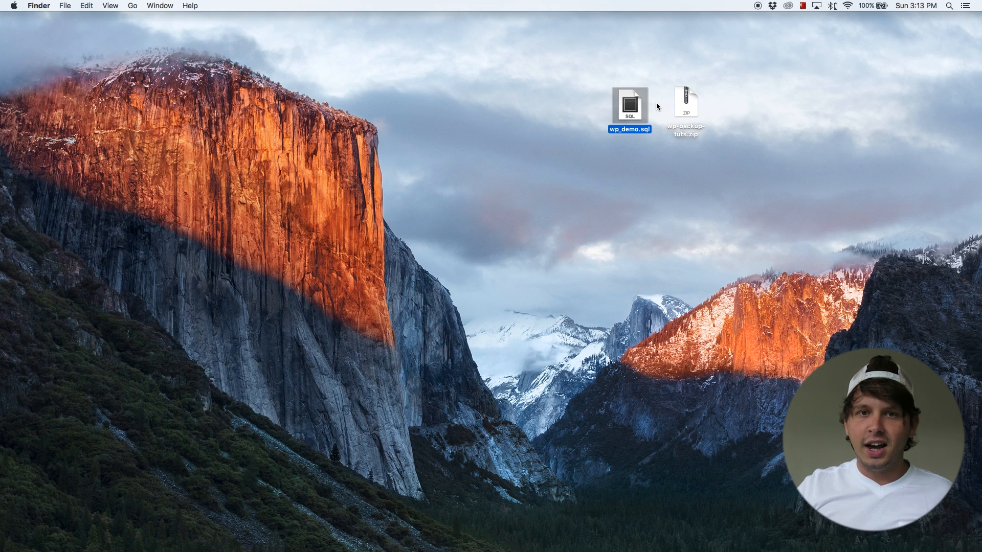
{"action": "mouse_move", "coordinate": [499, 124]}
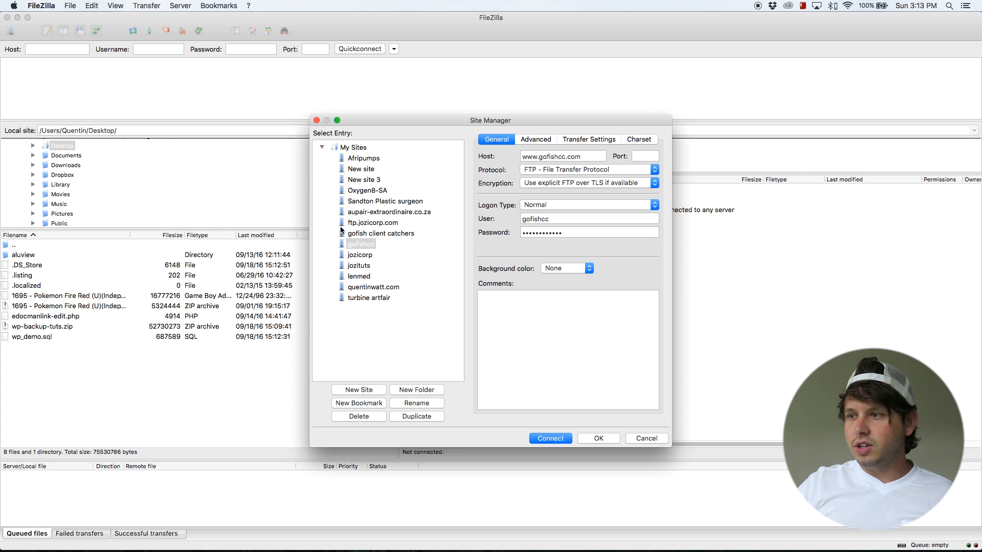
- Connect to the saved jozicorp site, trust its certificate, and open public_html
{"action": "left_click", "coordinate": [360, 255]}
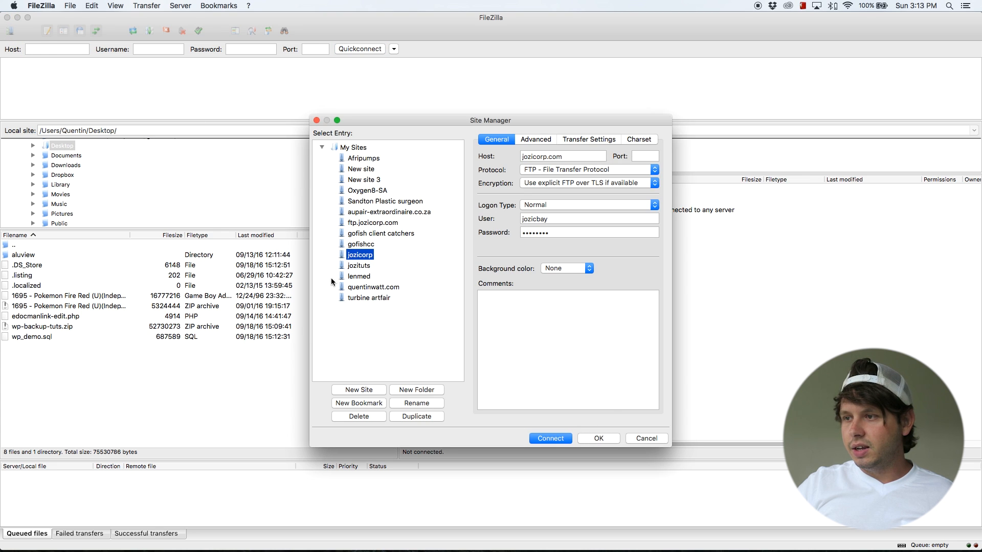
{"action": "mouse_move", "coordinate": [360, 256]}
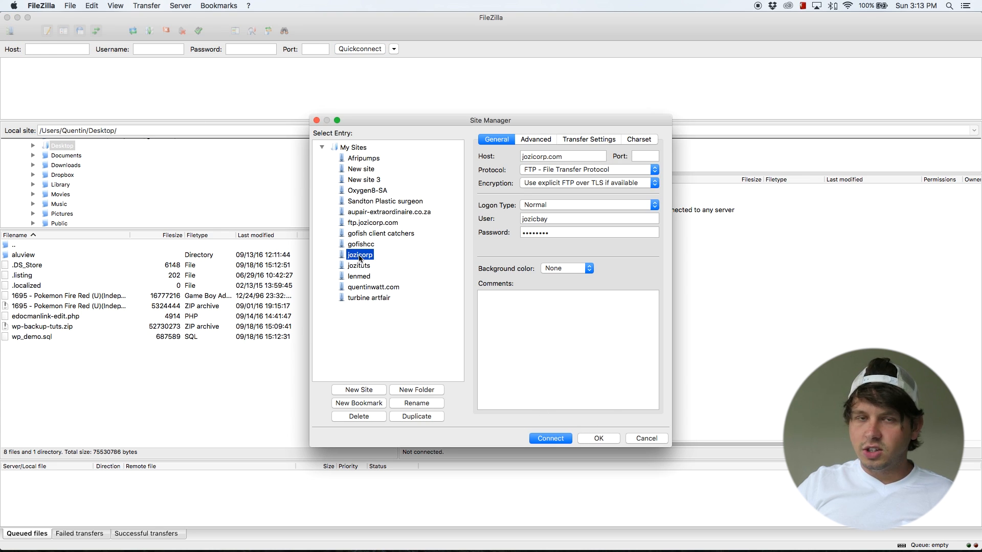
{"action": "left_click", "coordinate": [549, 438]}
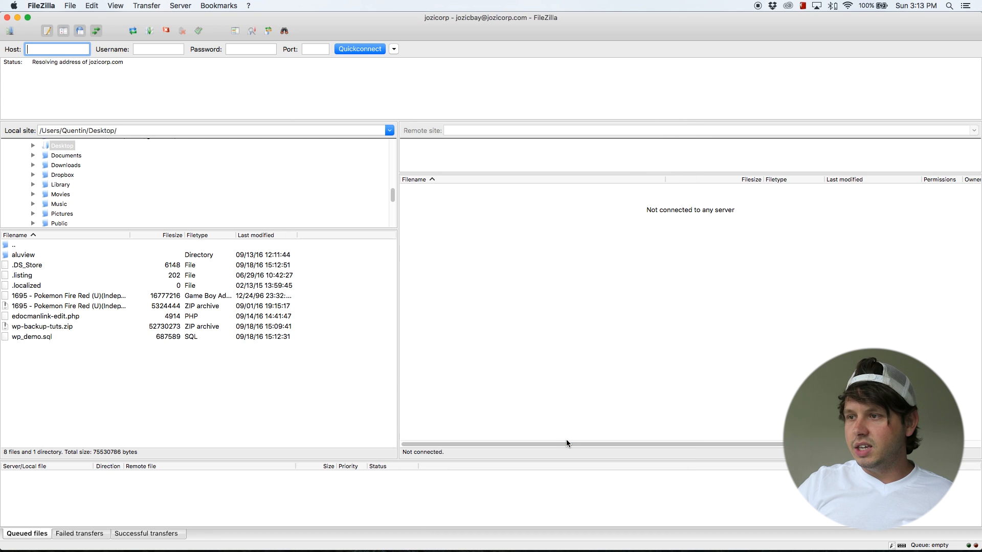
{"action": "left_click", "coordinate": [359, 49]}
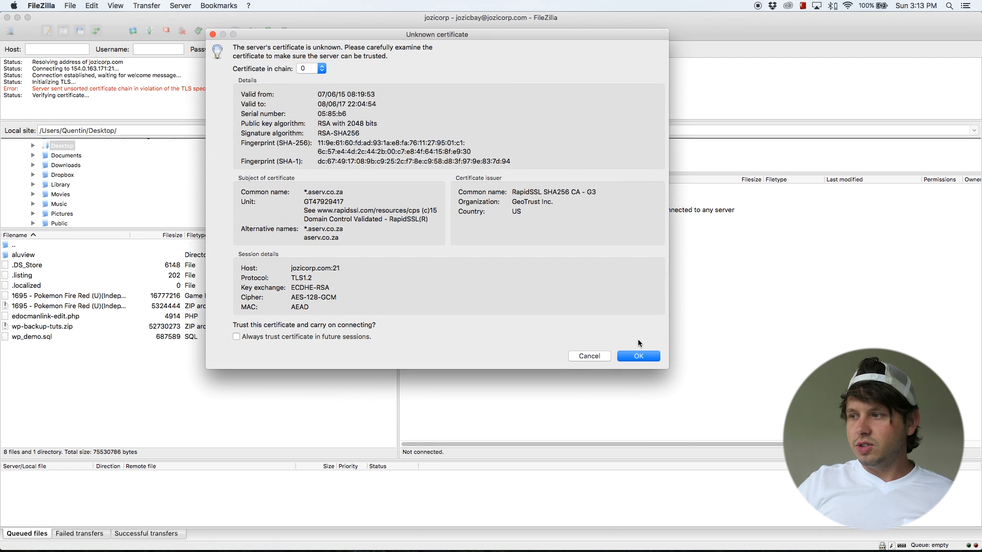
{"action": "left_click", "coordinate": [637, 356]}
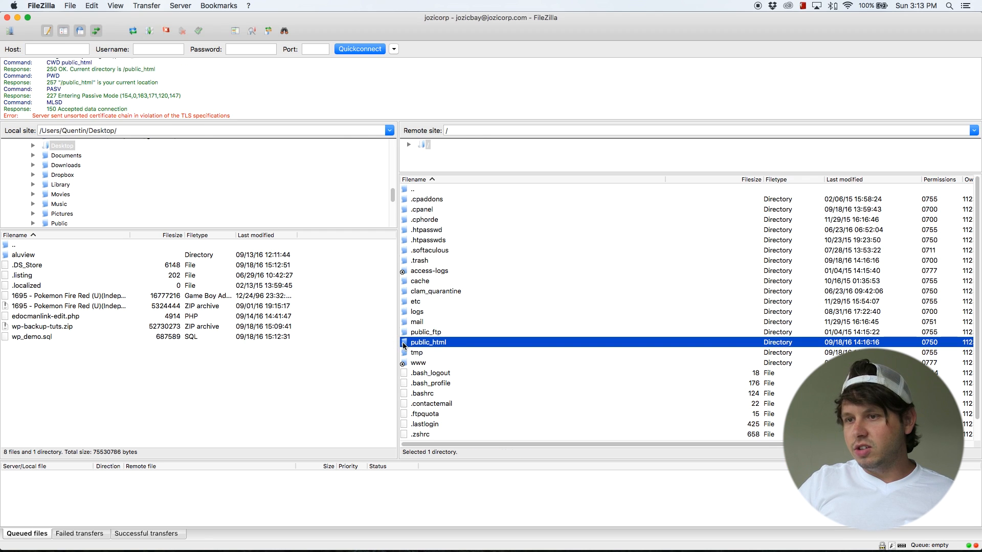
{"action": "double_click", "coordinate": [428, 342]}
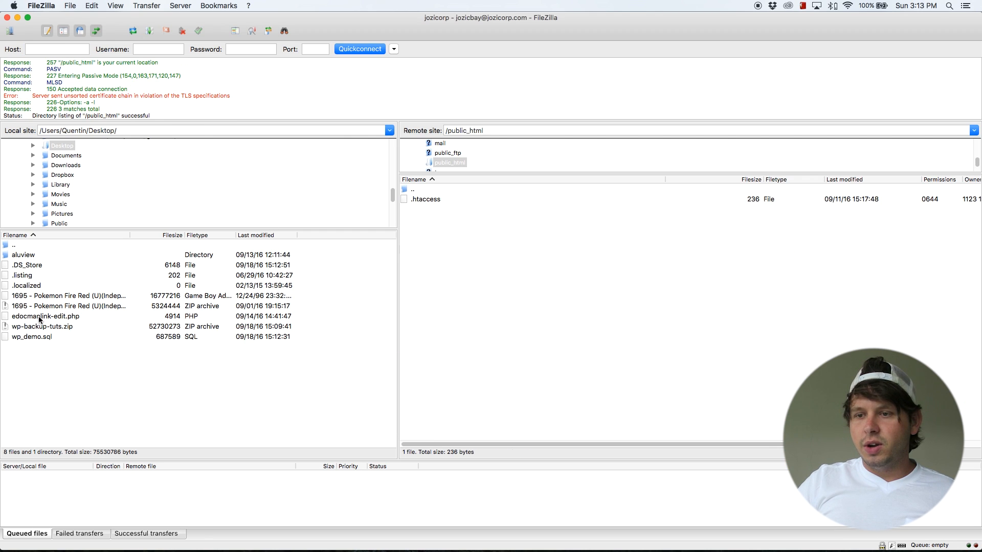
{"action": "right_click", "coordinate": [39, 320]}
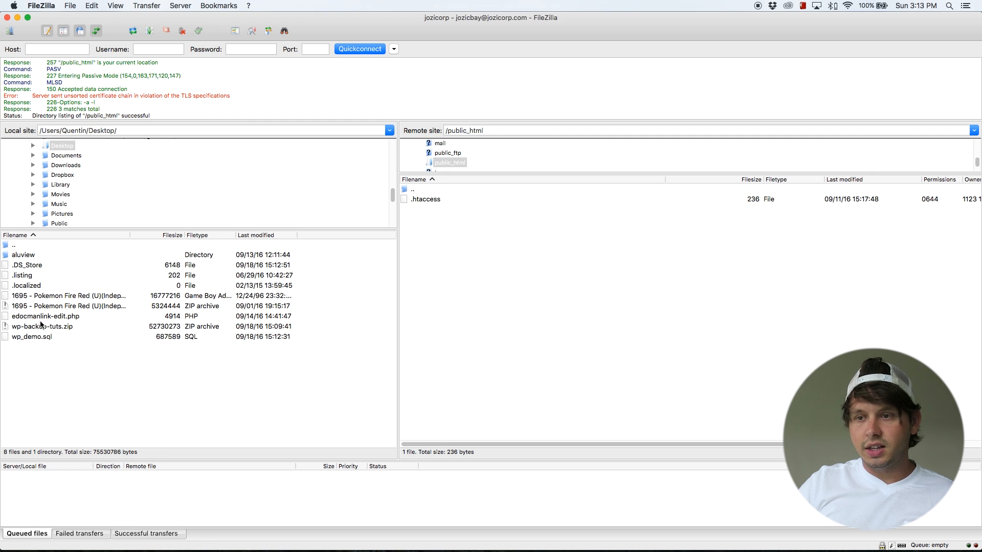
- Upload the 52.7 MB wp-backup-tuts.zip into /public_html and refresh the remote listing
{"action": "left_click", "coordinate": [42, 326]}
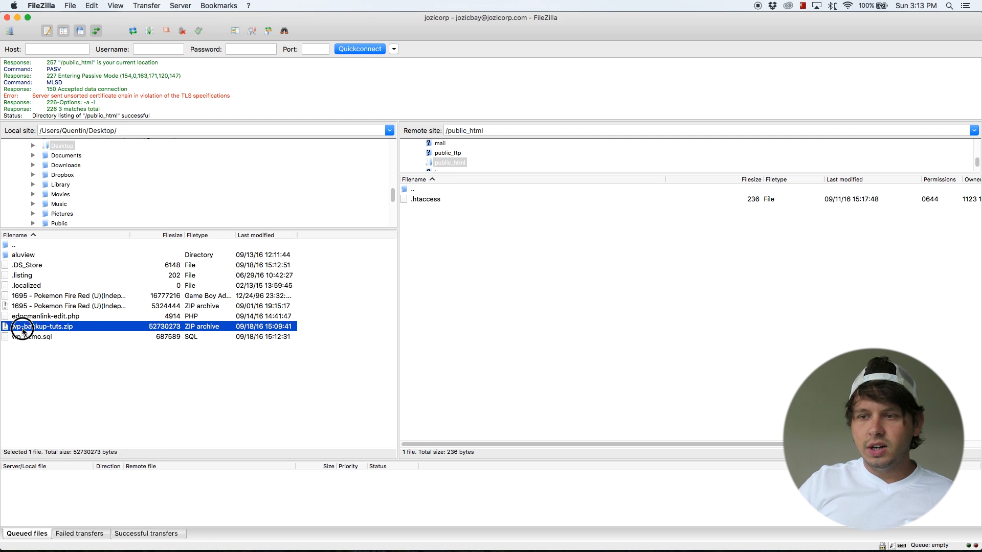
{"action": "double_click", "coordinate": [41, 326]}
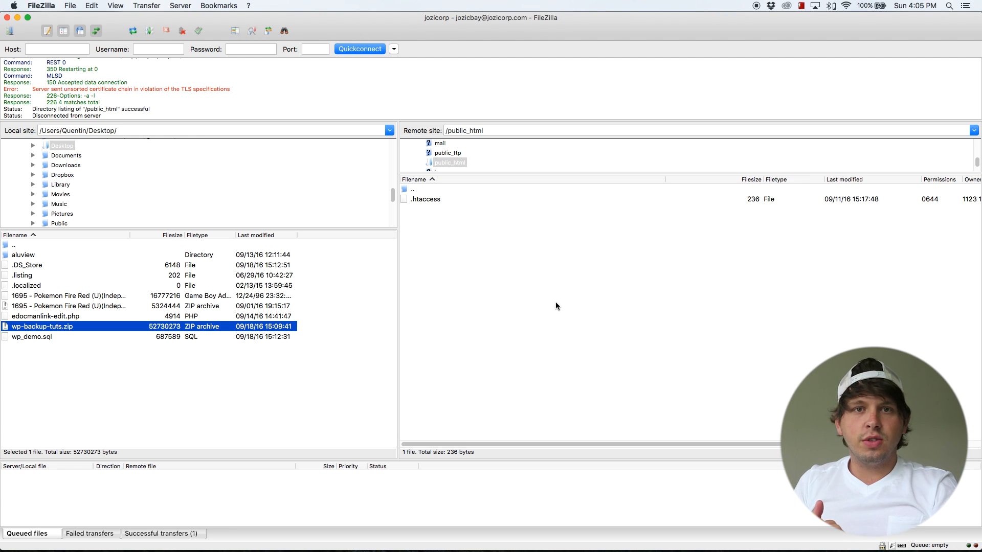
{"action": "right_click", "coordinate": [555, 306]}
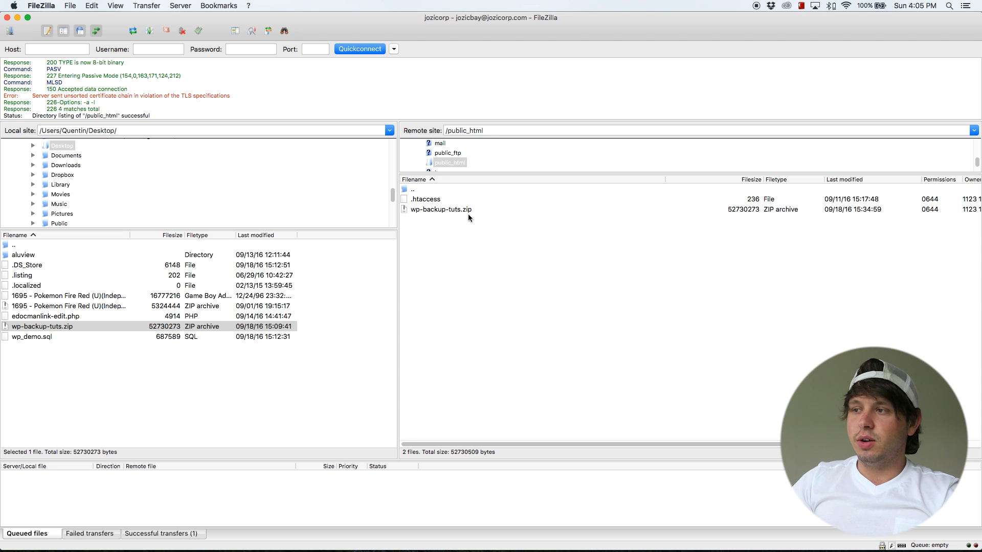
{"action": "mouse_move", "coordinate": [477, 213]}
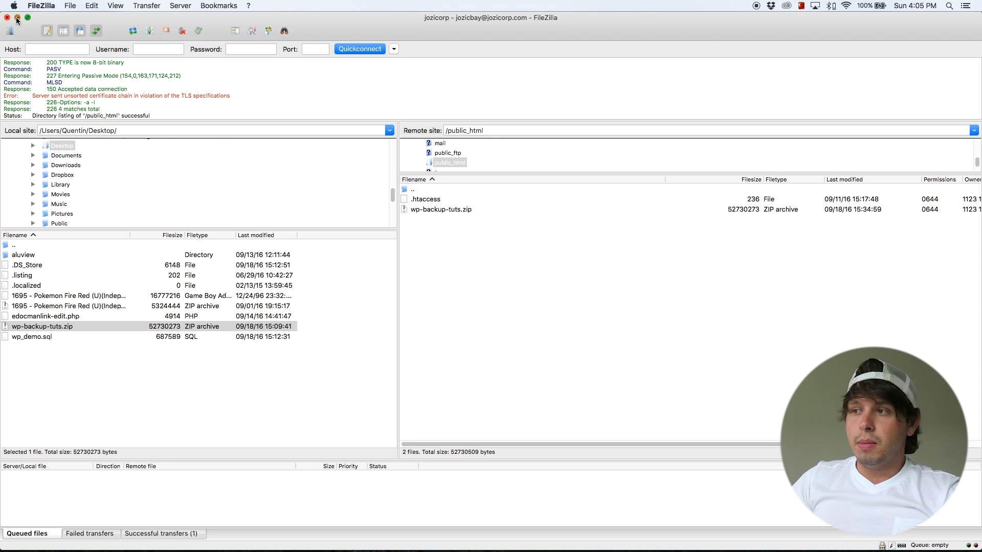
- Close FileZilla, then extract wp-backup-tuts.zip into public_html using cPanel File Manager
{"action": "left_click", "coordinate": [203, 24]}
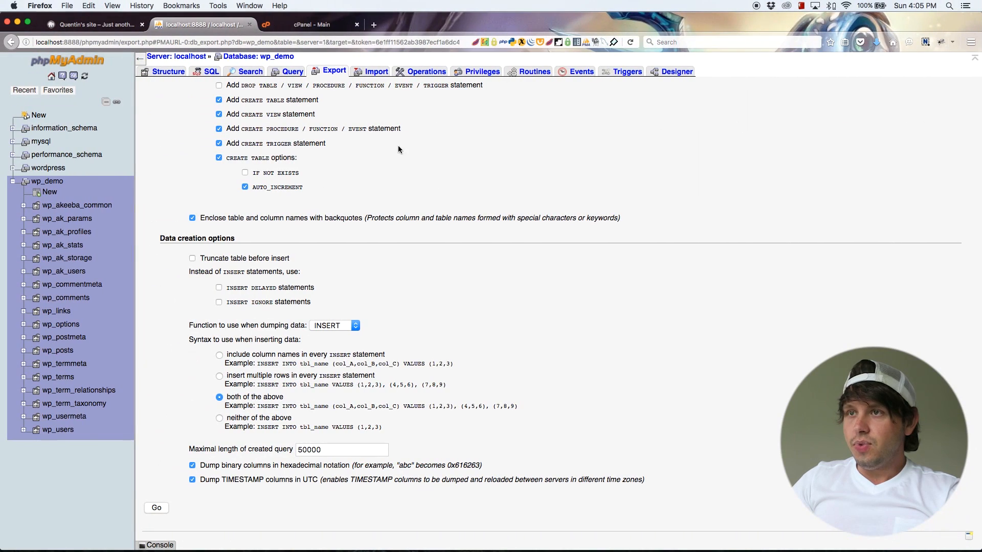
{"action": "left_click", "coordinate": [312, 25]}
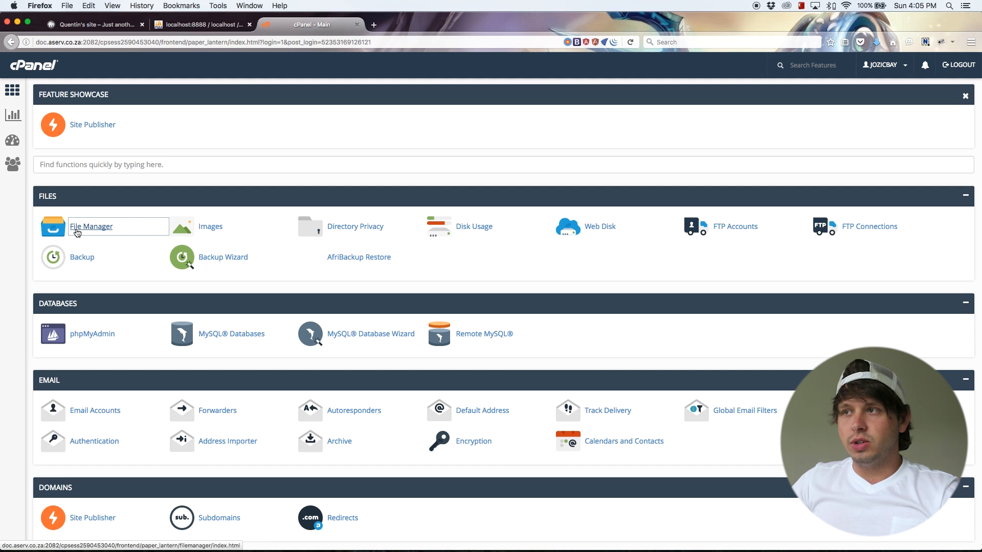
{"action": "left_click", "coordinate": [90, 226]}
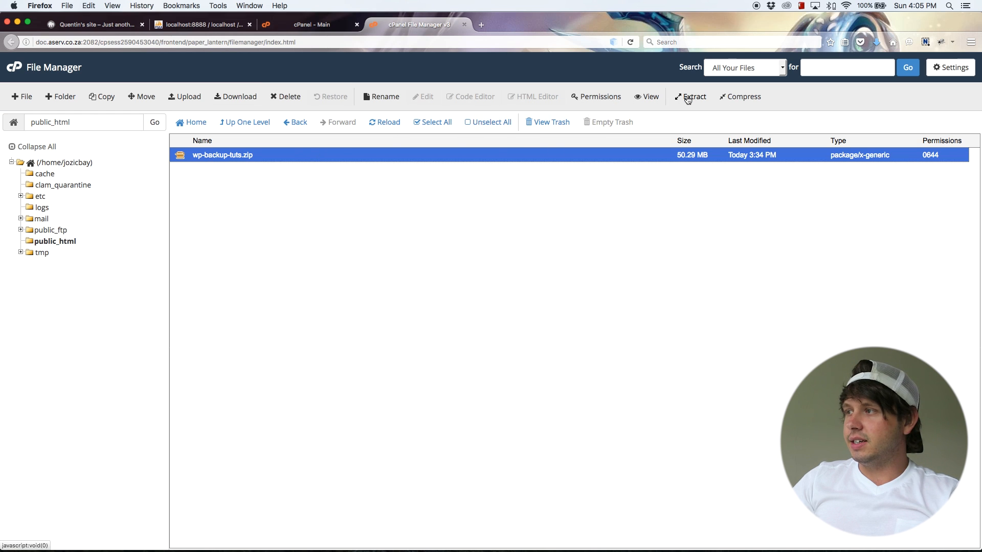
{"action": "left_click", "coordinate": [689, 96]}
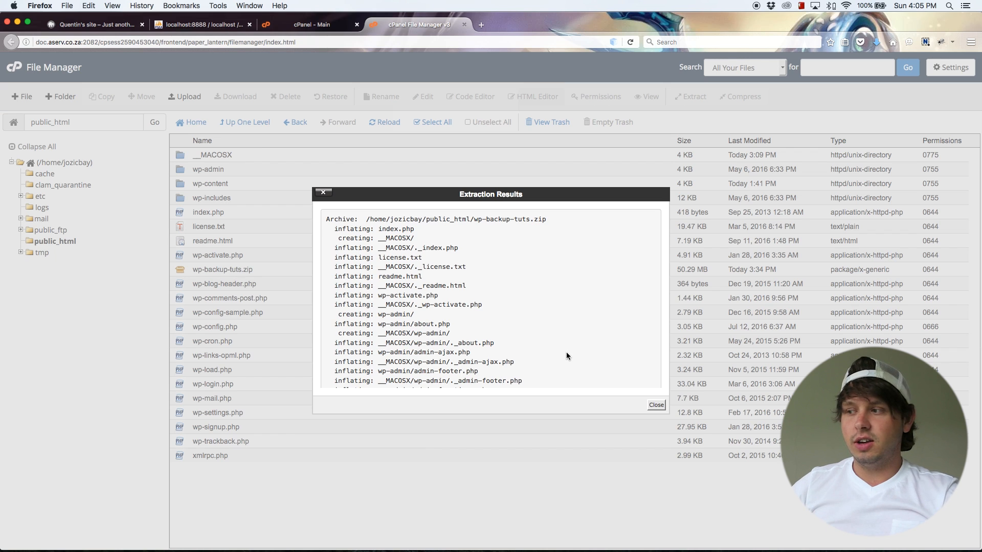
{"action": "mouse_move", "coordinate": [573, 393]}
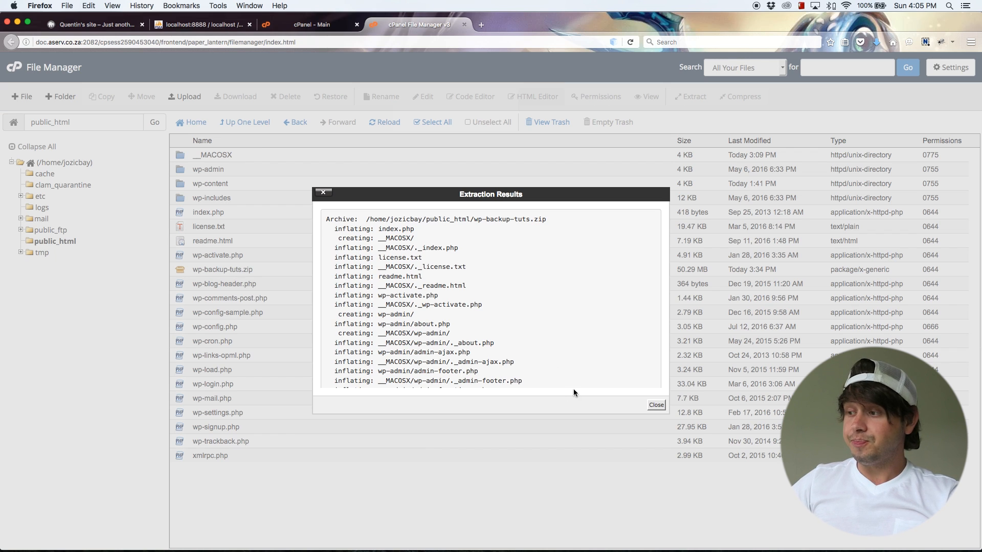
- Close the Extraction Results dialog and go back to the 'cPanel - Main' tab
{"action": "left_click", "coordinate": [656, 404]}
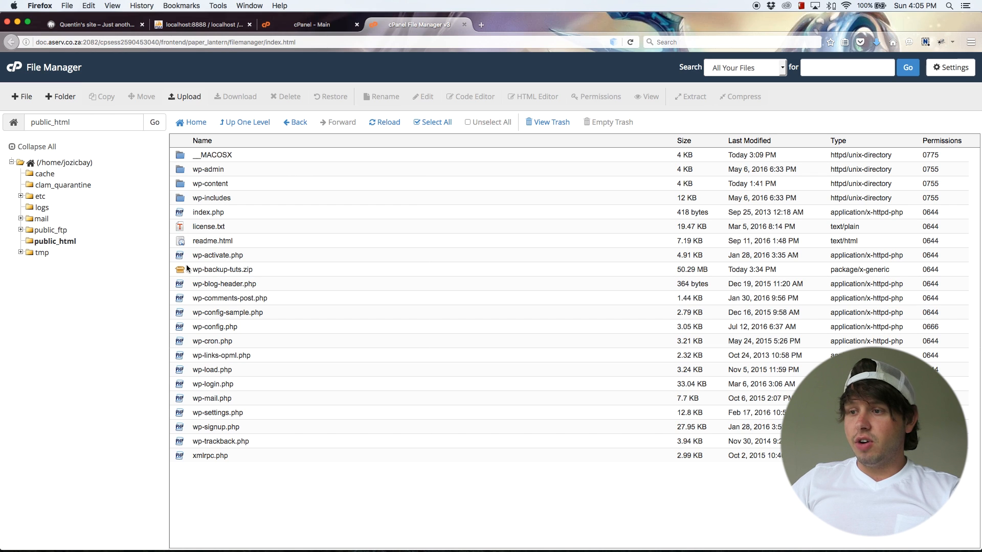
{"action": "mouse_move", "coordinate": [265, 224]}
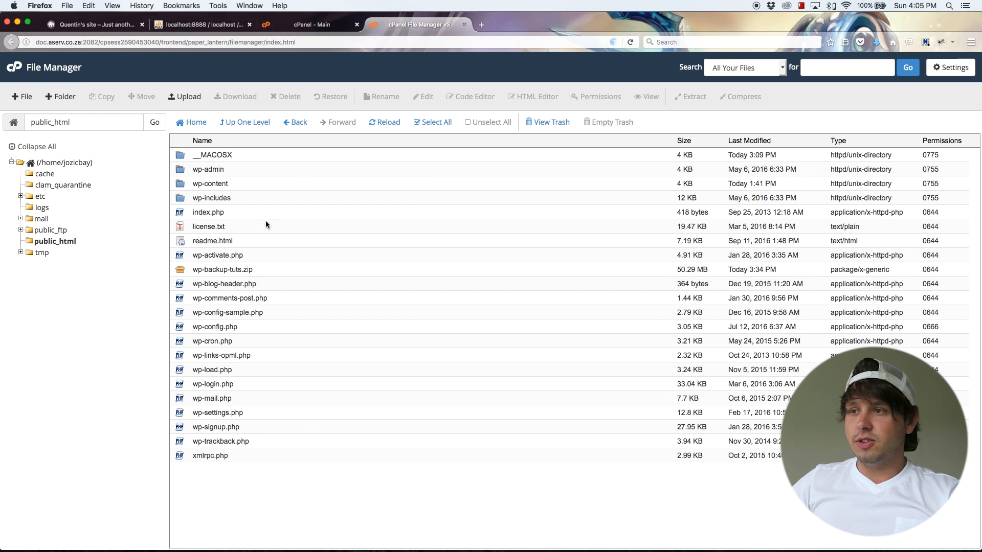
{"action": "mouse_move", "coordinate": [257, 409]}
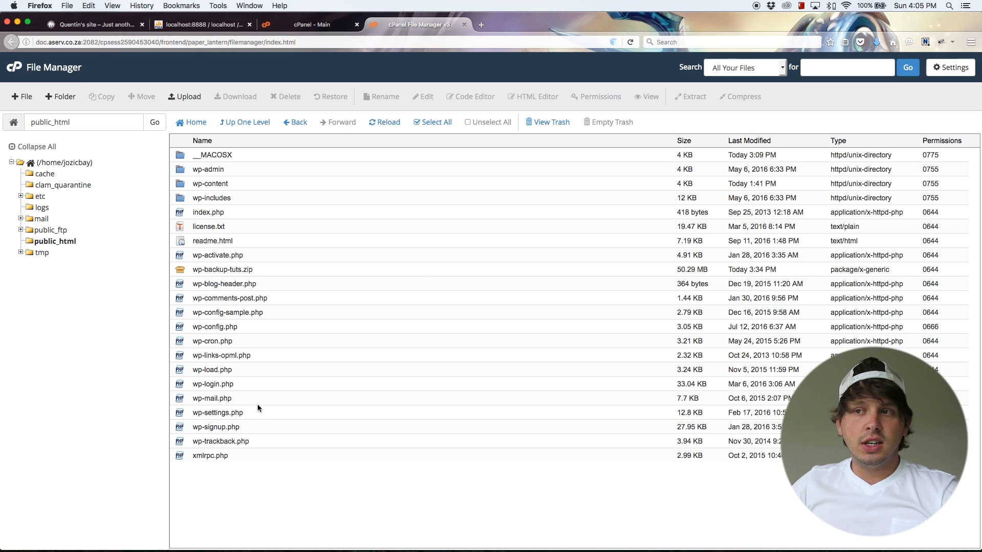
{"action": "mouse_move", "coordinate": [283, 345]}
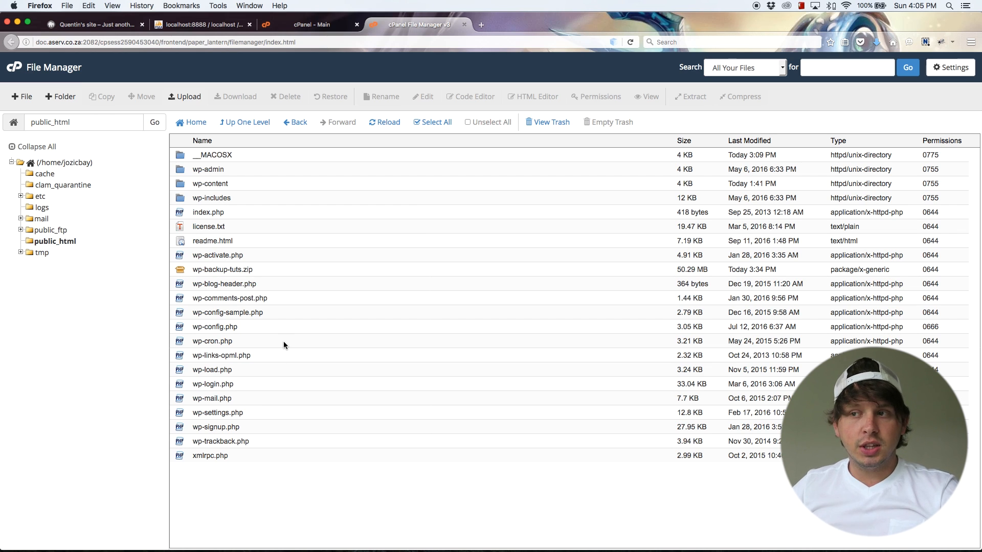
{"action": "left_click", "coordinate": [307, 24]}
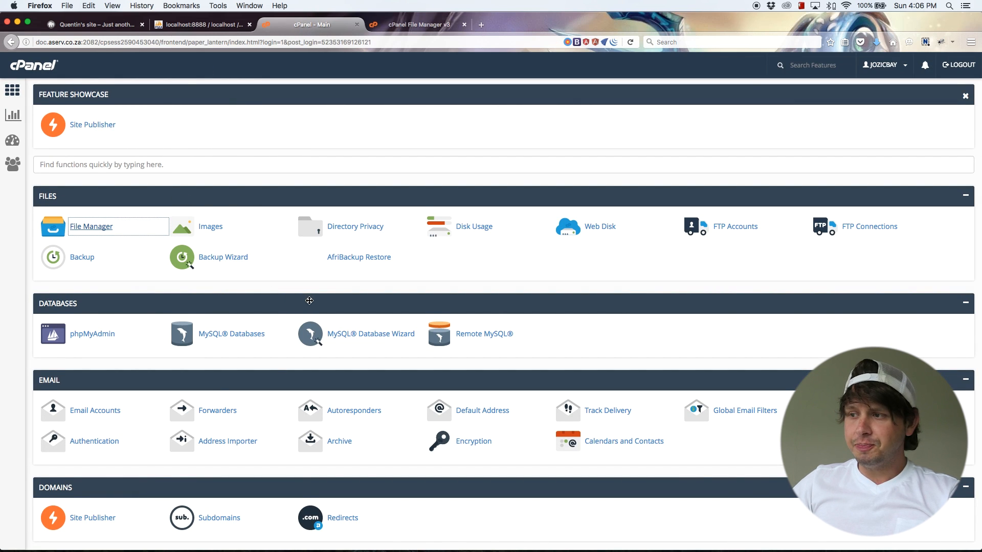
- Open MySQL Databases to view the existing jozicbay_wpdb database and its user jozicbay_user
{"action": "scroll", "scroll_direction": "down", "scroll_amount": 3}
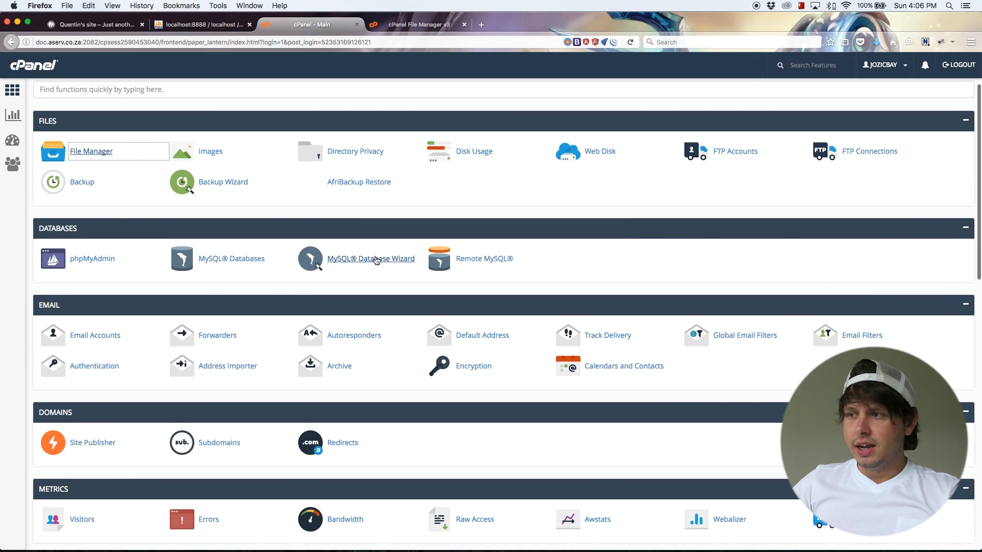
{"action": "mouse_move", "coordinate": [231, 258]}
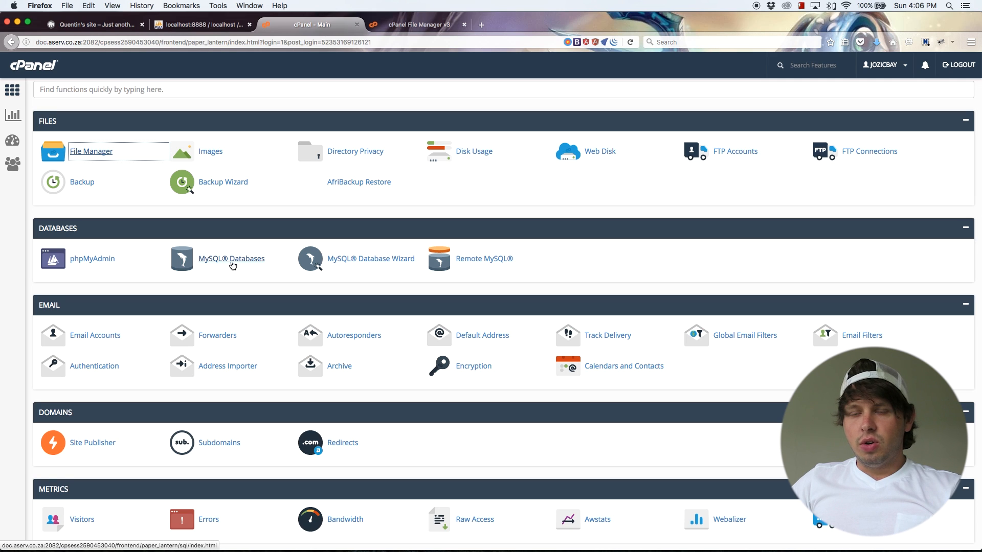
{"action": "left_click", "coordinate": [231, 258]}
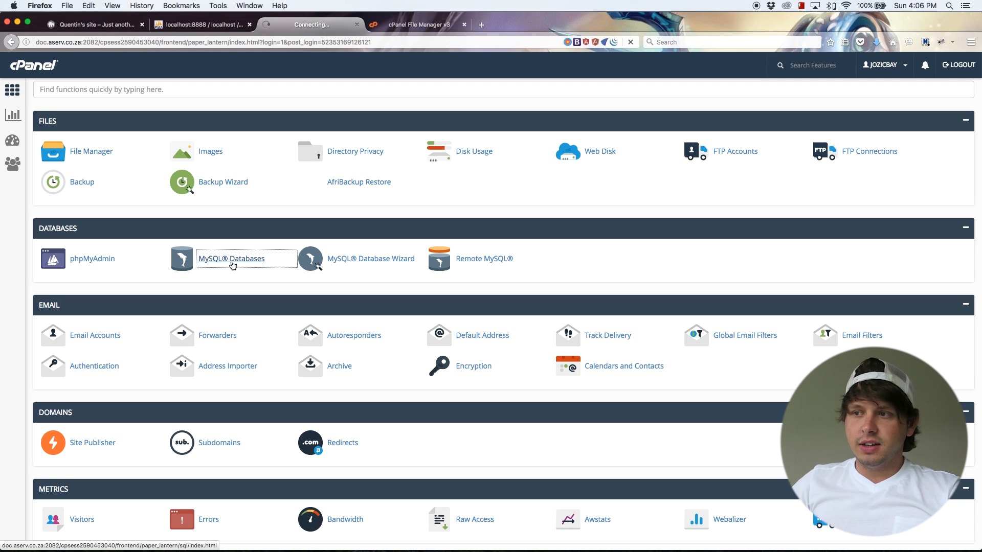
{"action": "left_click", "coordinate": [232, 258]}
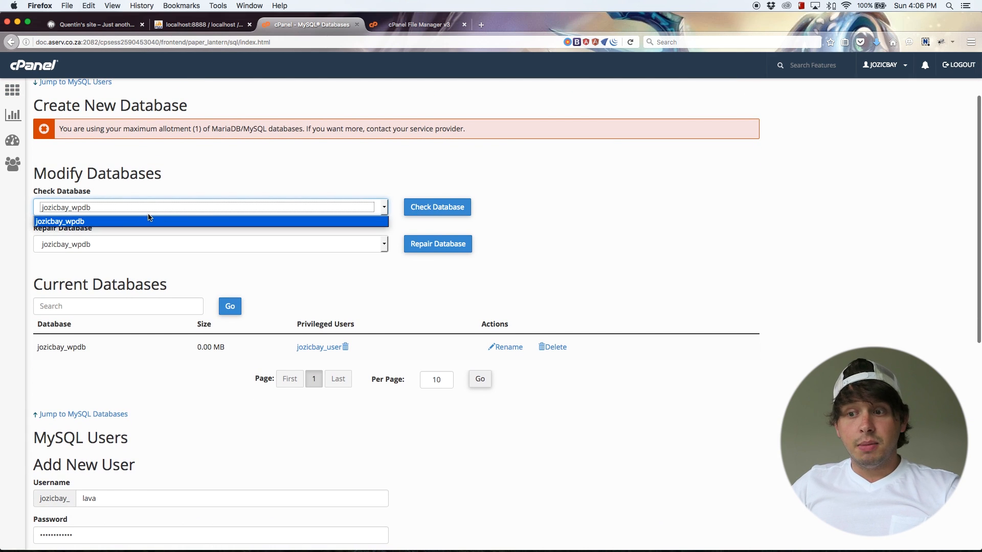
{"action": "mouse_move", "coordinate": [193, 260]}
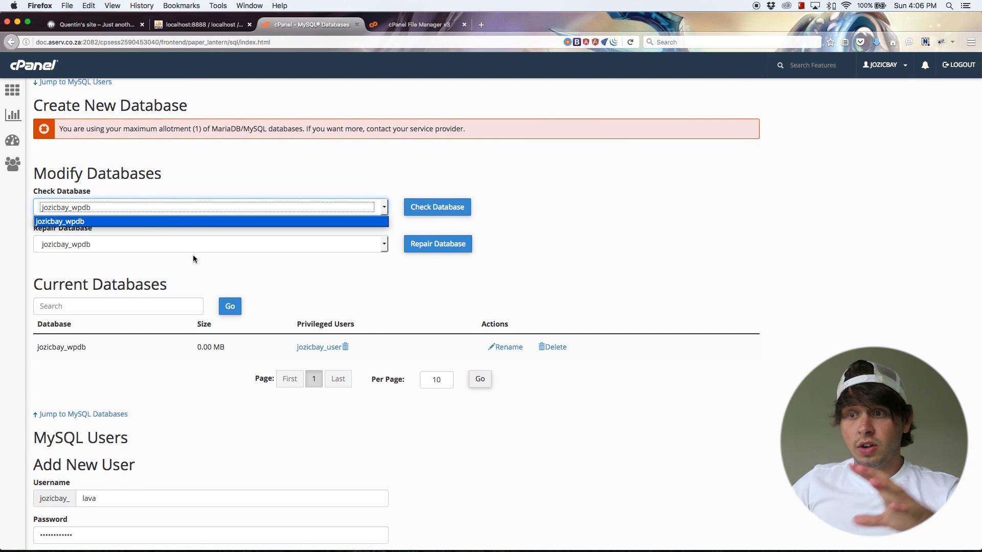
{"action": "mouse_move", "coordinate": [129, 330]}
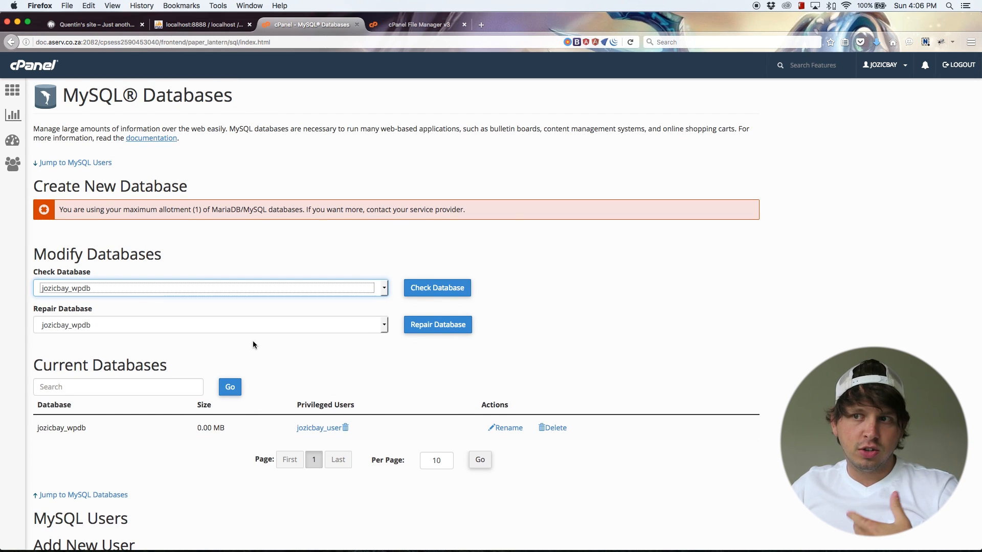
{"action": "mouse_move", "coordinate": [12, 90]}
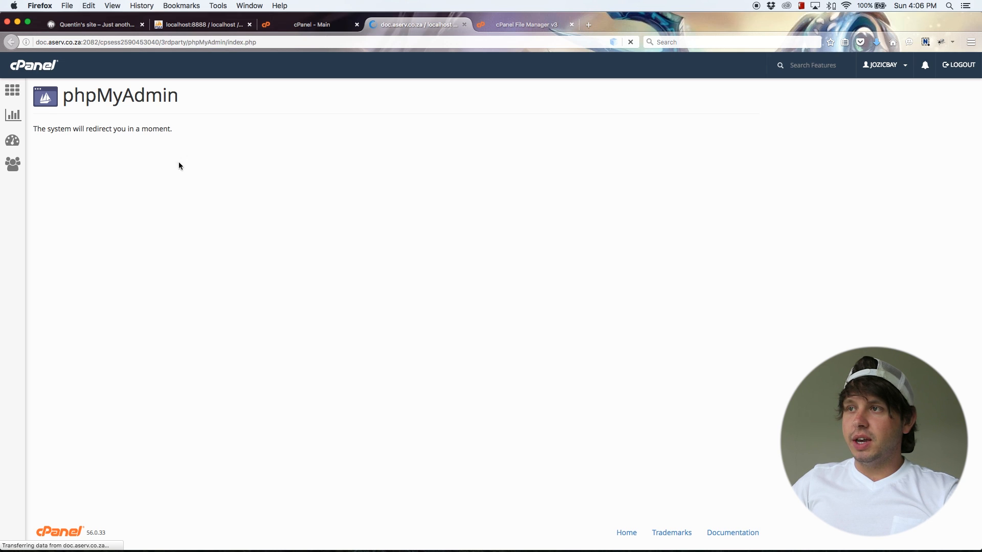
{"action": "mouse_move", "coordinate": [270, 104]}
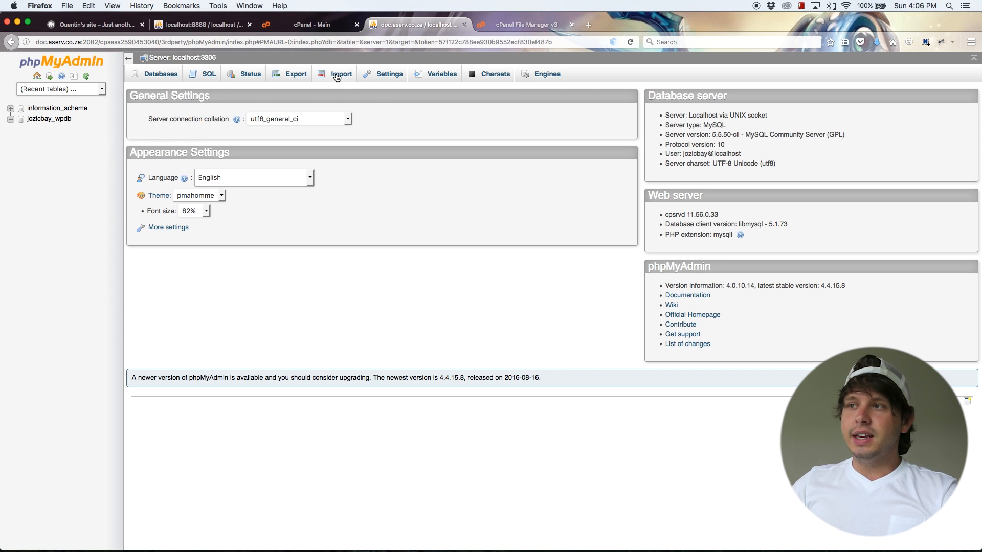
- Choose wp_demo.sql on phpMyAdmin's server-level Import page and start the import
{"action": "left_click", "coordinate": [341, 74]}
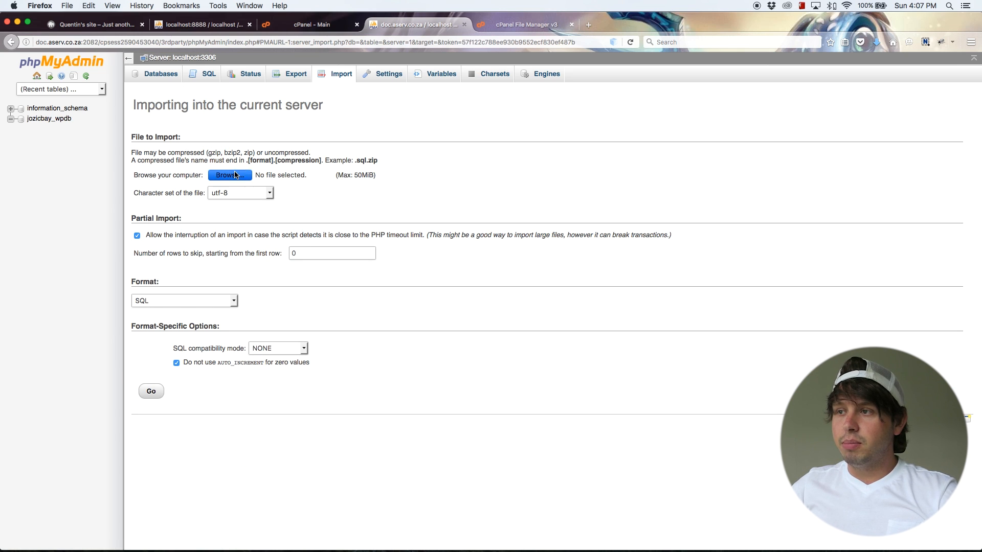
{"action": "left_click", "coordinate": [229, 175]}
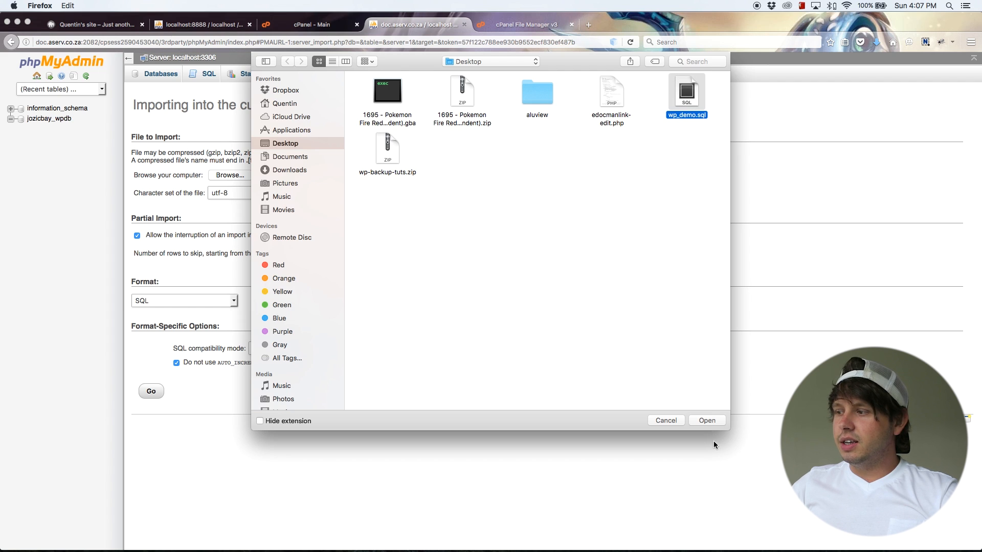
{"action": "left_click", "coordinate": [706, 420]}
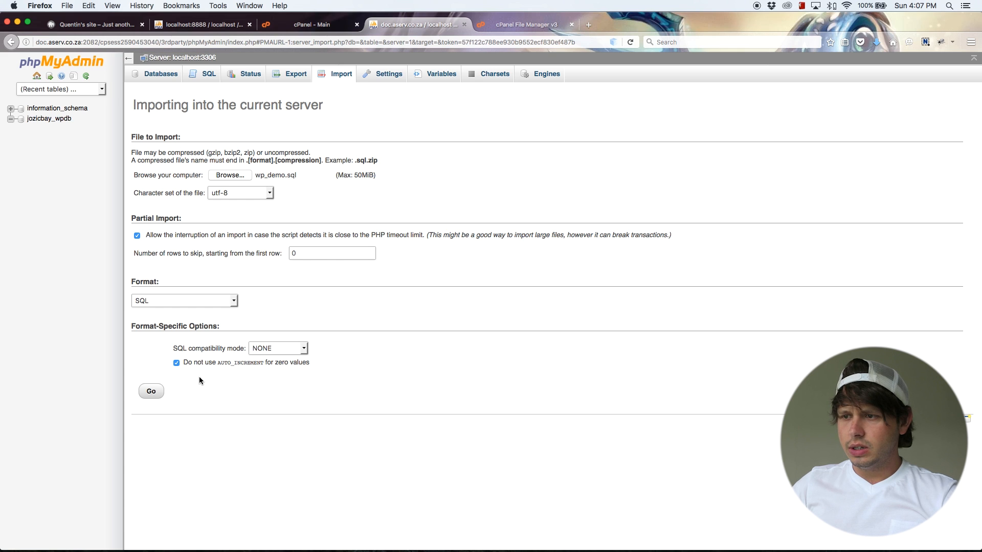
{"action": "left_click", "coordinate": [150, 391]}
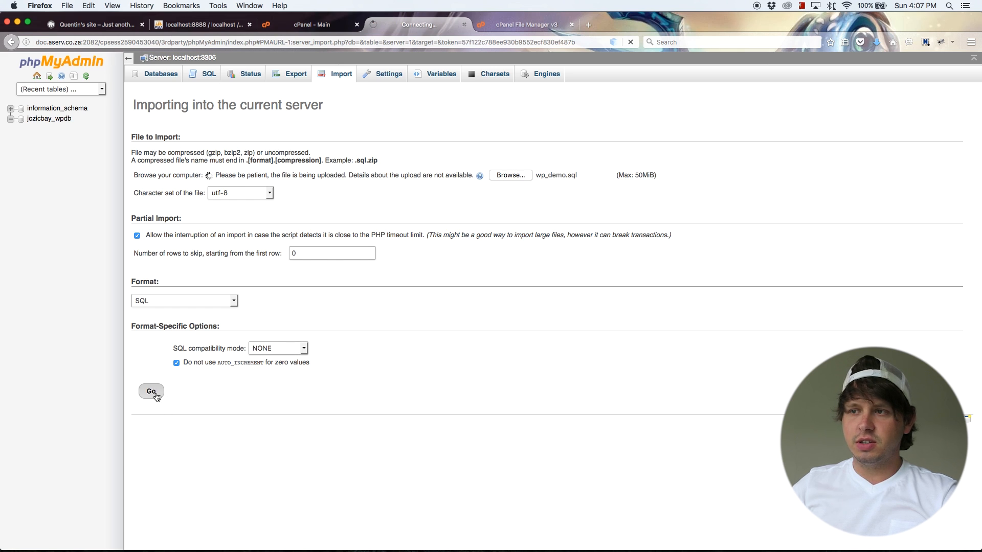
{"action": "left_click", "coordinate": [150, 391]}
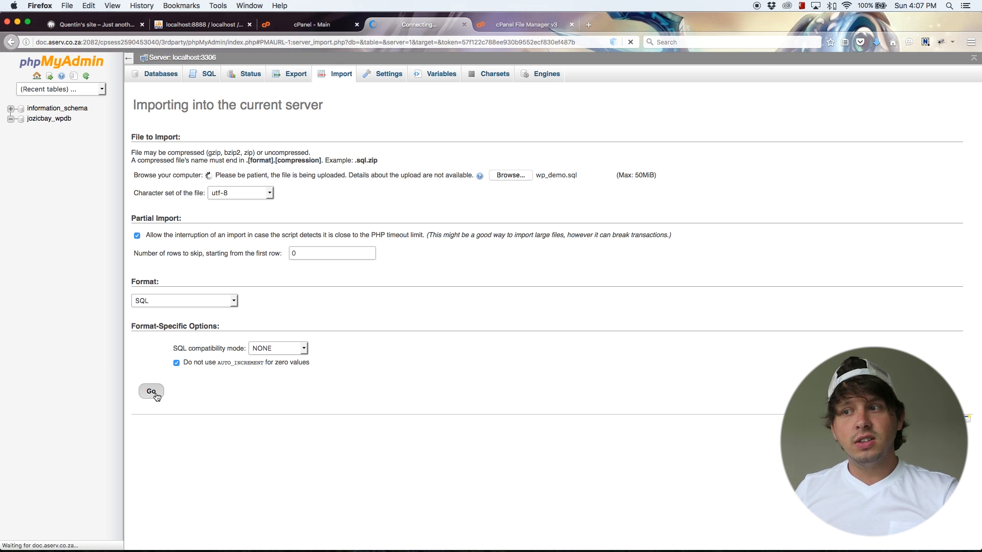
- Dismiss the 'No database selected' import failure and open the empty jozicbay_wpdb database
{"action": "left_click", "coordinate": [150, 391]}
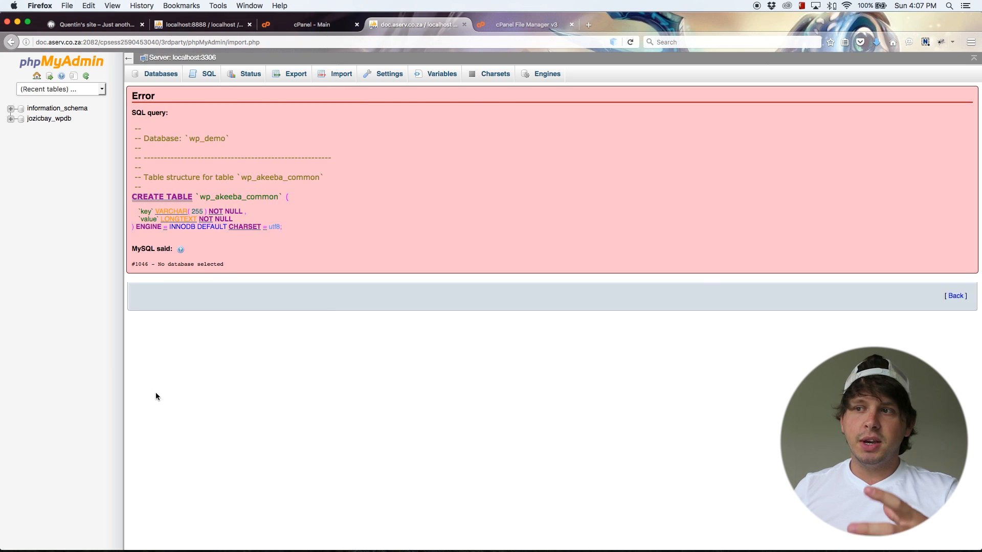
{"action": "mouse_move", "coordinate": [279, 243]}
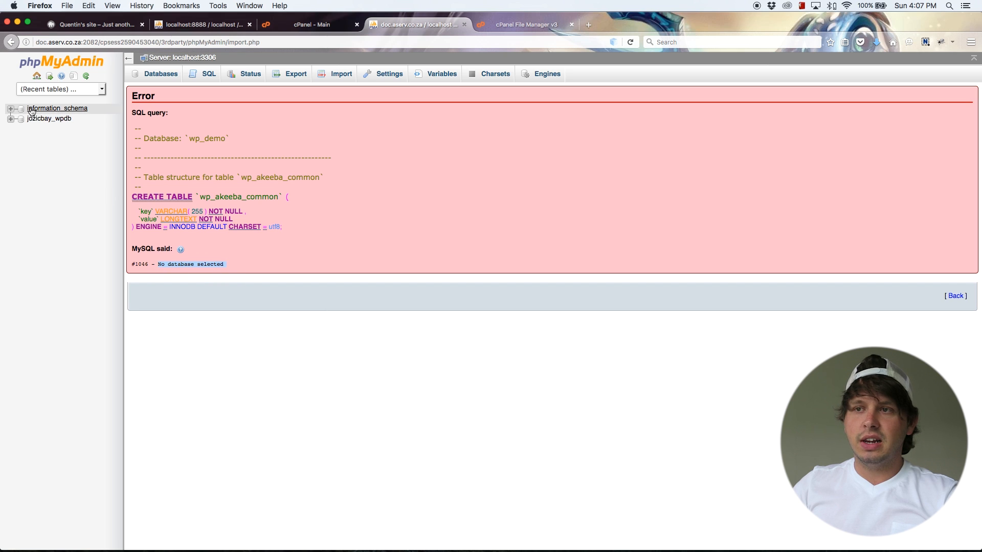
{"action": "left_click", "coordinate": [48, 118]}
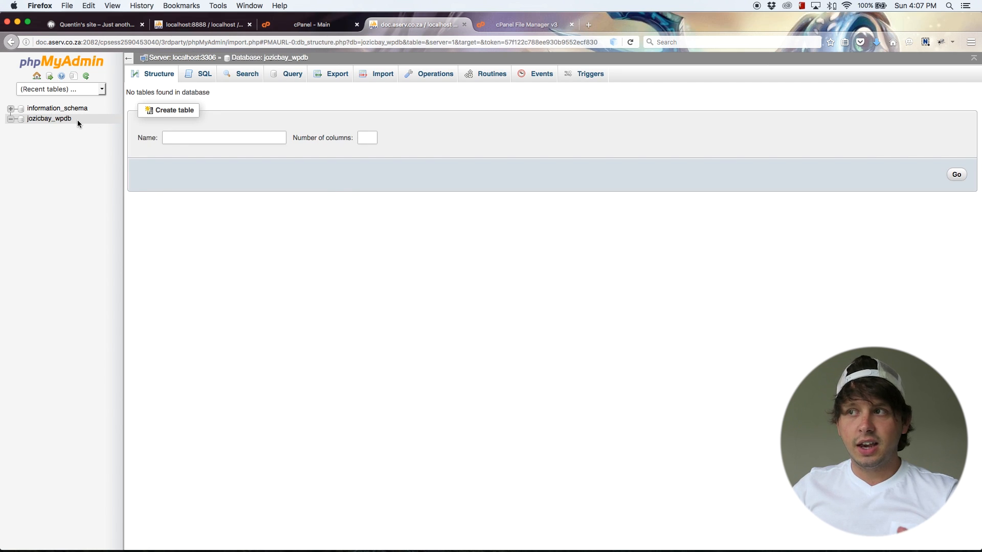
- Import wp_demo.sql into jozicbay_wpdb, running 77 queries that create the WordPress tables
{"action": "left_click", "coordinate": [382, 74]}
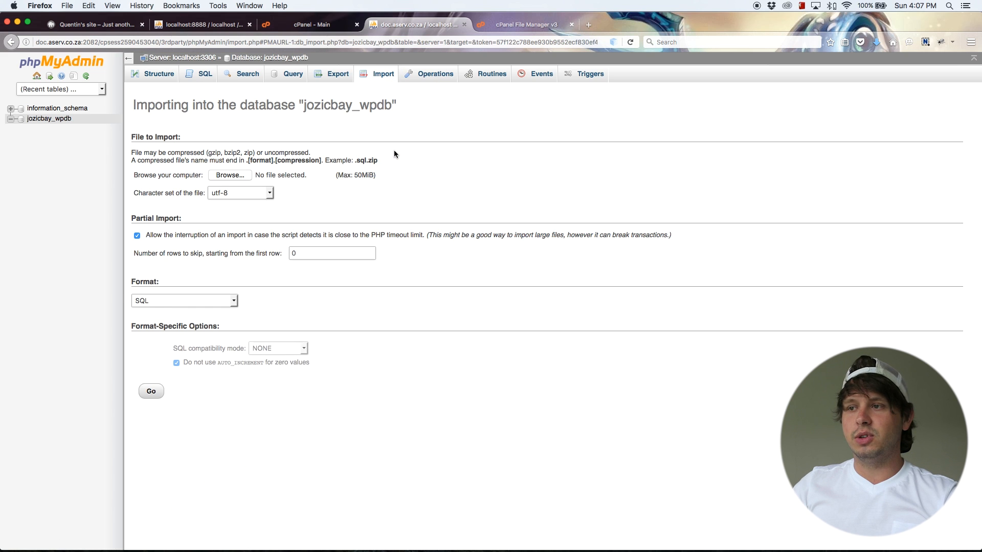
{"action": "left_click", "coordinate": [229, 175]}
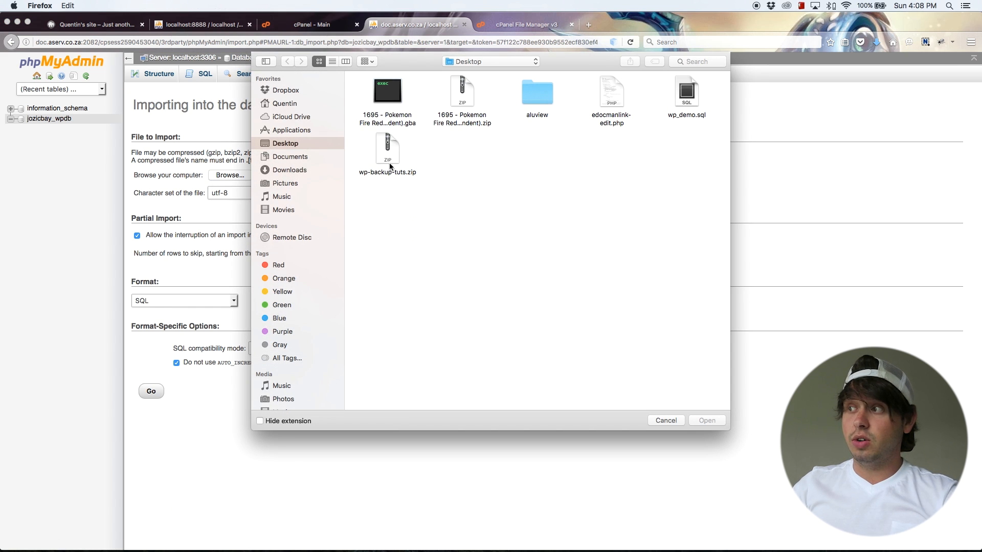
{"action": "left_click", "coordinate": [686, 92]}
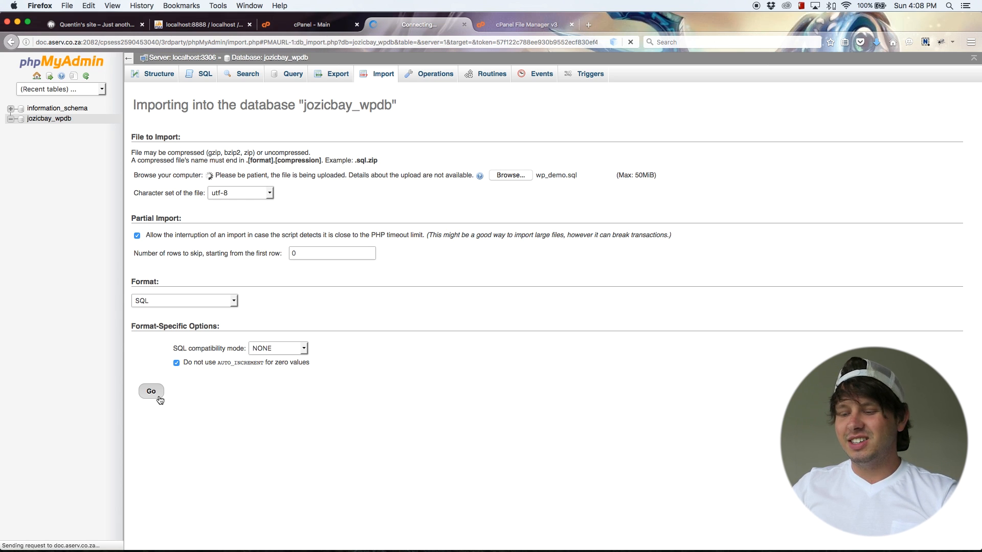
{"action": "left_click", "coordinate": [151, 391]}
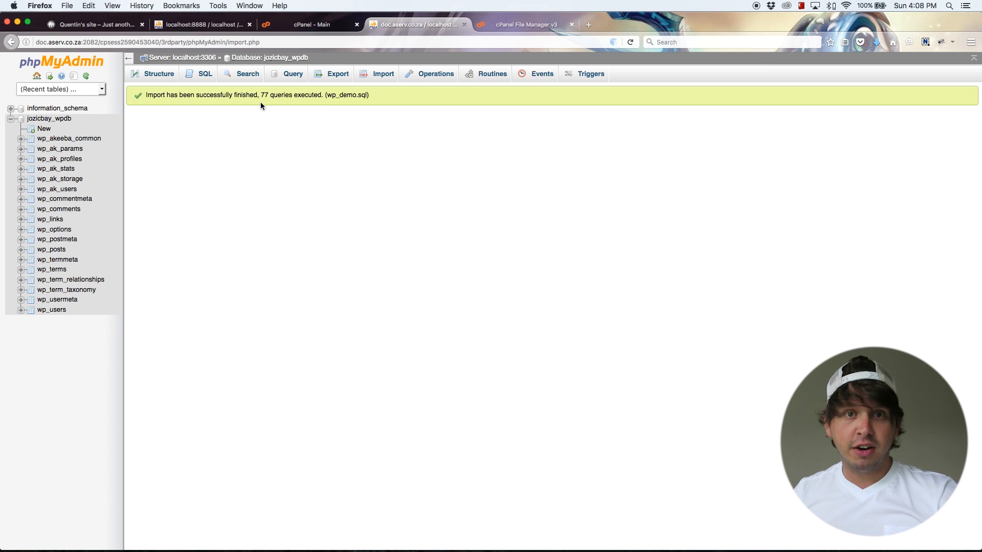
{"action": "mouse_move", "coordinate": [161, 121]}
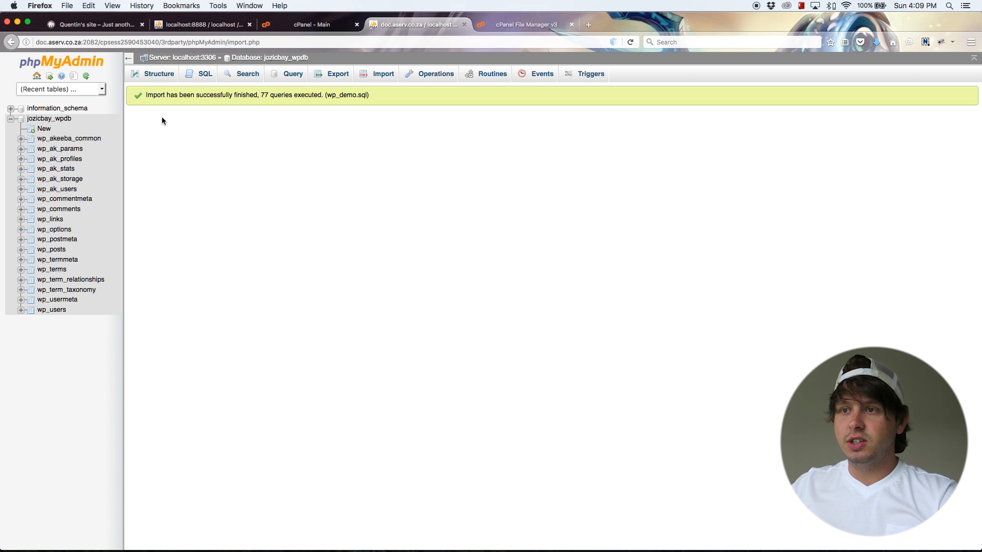
{"action": "mouse_move", "coordinate": [112, 254]}
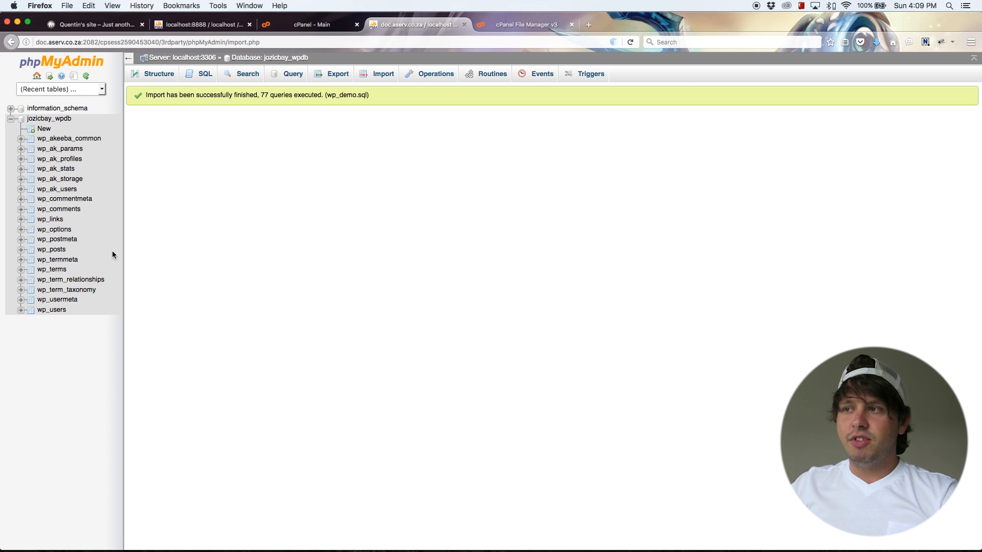
{"action": "mouse_move", "coordinate": [368, 149]}
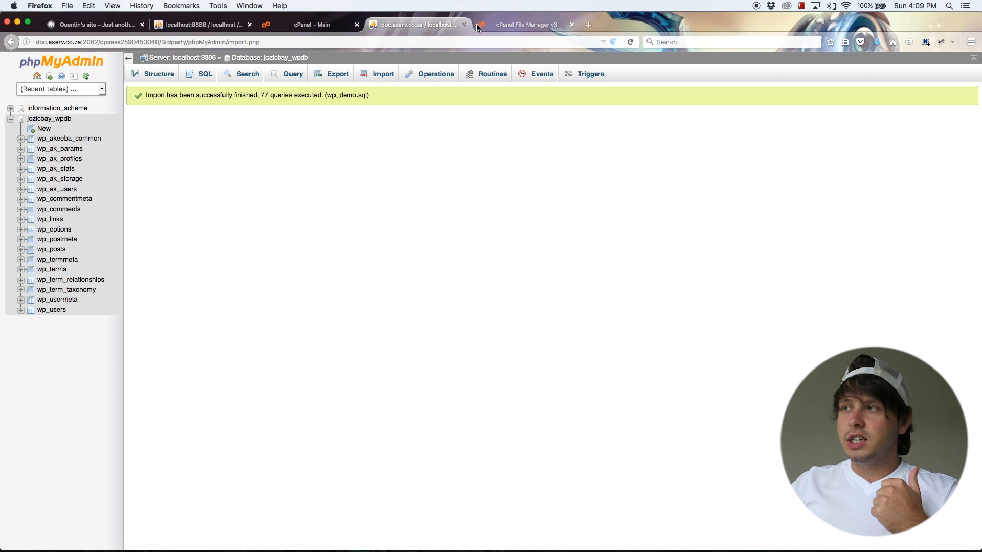
- Switch back to the 'cPanel - Main' dashboard browser tab
{"action": "left_click", "coordinate": [309, 25]}
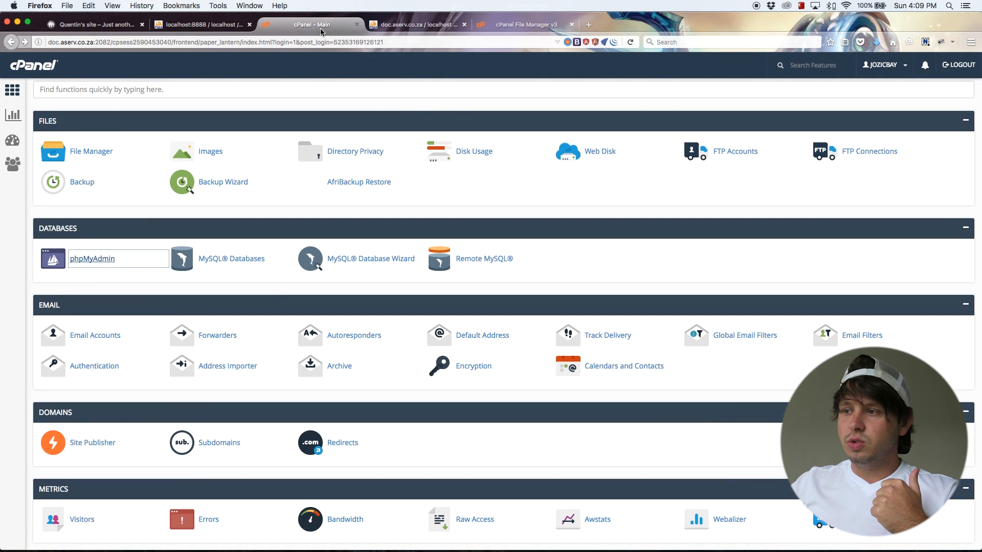
- Select wp-config.php in public_html's File Manager listing and open it for editing
{"action": "left_click", "coordinate": [526, 25]}
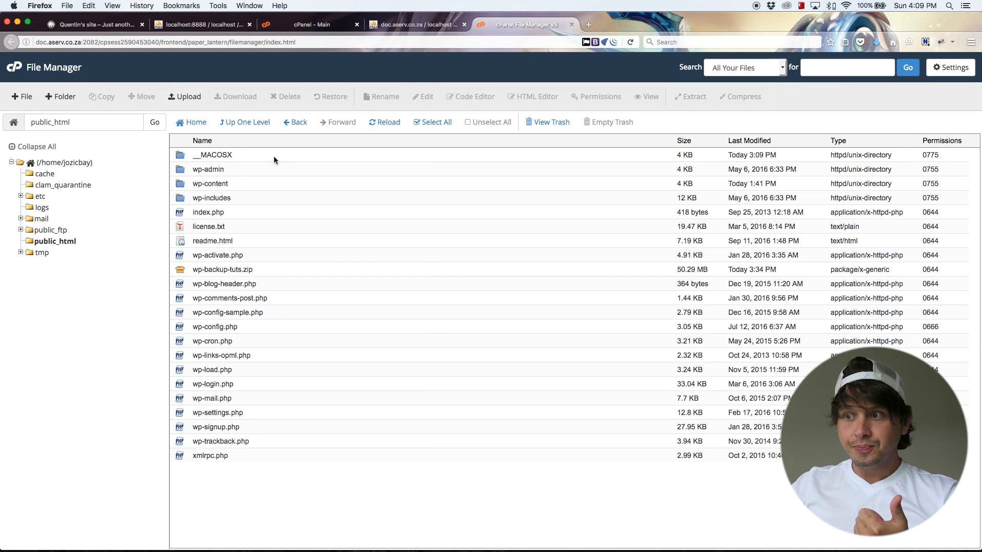
{"action": "mouse_move", "coordinate": [229, 218]}
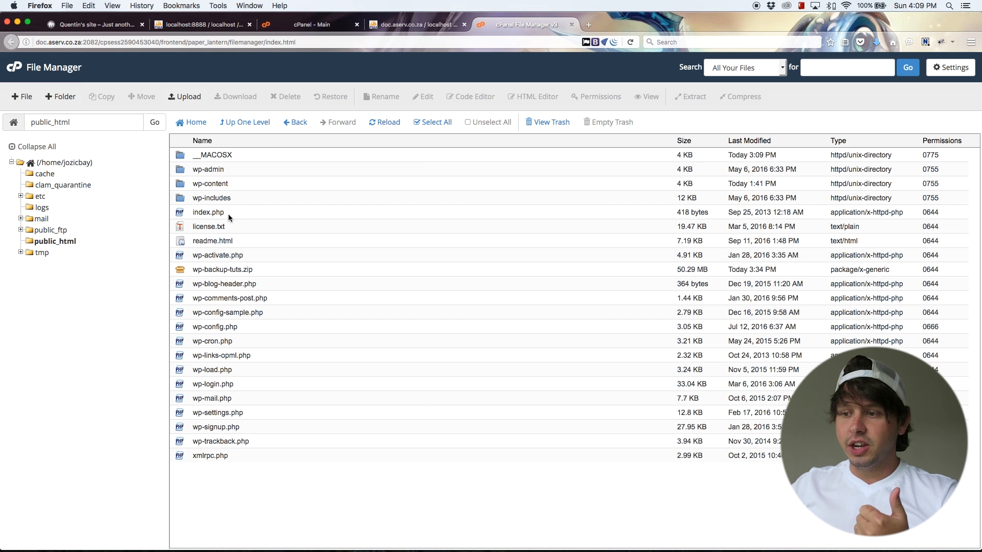
{"action": "mouse_move", "coordinate": [186, 457]}
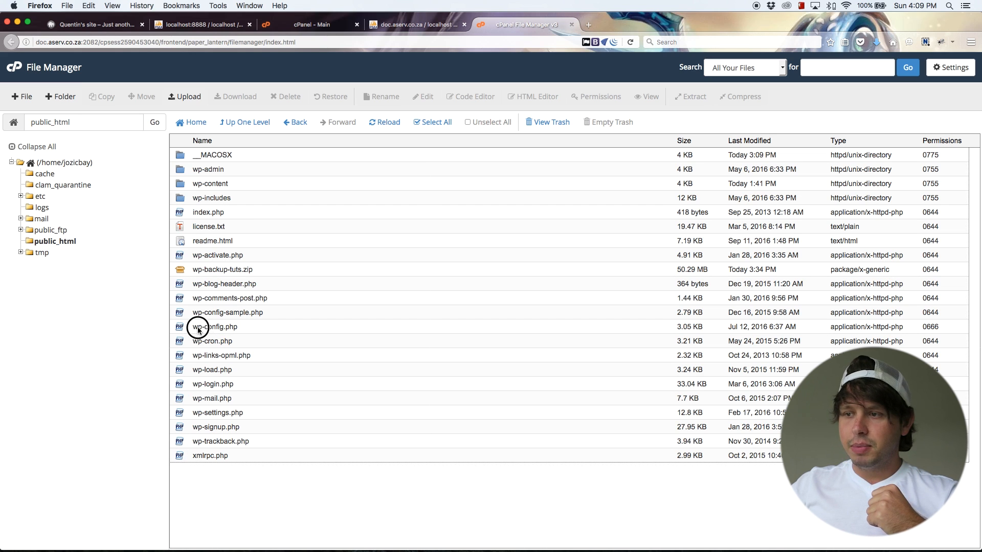
{"action": "left_click", "coordinate": [213, 326]}
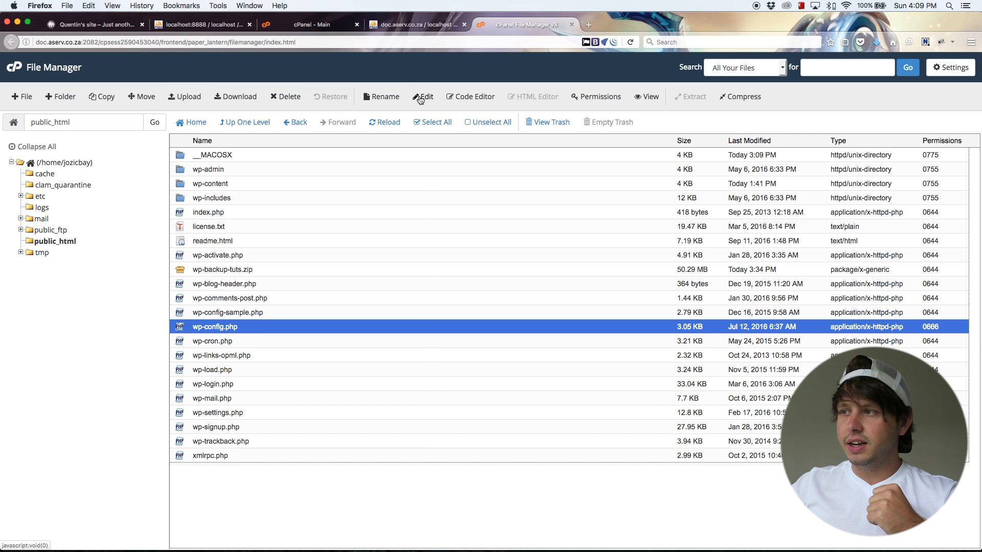
{"action": "left_click", "coordinate": [426, 97]}
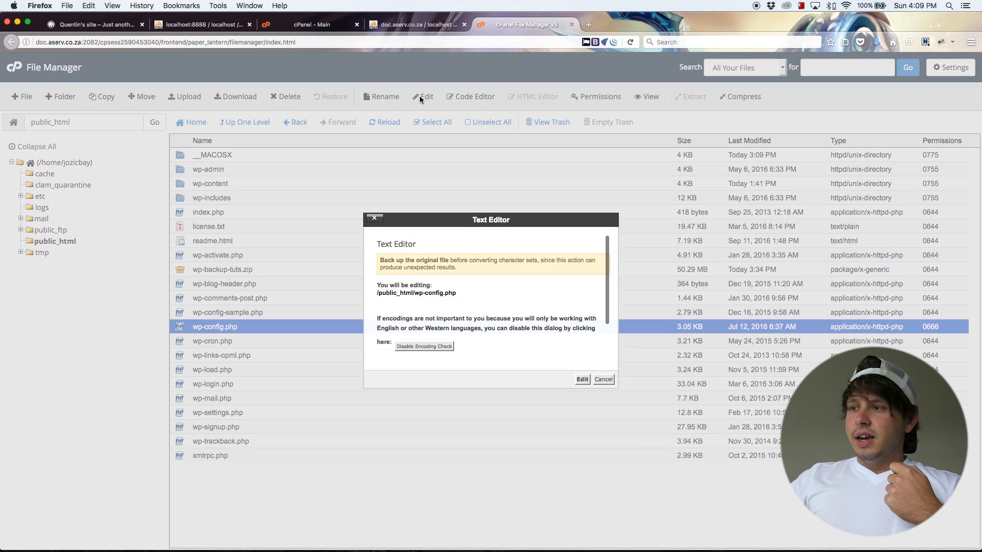
{"action": "left_click", "coordinate": [582, 379]}
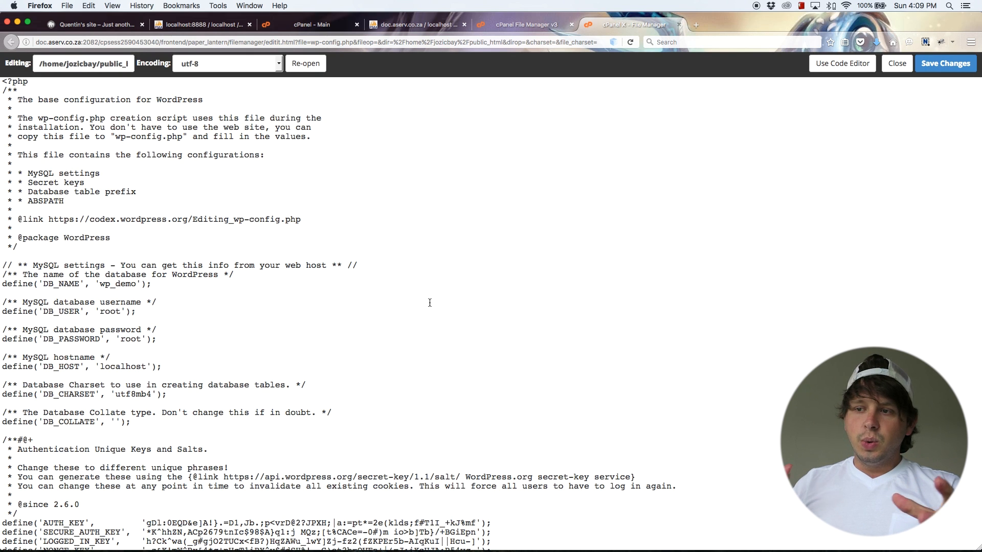
{"action": "mouse_move", "coordinate": [341, 295]}
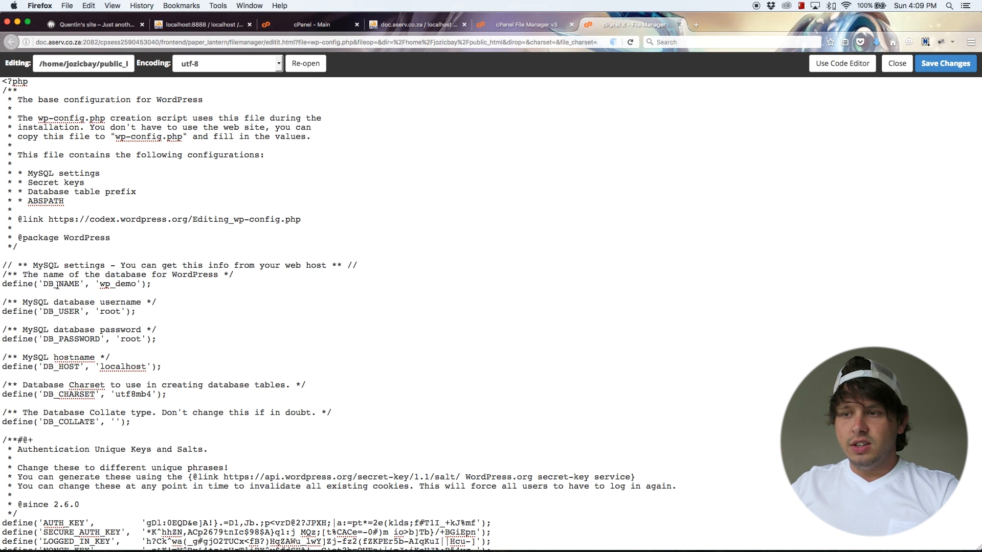
- Switch to the code editor and select the old database name wp_demo
{"action": "left_click_drag", "start_coordinate": [59, 311], "coordinate": [135, 311]}
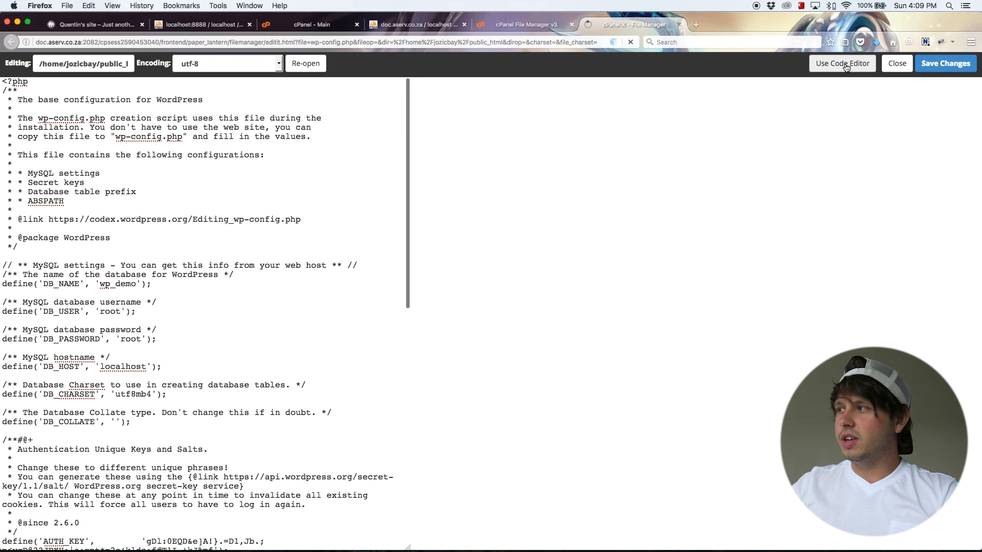
{"action": "left_click", "coordinate": [841, 64]}
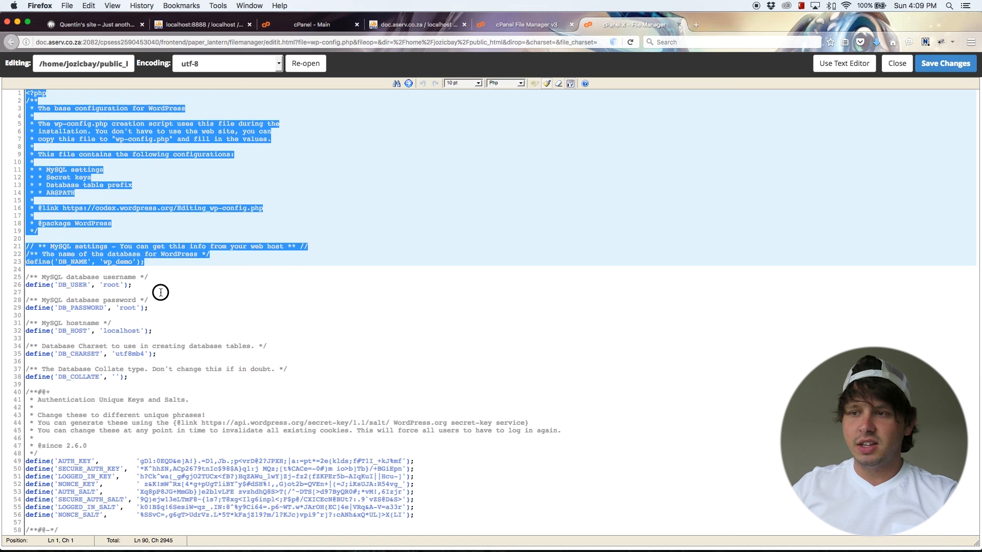
{"action": "left_click", "coordinate": [156, 262]}
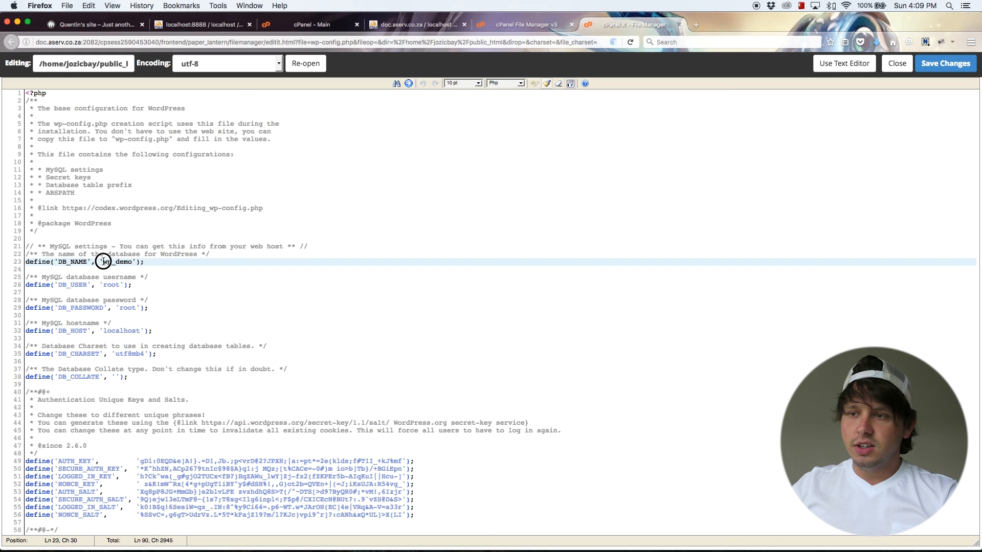
{"action": "double_click", "coordinate": [117, 262]}
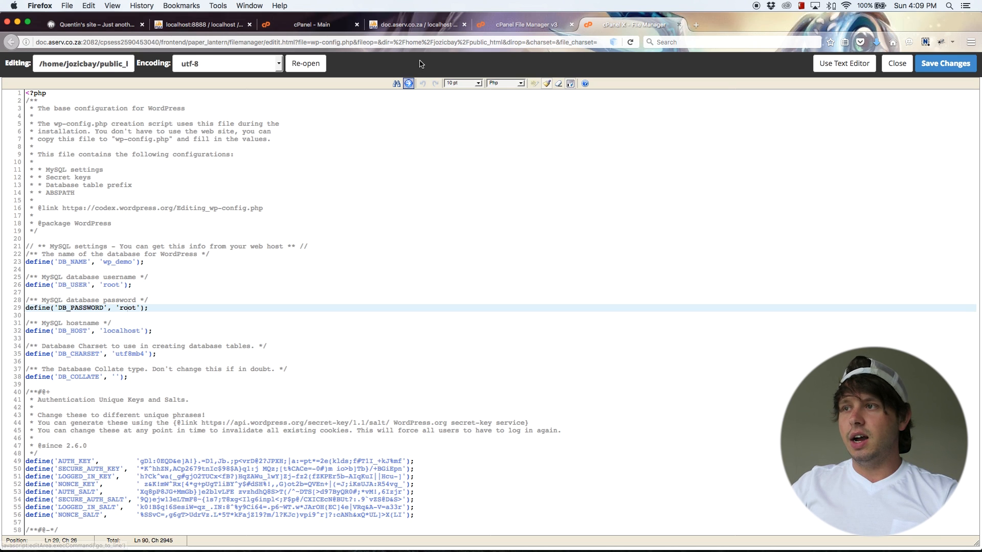
- Return to cPanel's MySQL Databases page to see jozicbay_wpdb and user jozicbay_user
{"action": "left_click", "coordinate": [417, 25]}
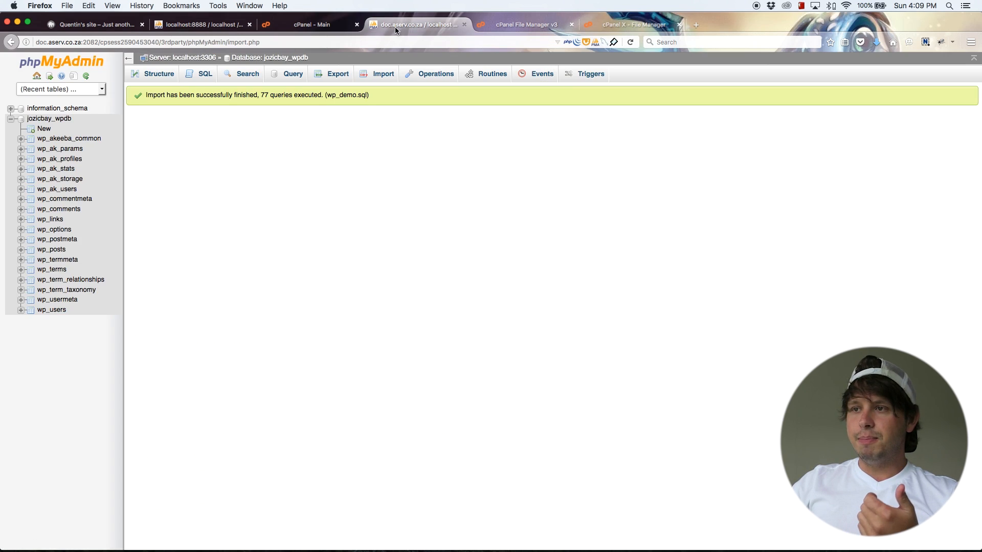
{"action": "left_click", "coordinate": [307, 25]}
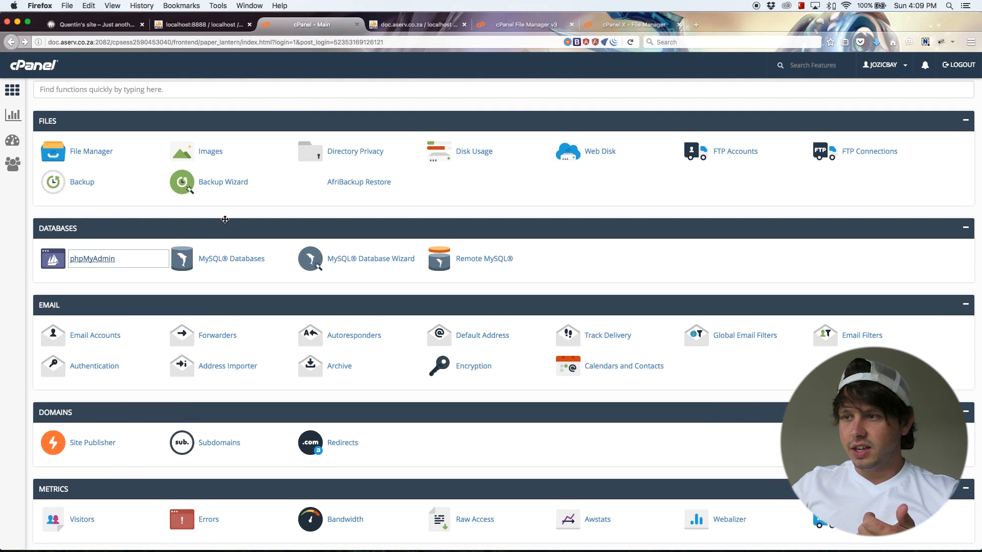
{"action": "left_click", "coordinate": [232, 259]}
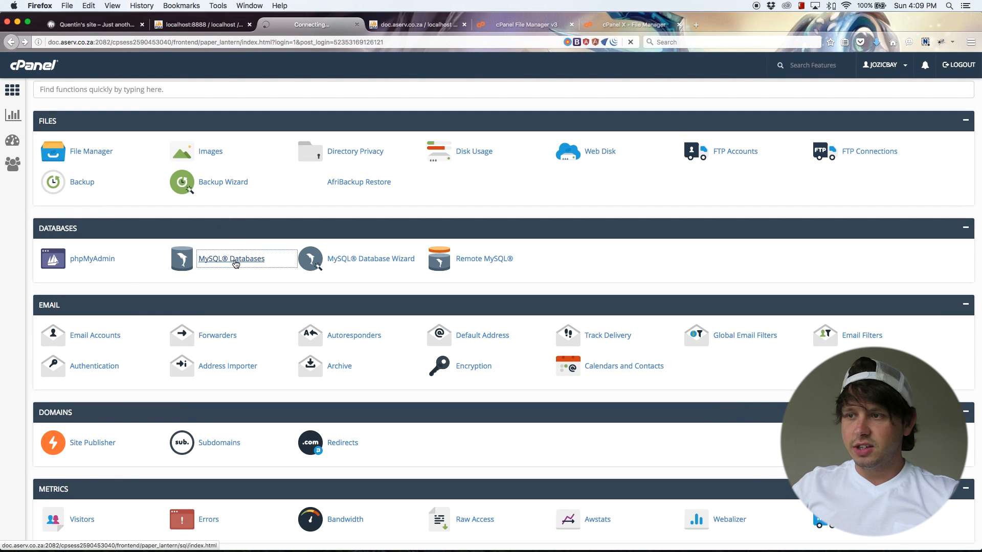
{"action": "left_click", "coordinate": [232, 259]}
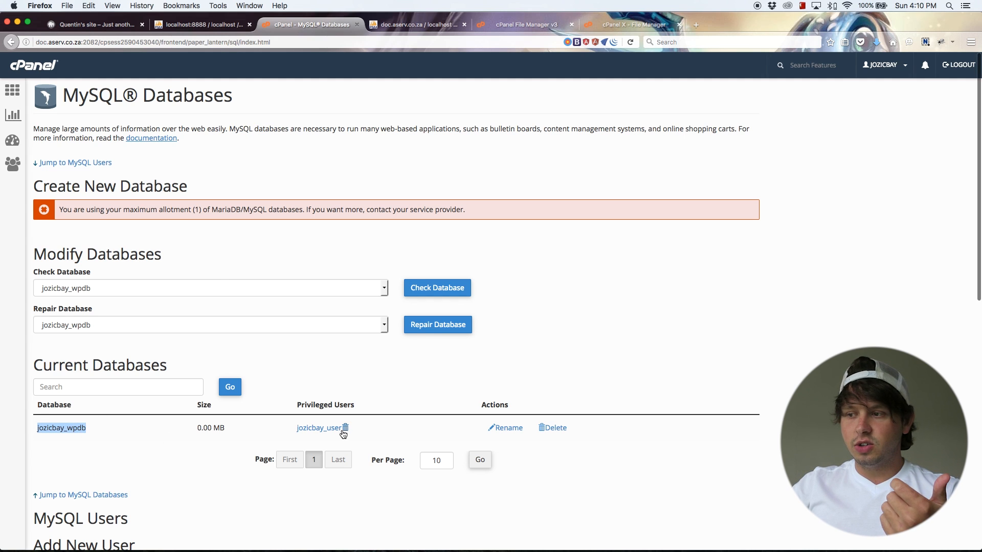
{"action": "scroll", "scroll_direction": "down", "scroll_amount": 3}
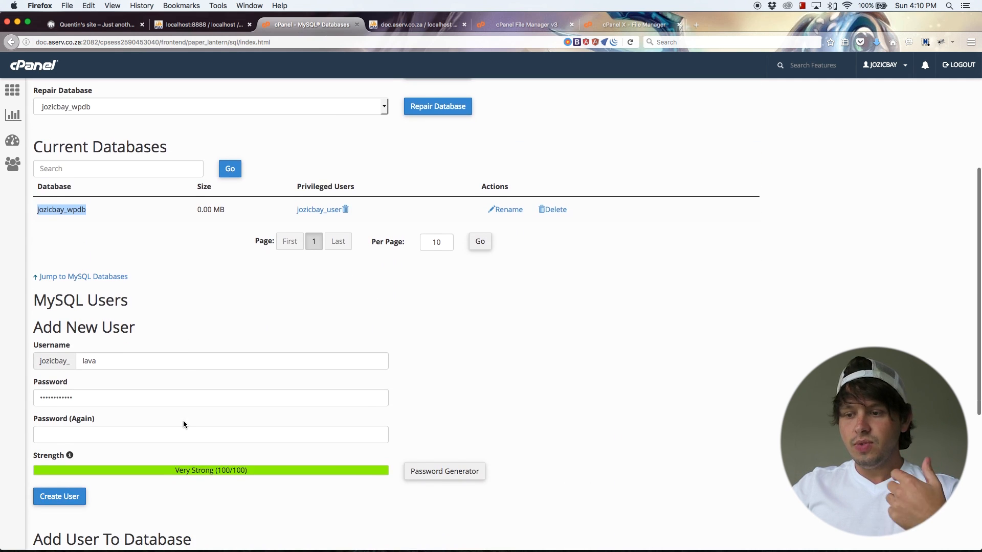
{"action": "scroll", "scroll_direction": "down", "scroll_amount": 3}
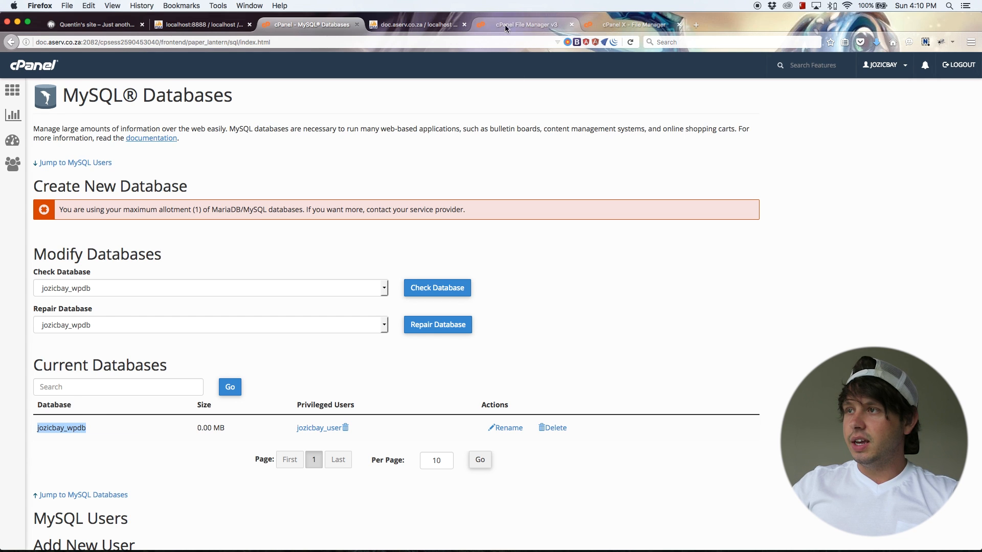
- Replace wp_demo with jozicbay_wpdb in wp-config.php's DB_NAME define
{"action": "left_click", "coordinate": [525, 24]}
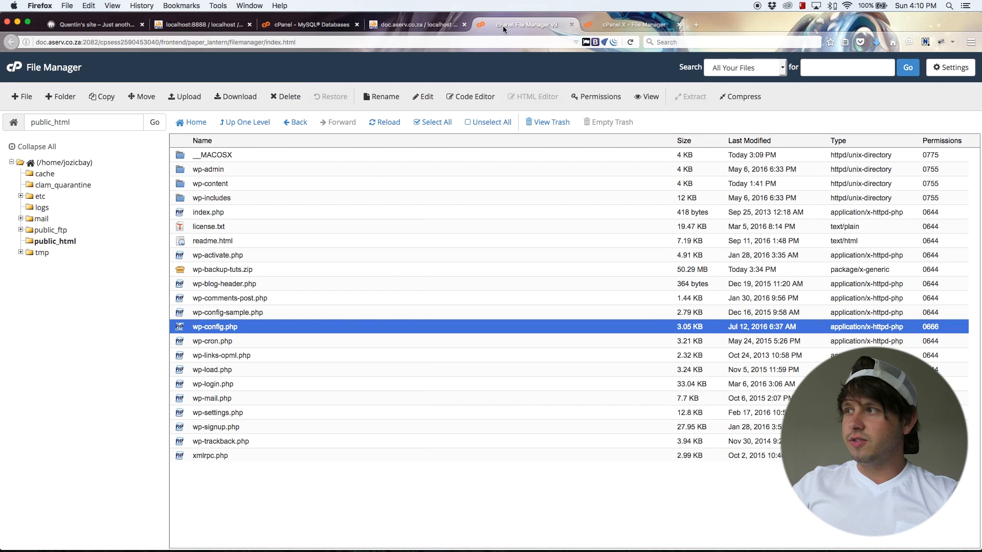
{"action": "left_click", "coordinate": [422, 97]}
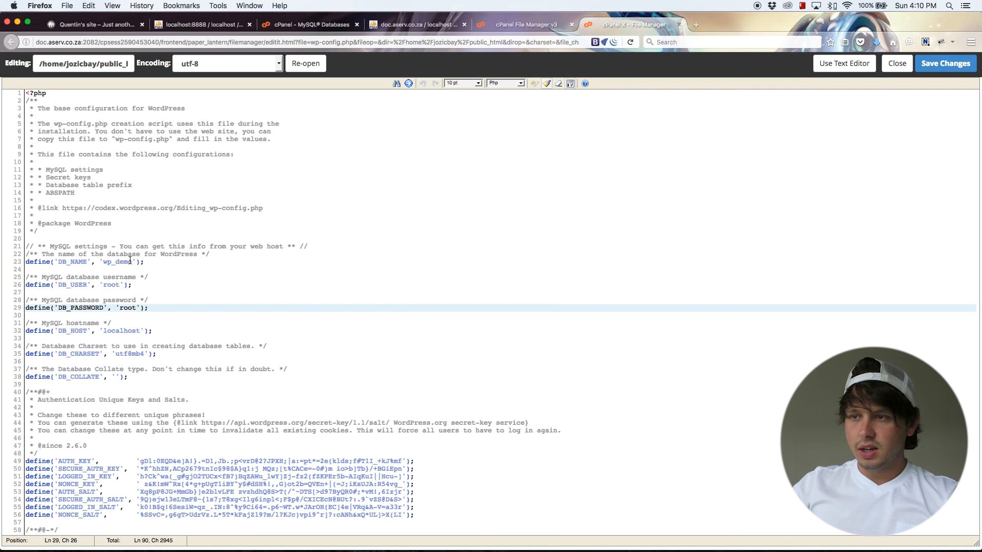
{"action": "type", "text": "jozicbay_wpdb"}
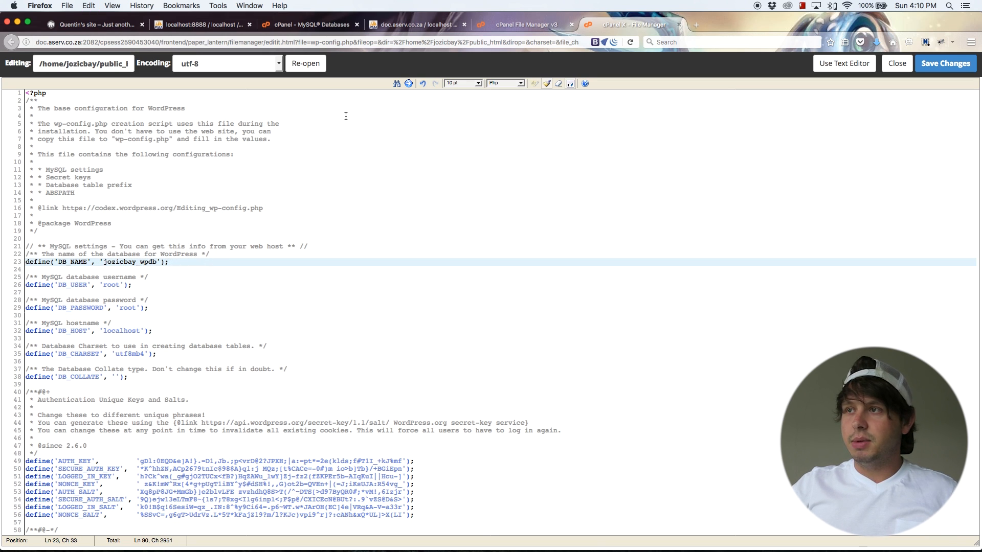
- Compare phpMyAdmin and the local wp_demo export, then revisit the MySQL Databases page
{"action": "left_click", "coordinate": [417, 25]}
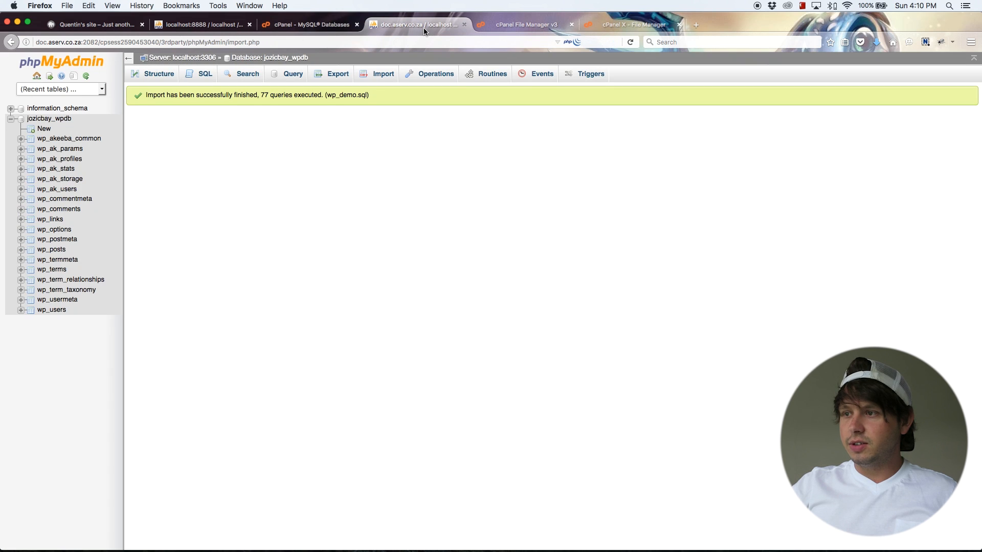
{"action": "left_click", "coordinate": [203, 25]}
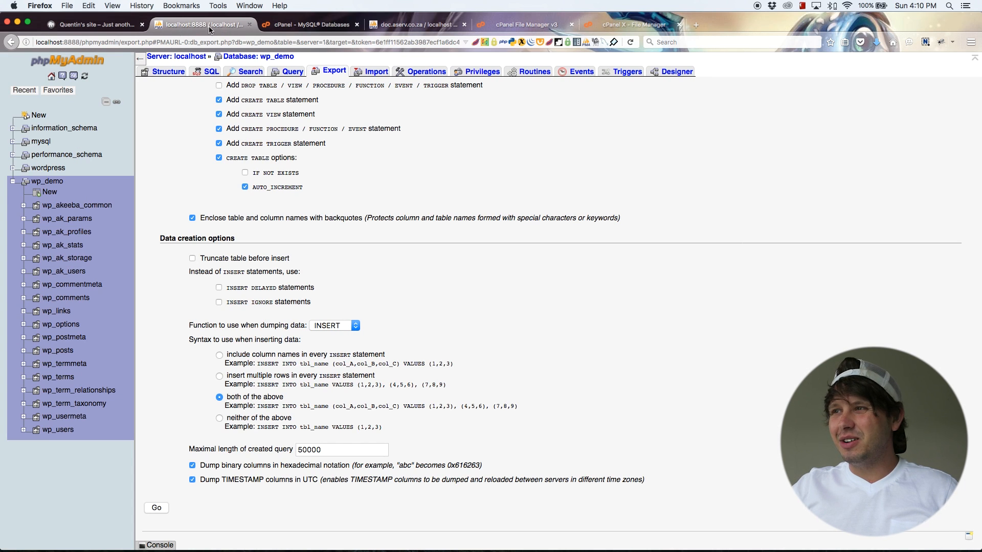
{"action": "left_click", "coordinate": [522, 24]}
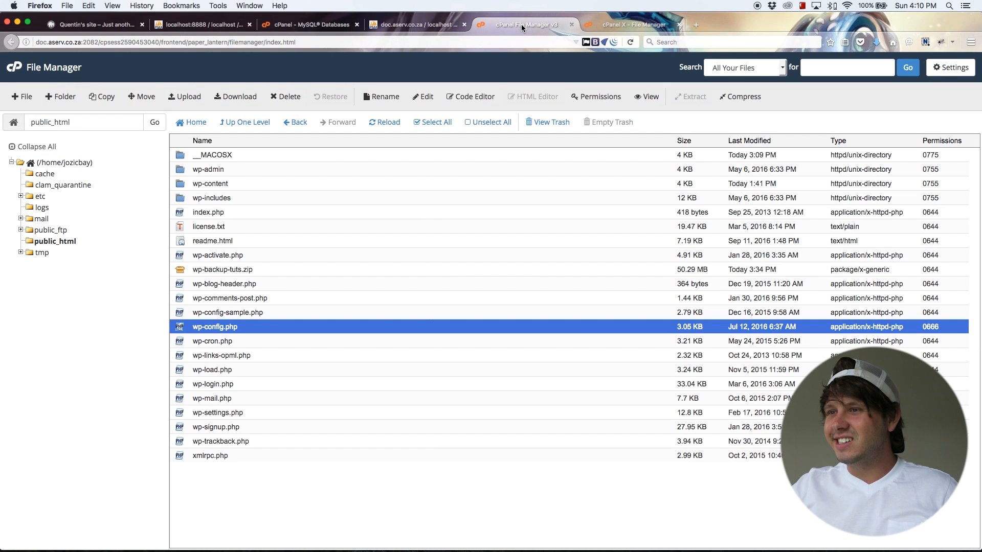
{"action": "left_click", "coordinate": [307, 24]}
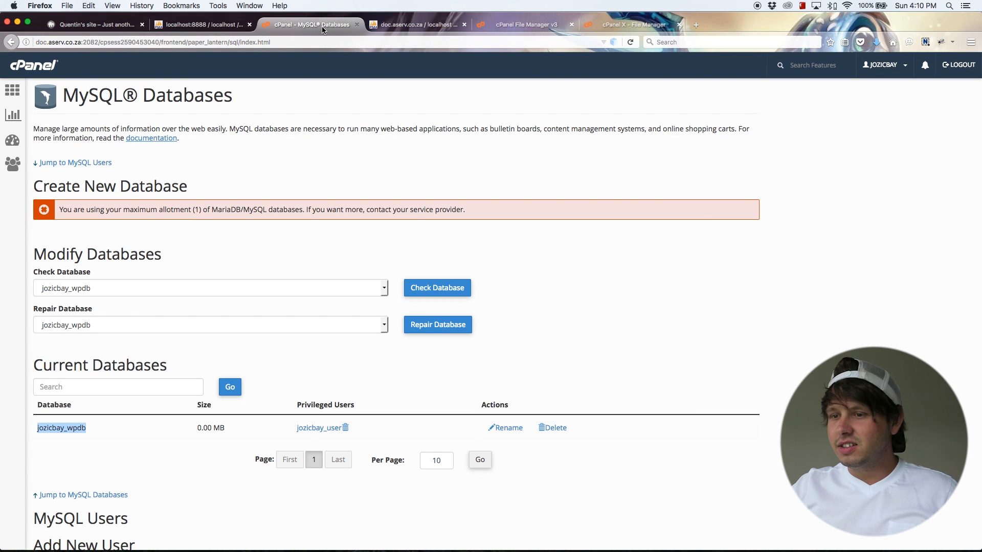
{"action": "scroll", "scroll_direction": "down", "scroll_amount": 3}
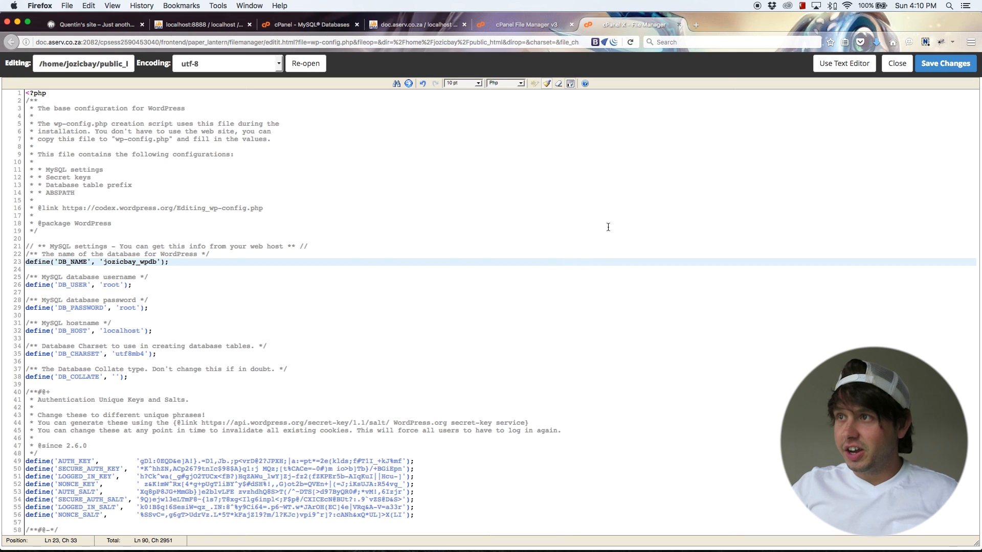
- Copy jozicbay_user from MySQL Databases and use it to replace root in DB_USER
{"action": "left_click", "coordinate": [307, 24]}
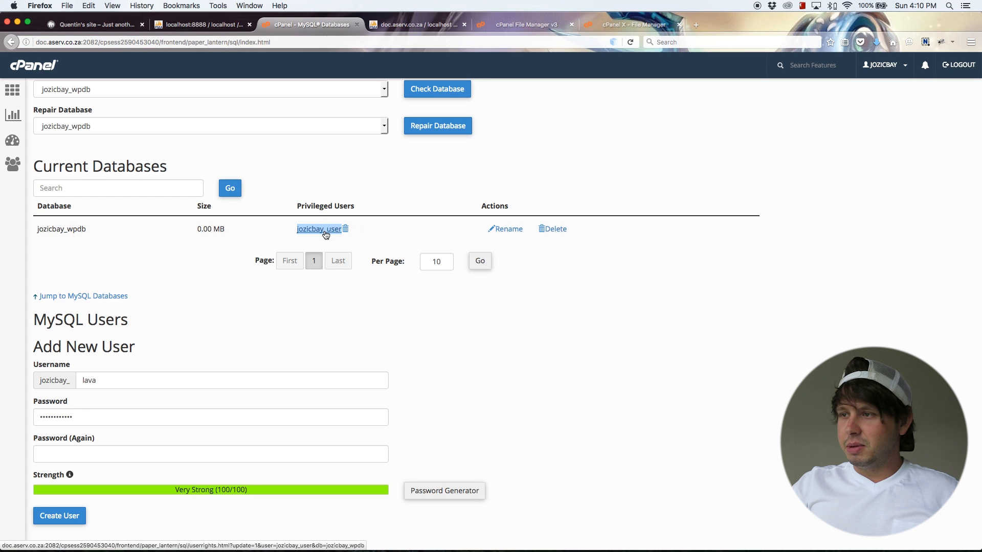
{"action": "right_click", "coordinate": [318, 228]}
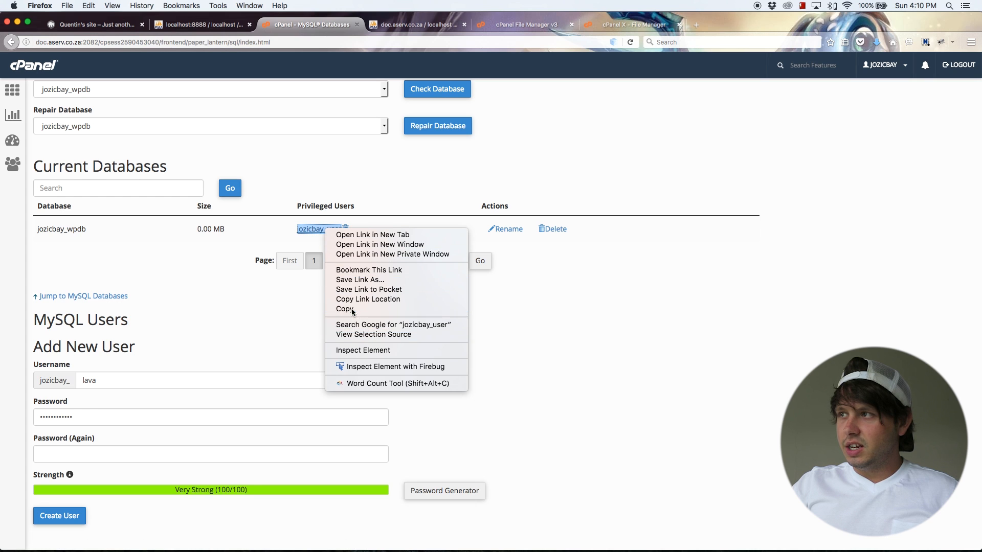
{"action": "left_click", "coordinate": [632, 25]}
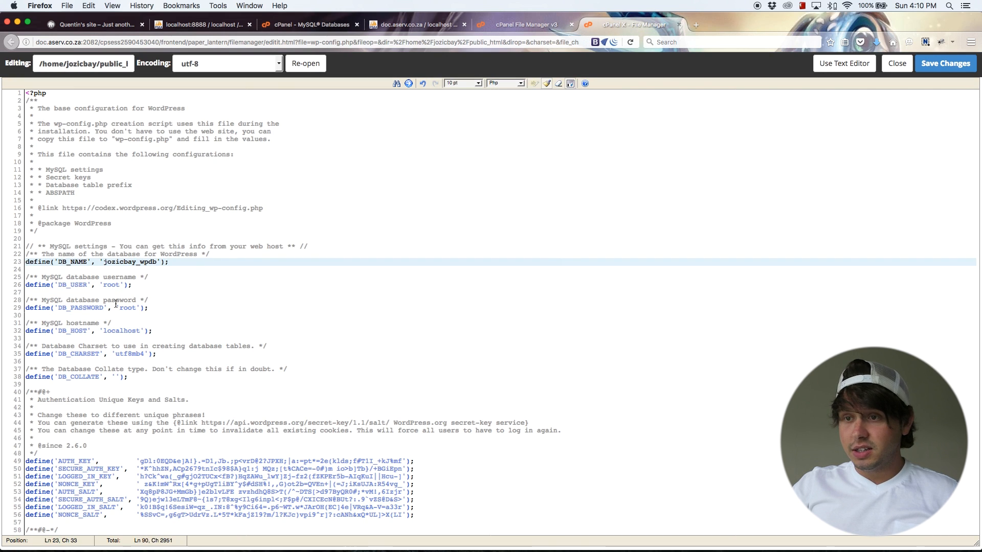
{"action": "double_click", "coordinate": [112, 285]}
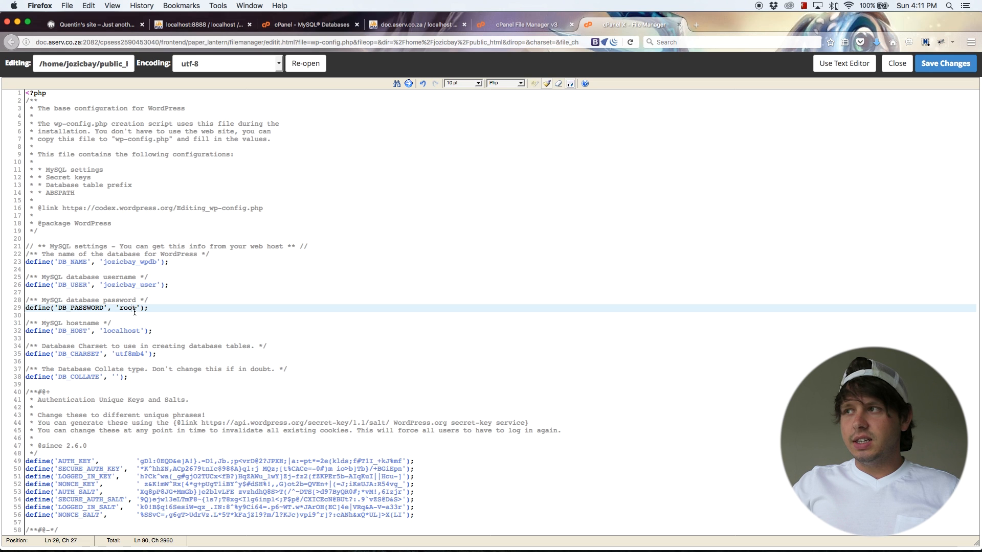
{"action": "left_click", "coordinate": [306, 25]}
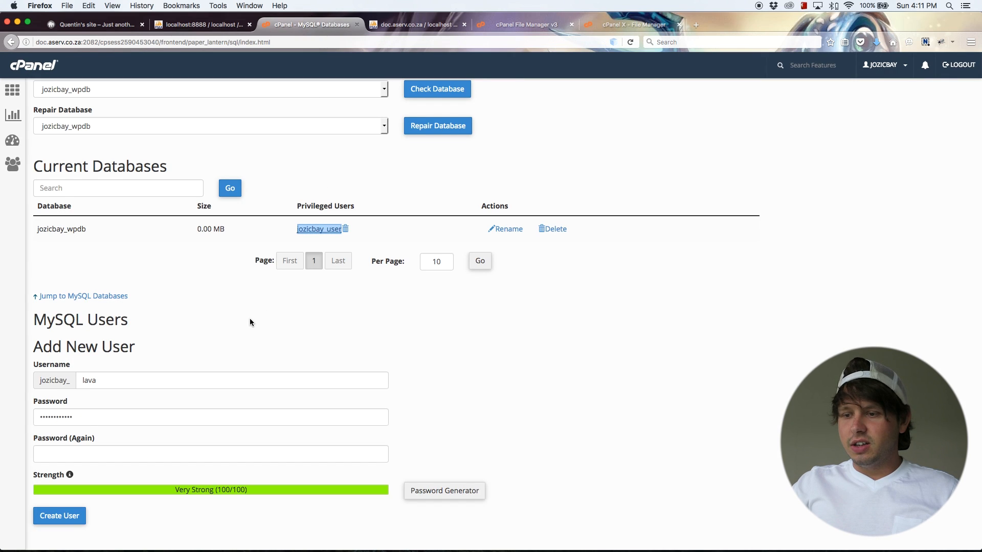
{"action": "scroll", "scroll_direction": "down", "scroll_amount": 3}
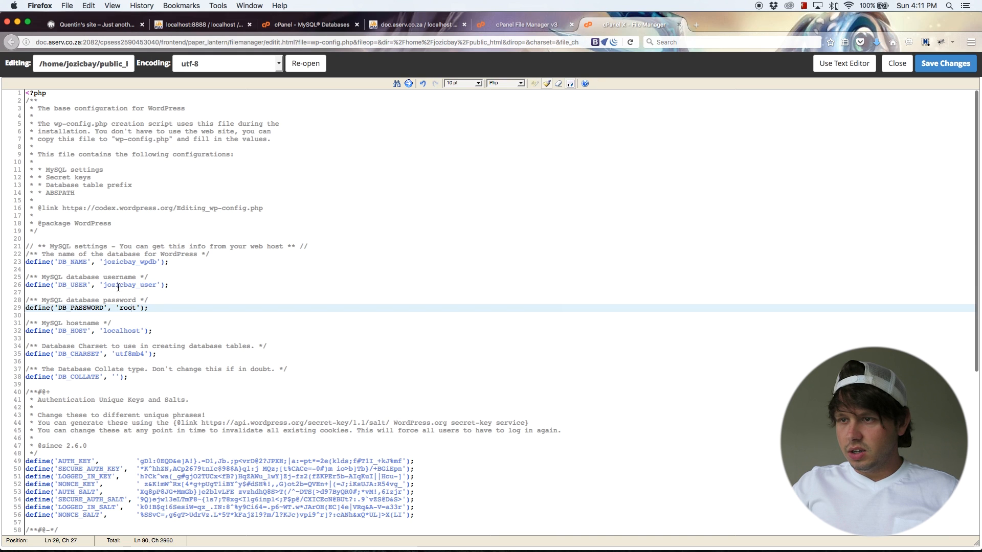
- Set a generated very strong password for jozicbay_user and dismiss the success message
{"action": "left_click", "coordinate": [307, 24]}
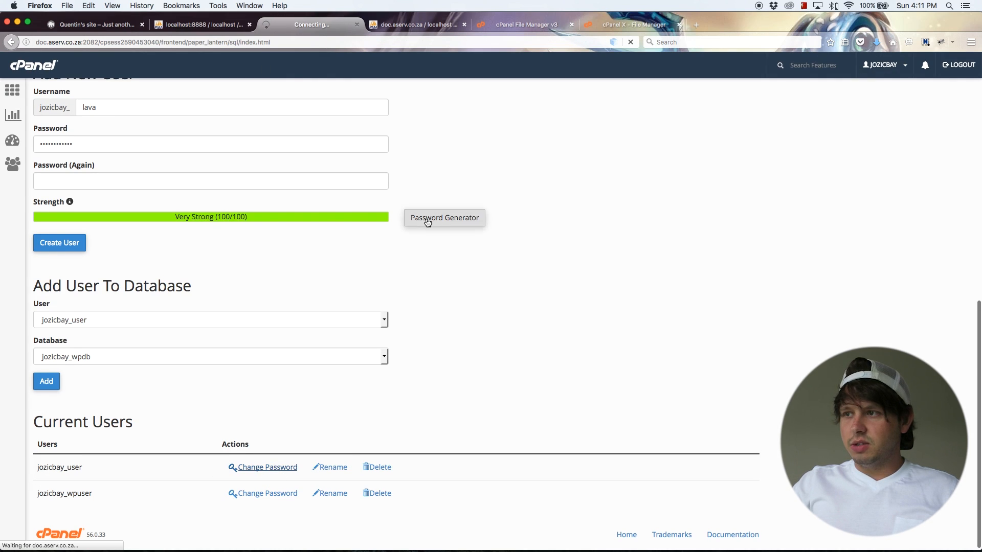
{"action": "left_click", "coordinate": [267, 467]}
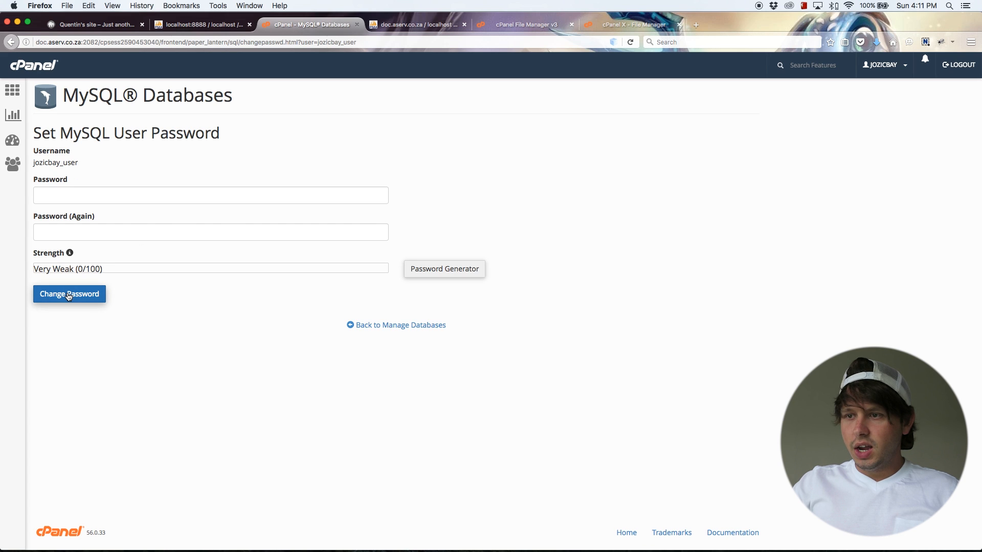
{"action": "left_click", "coordinate": [69, 294]}
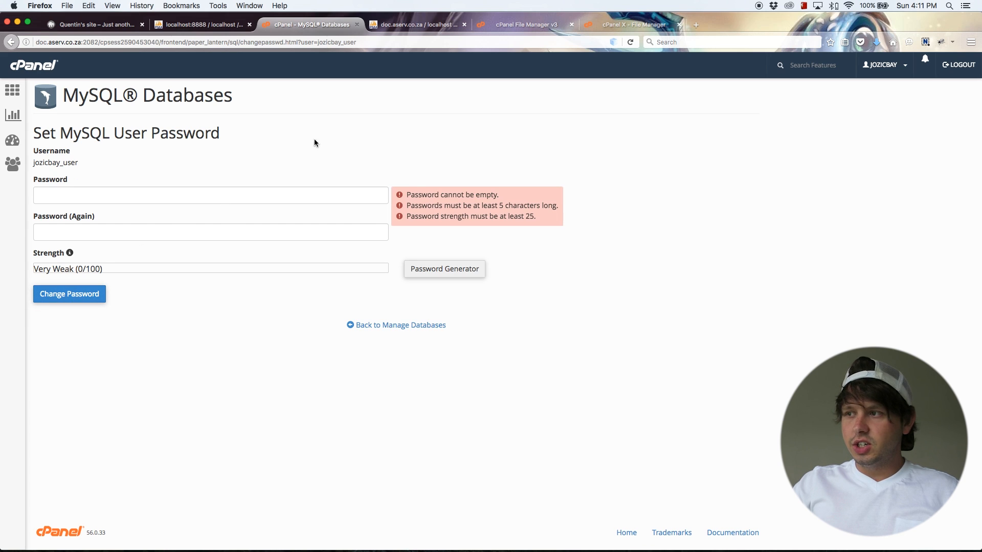
{"action": "left_click", "coordinate": [210, 195]}
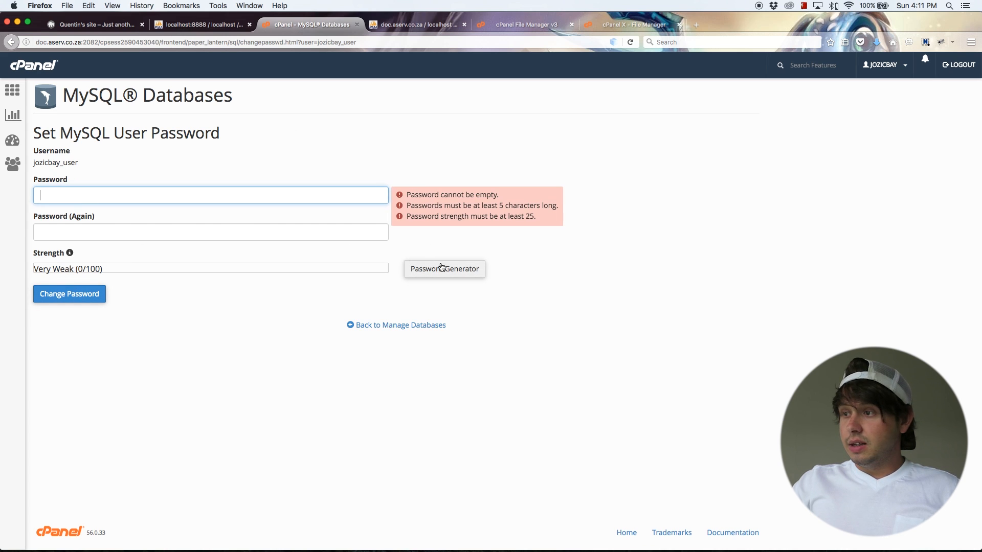
{"action": "left_click", "coordinate": [444, 269]}
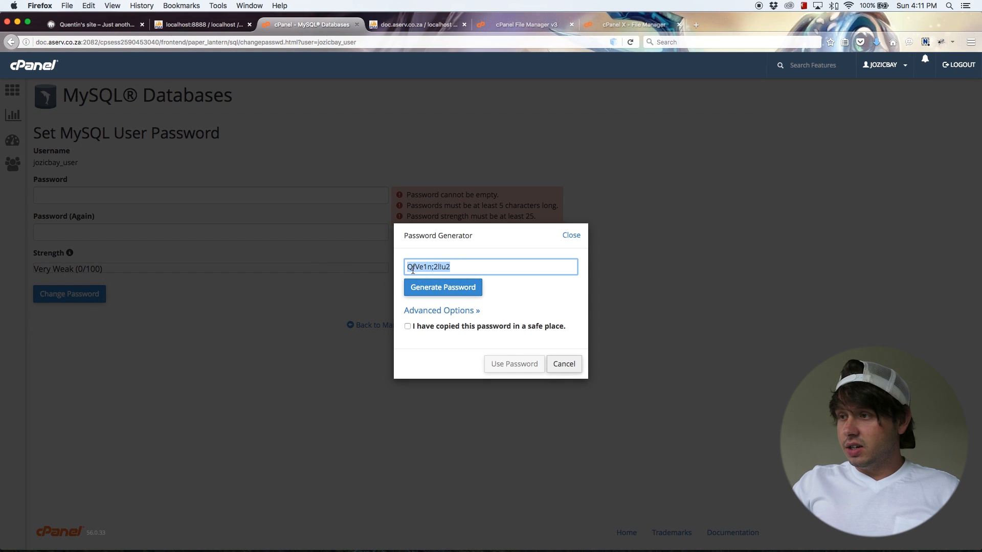
{"action": "left_click", "coordinate": [442, 287]}
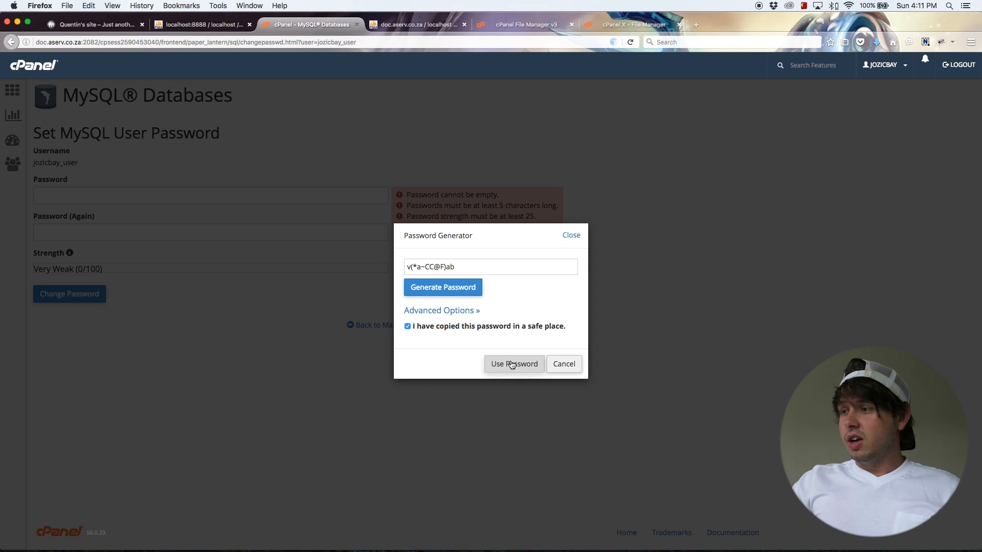
{"action": "left_click", "coordinate": [513, 365]}
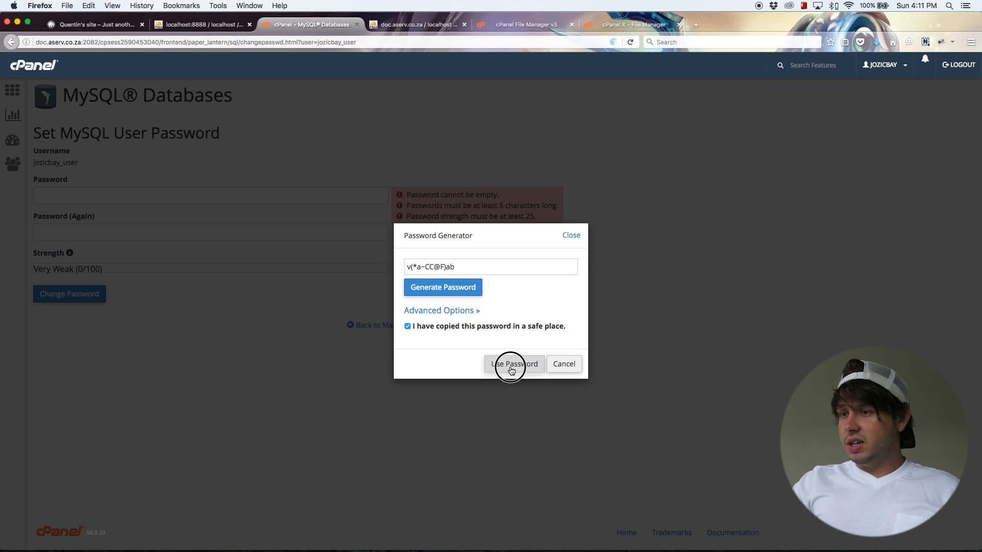
{"action": "left_click", "coordinate": [514, 363]}
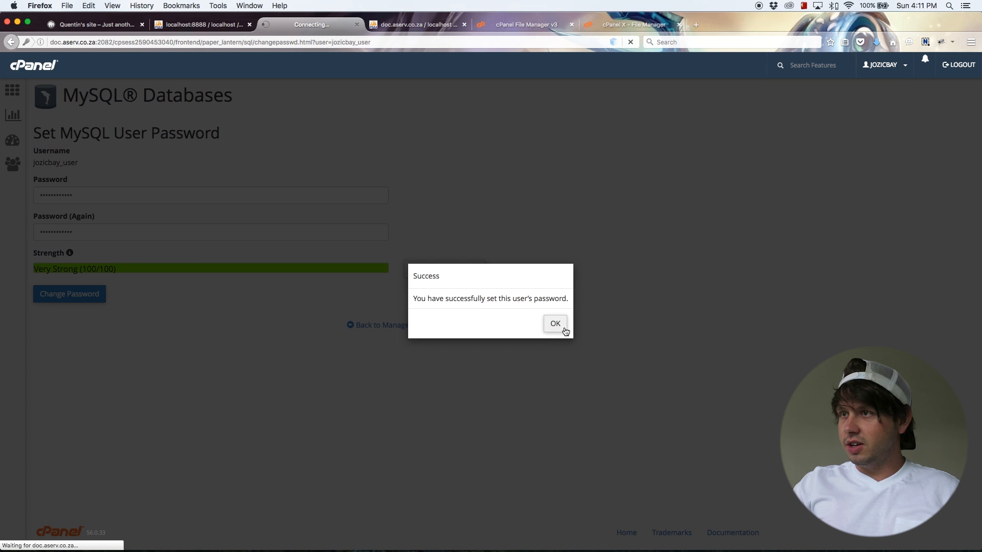
{"action": "left_click", "coordinate": [554, 323]}
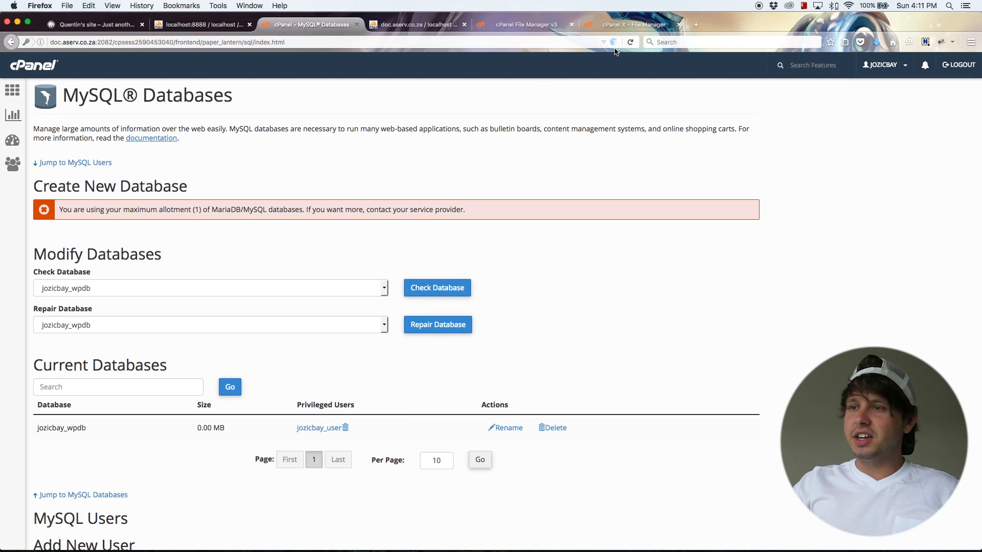
- Save wp-config.php with the generated password in DB_PASSWORD
{"action": "scroll", "scroll_direction": "down", "scroll_amount": 3}
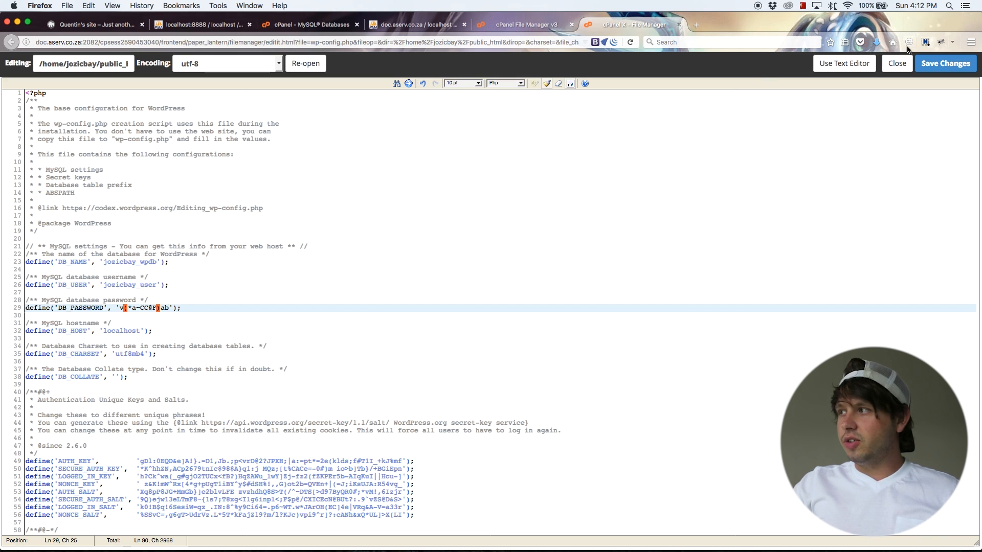
{"action": "left_click", "coordinate": [945, 63]}
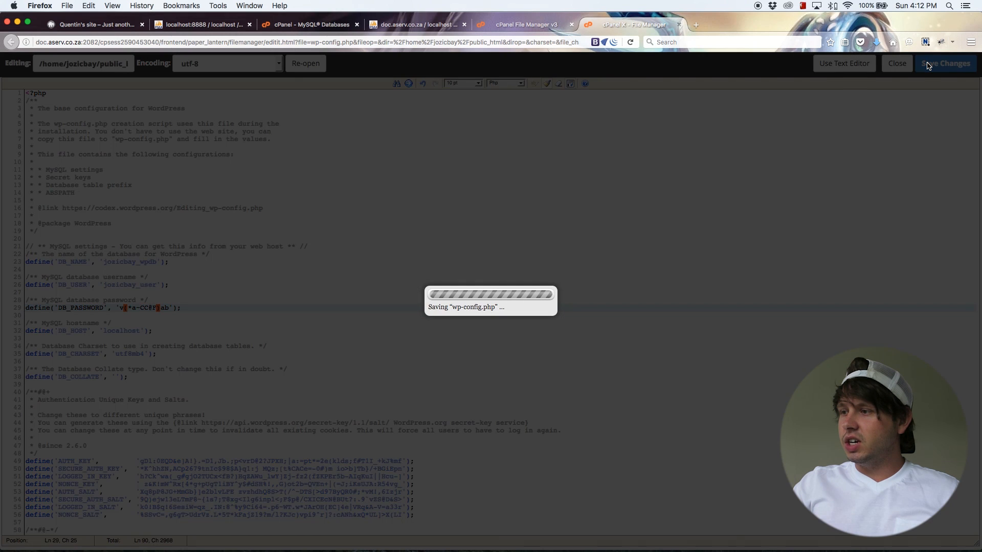
- Load jozicorp.com in a new Firefox tab
{"action": "left_click", "coordinate": [944, 62]}
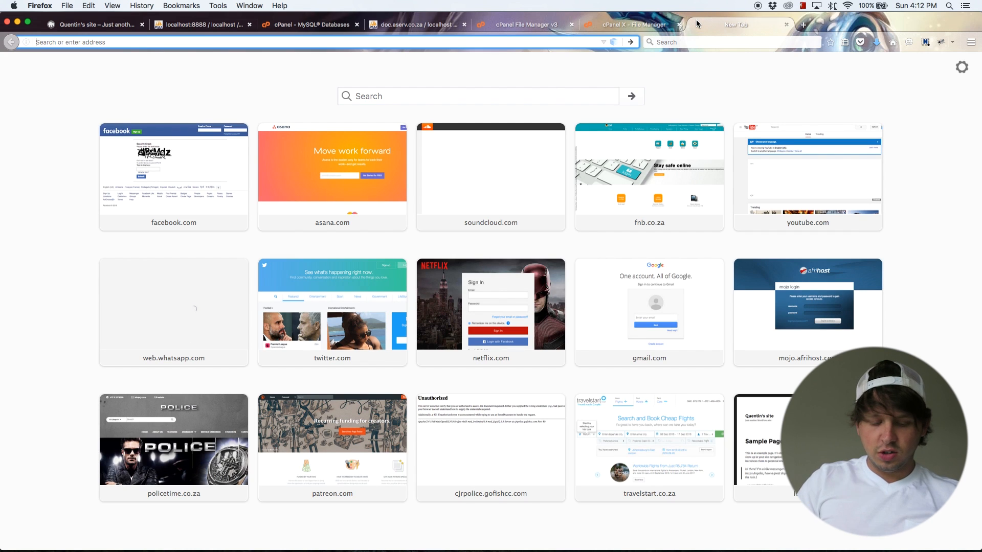
{"action": "type", "text": "jozicorp.com"}
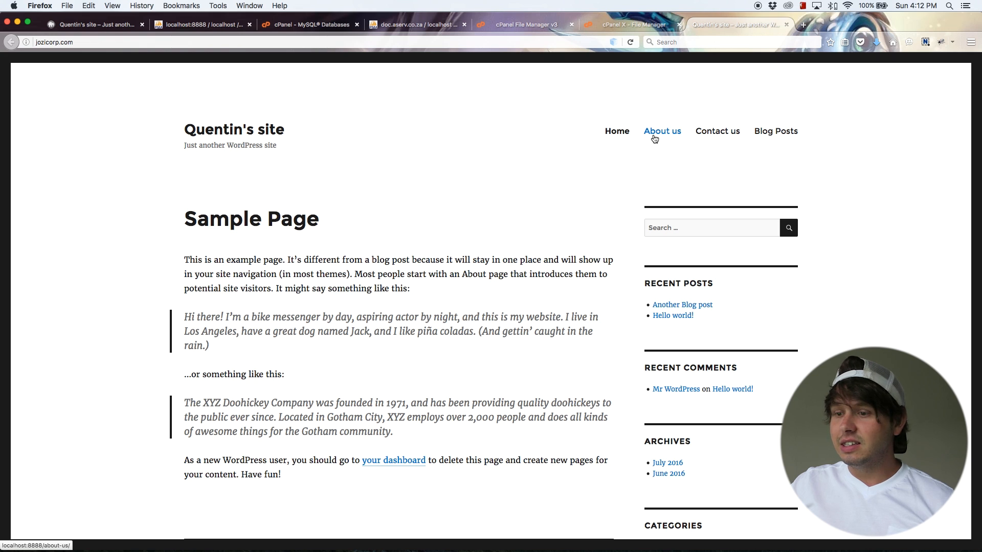
{"action": "mouse_move", "coordinate": [75, 549]}
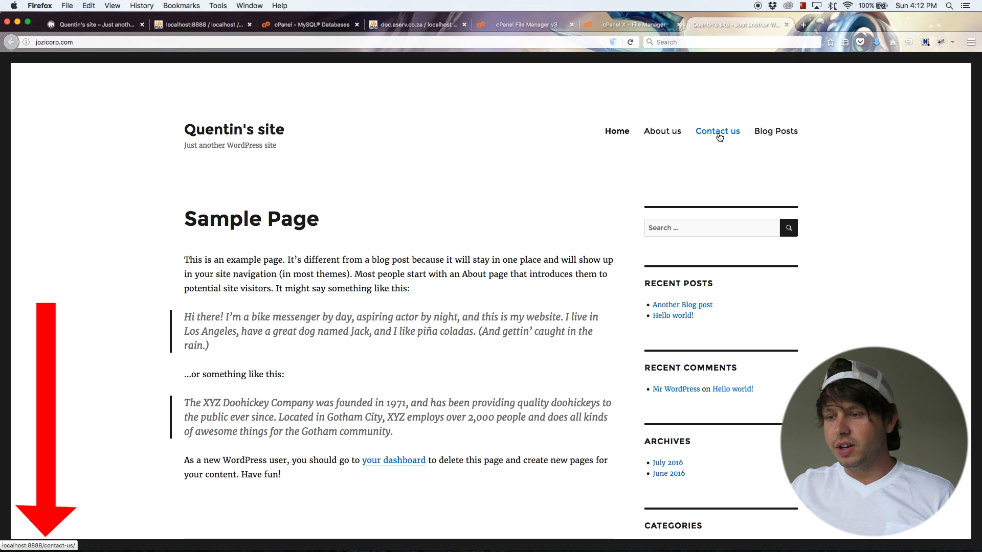
{"action": "mouse_move", "coordinate": [418, 193]}
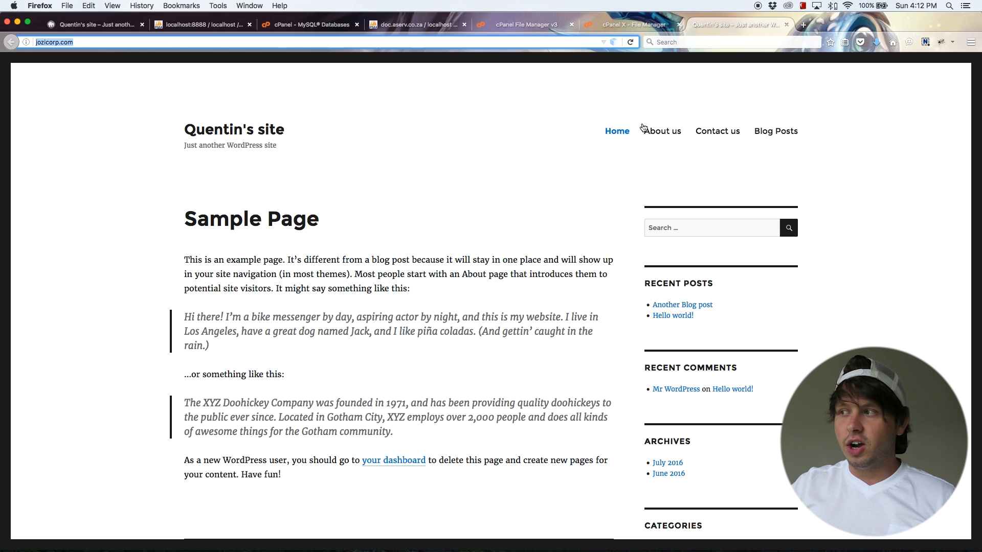
{"action": "mouse_move", "coordinate": [240, 531]}
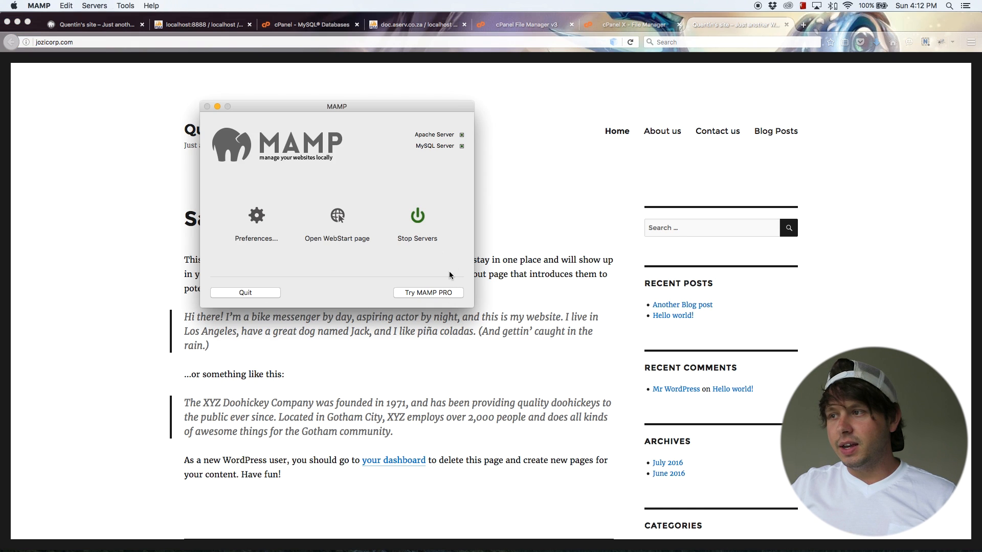
{"action": "mouse_move", "coordinate": [417, 216]}
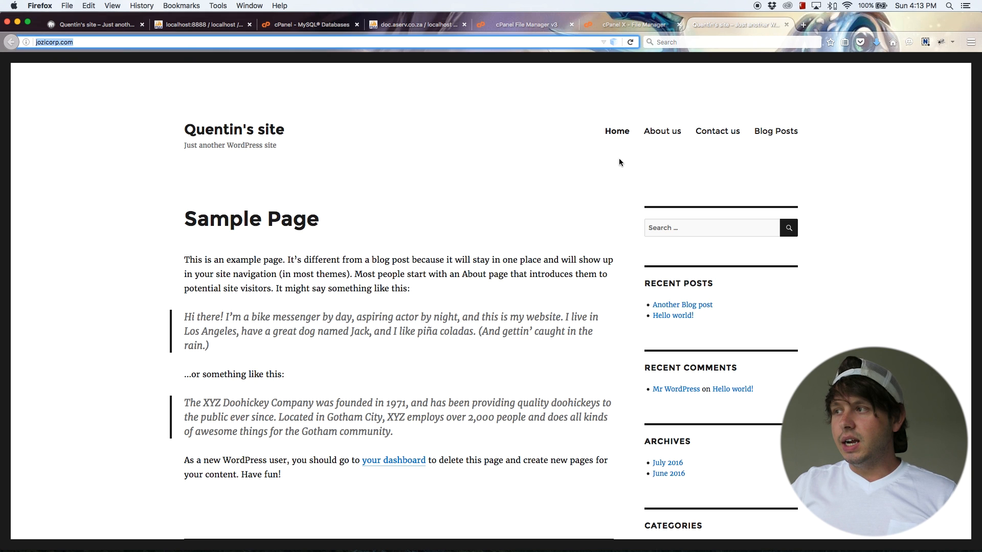
{"action": "left_click", "coordinate": [662, 130]}
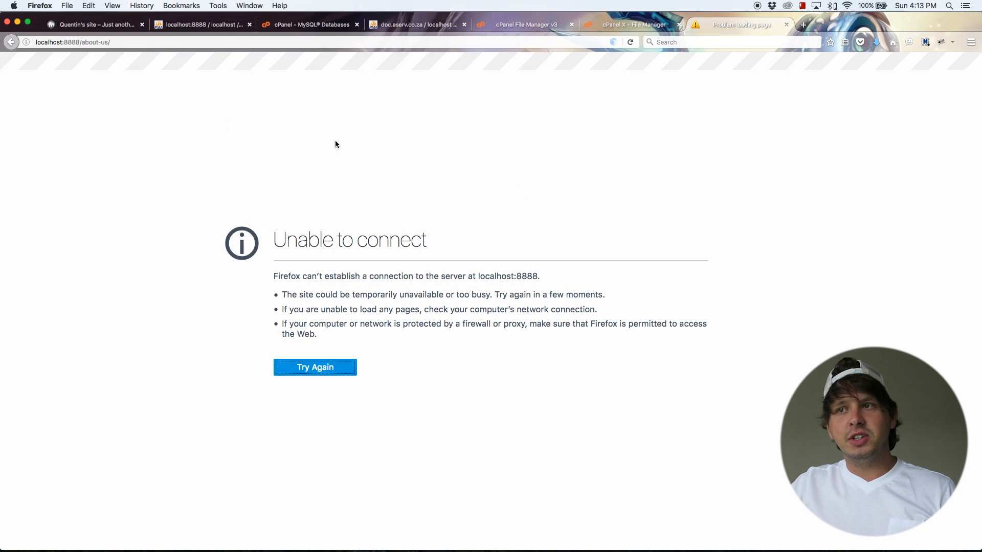
{"action": "left_click", "coordinate": [73, 42]}
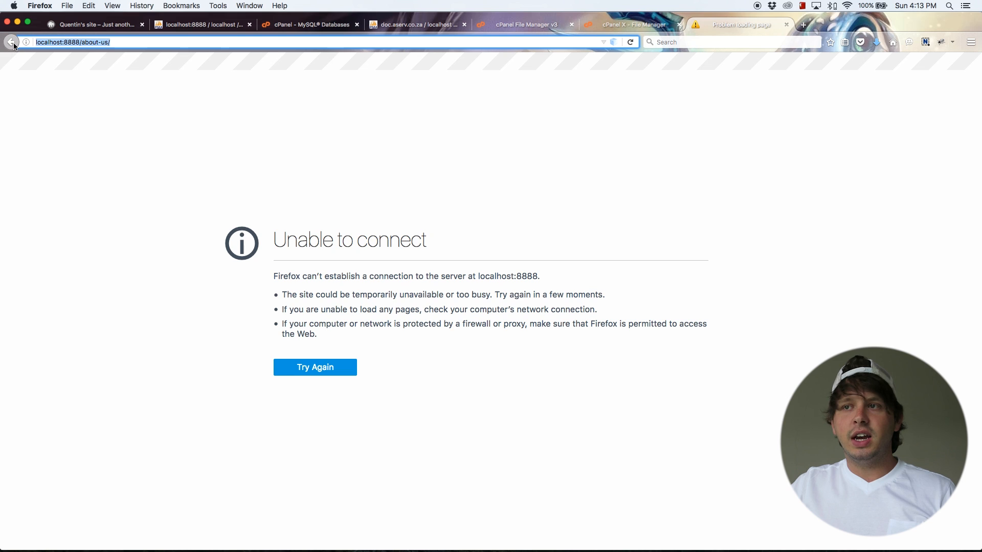
{"action": "type", "text": "jozicorp.com"}
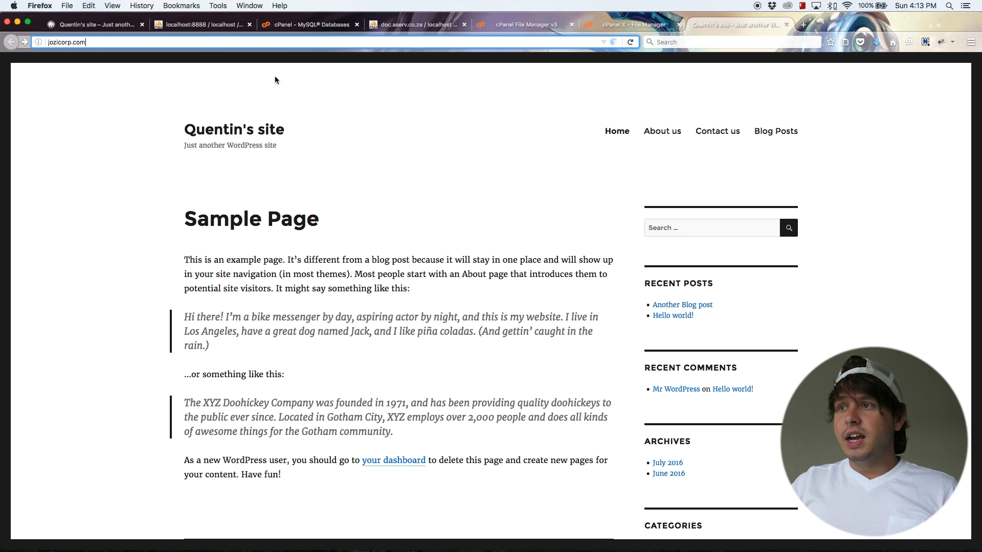
{"action": "left_click", "coordinate": [307, 24]}
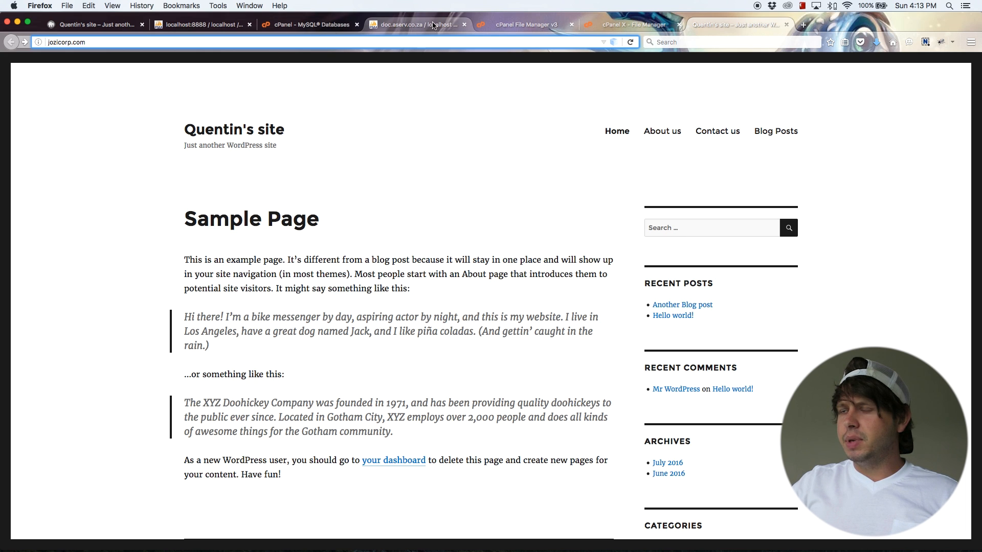
- Open an empty SQL query box for the jozicbay_wpdb database in phpMyAdmin
{"action": "left_click", "coordinate": [416, 24]}
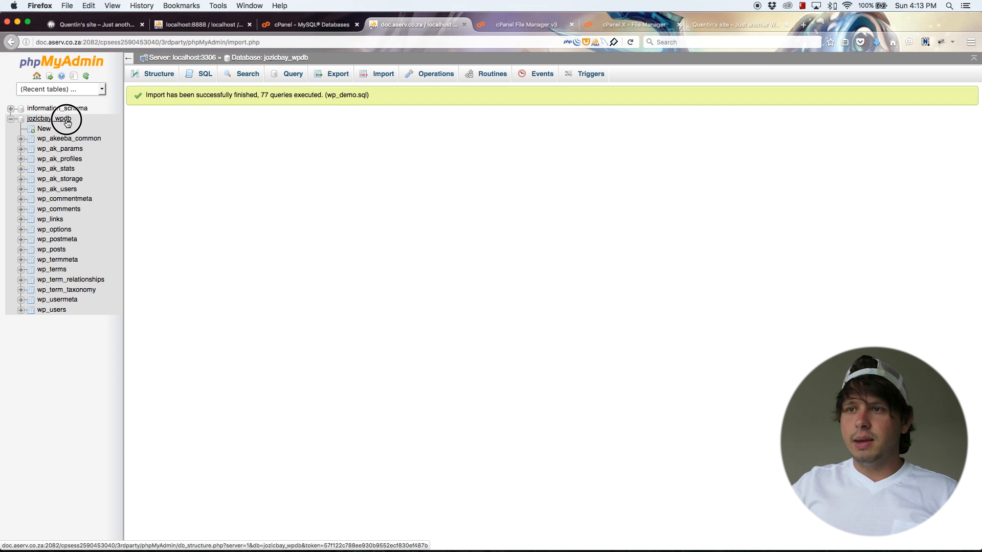
{"action": "left_click", "coordinate": [47, 118]}
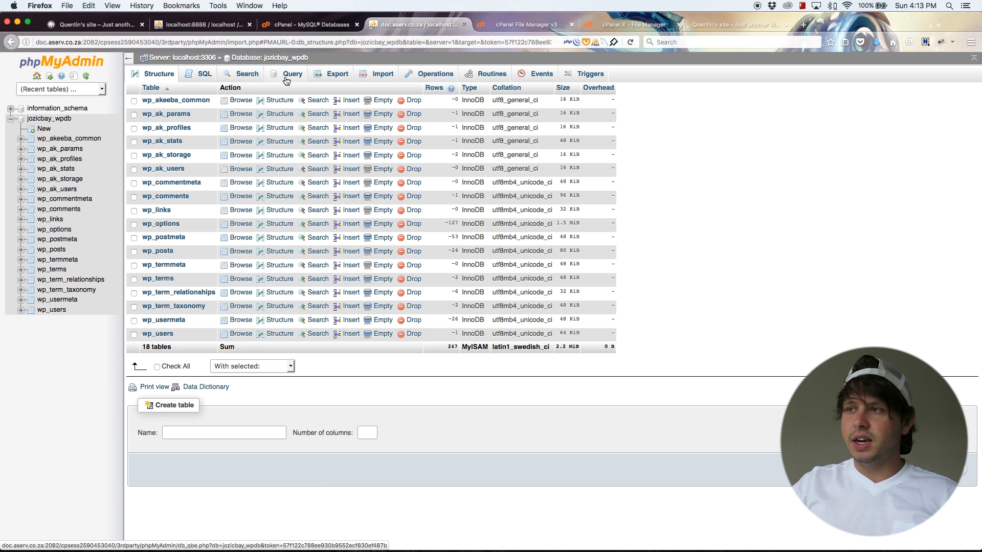
{"action": "left_click", "coordinate": [292, 74]}
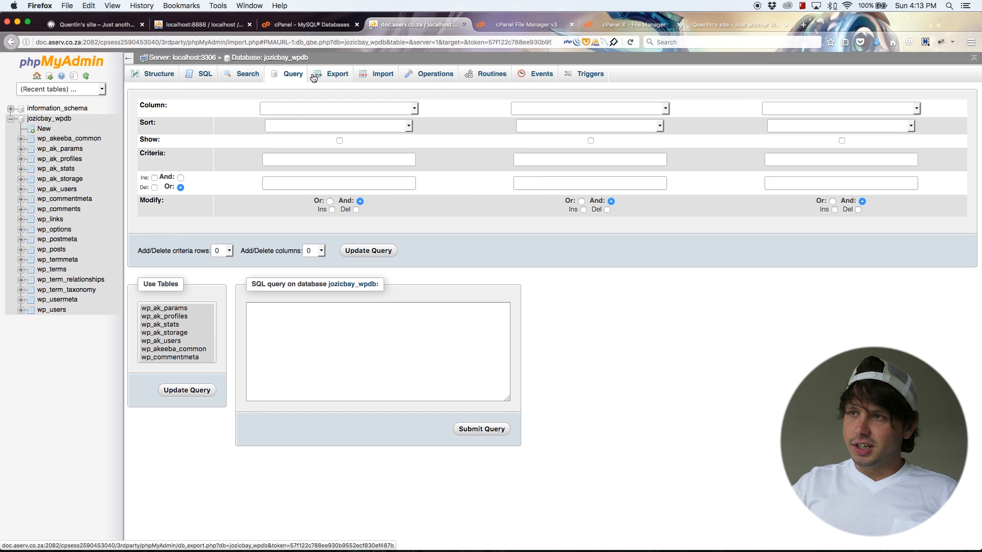
{"action": "left_click", "coordinate": [204, 74]}
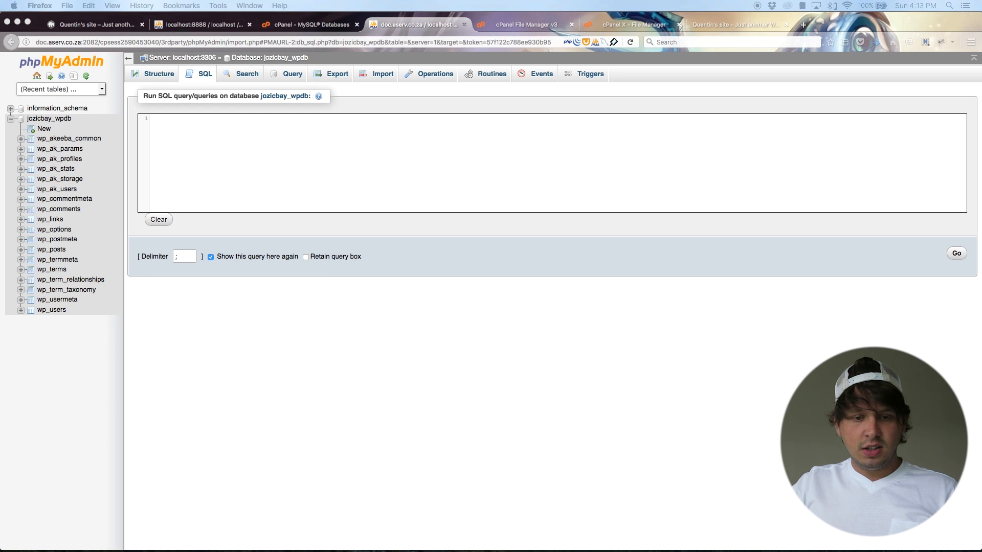
{"action": "mouse_move", "coordinate": [210, 134]}
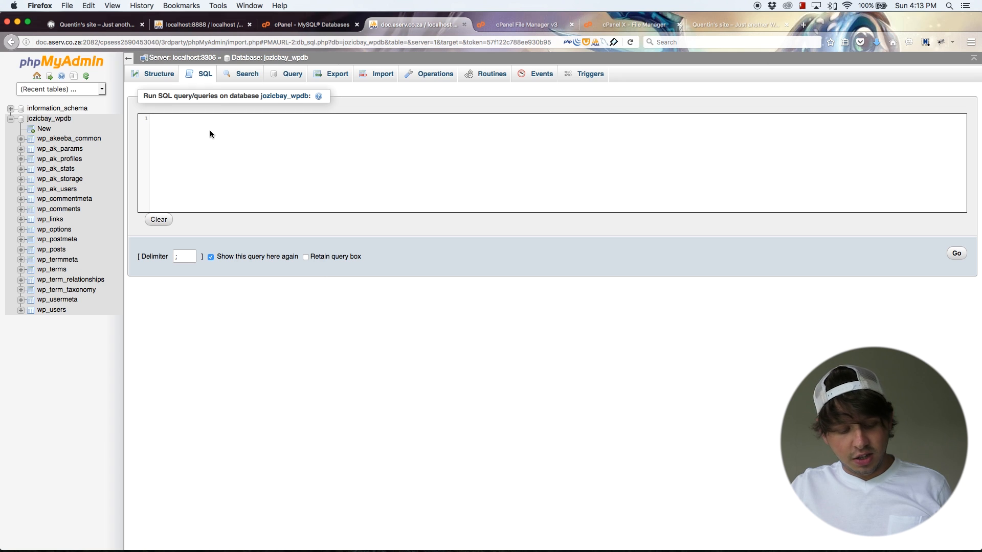
- Run the wp_options query replacing localhost:8888 with jozicorp.com, updating home and siteurl
{"action": "type", "text": "UPDATE wp_options SET option_value = replace(option_value, 'oldurl', 'newurl') WHERE option_name = 'home' OR option_name = 'siteurl';"}
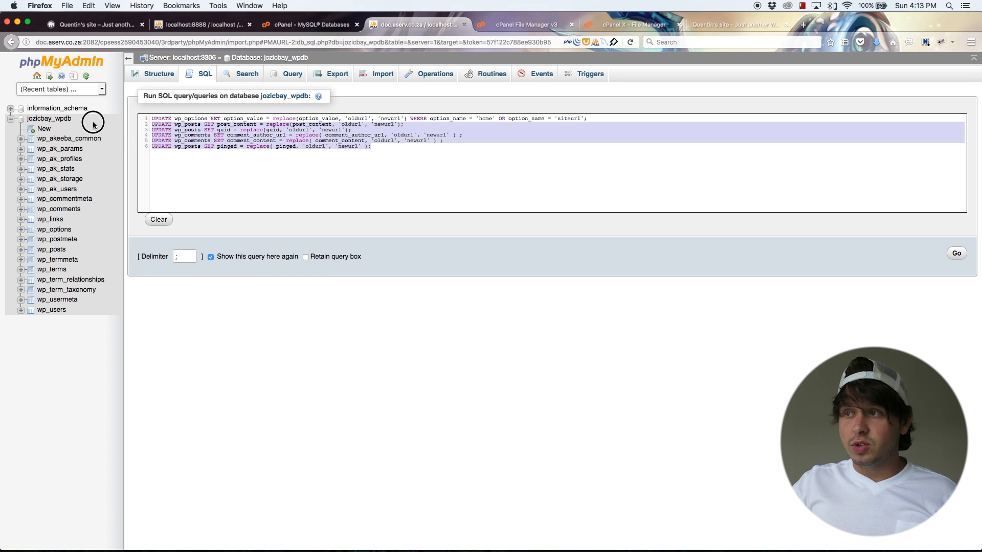
{"action": "mouse_move", "coordinate": [394, 164]}
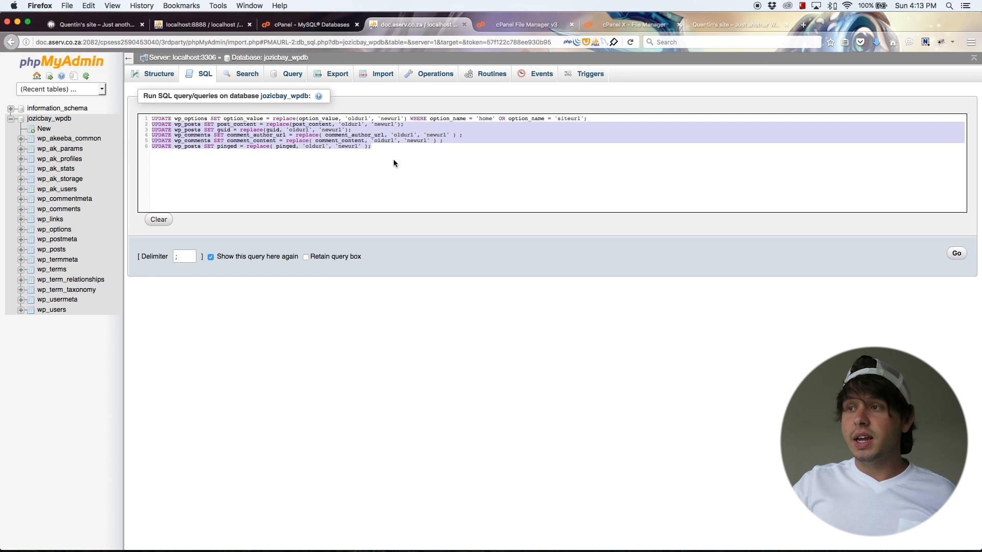
{"action": "mouse_move", "coordinate": [428, 156]}
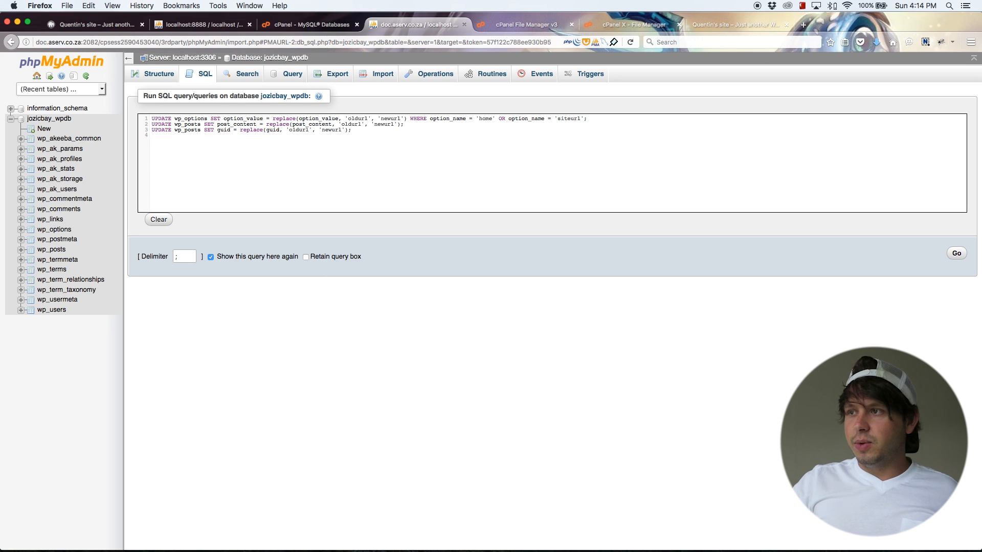
{"action": "mouse_move", "coordinate": [329, 115]}
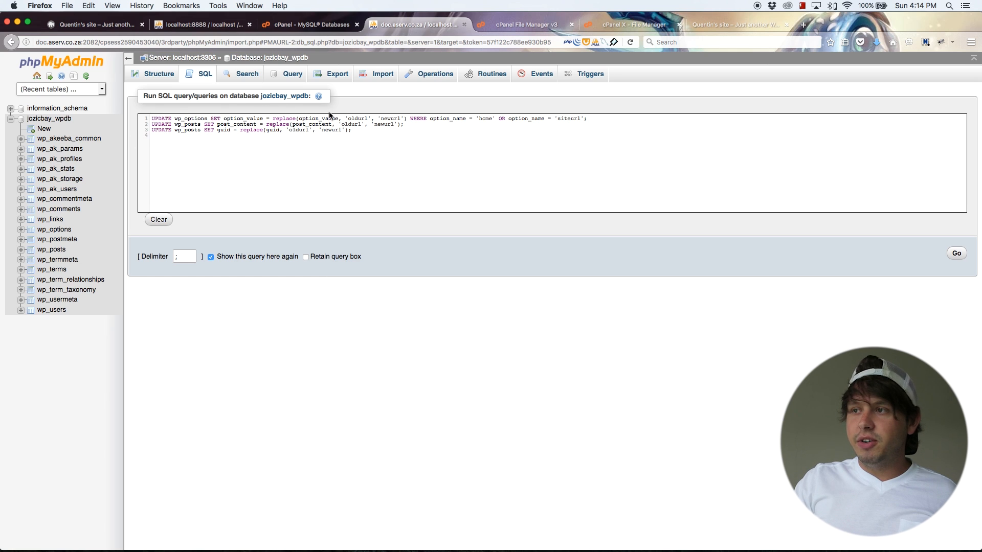
{"action": "double_click", "coordinate": [357, 118]}
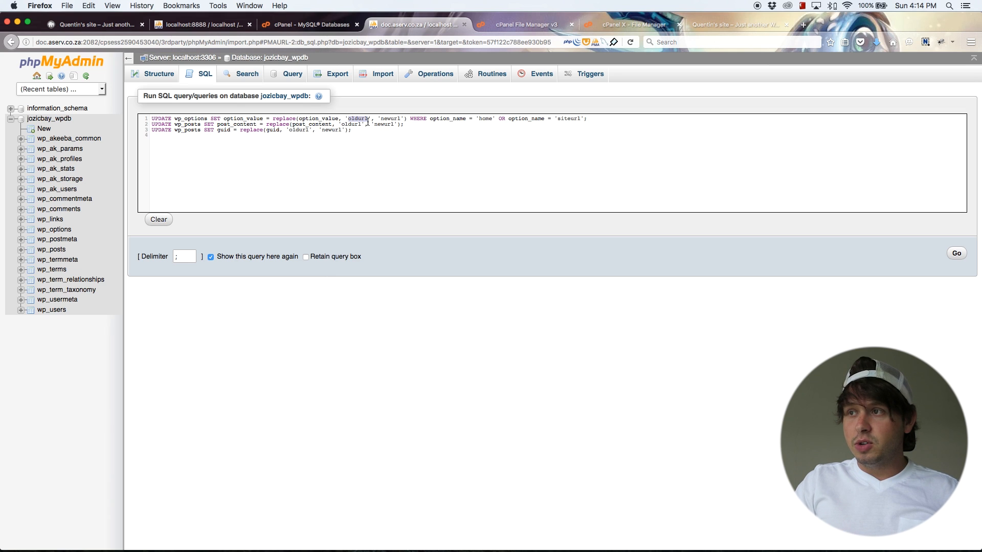
{"action": "type", "text": "localhost:"}
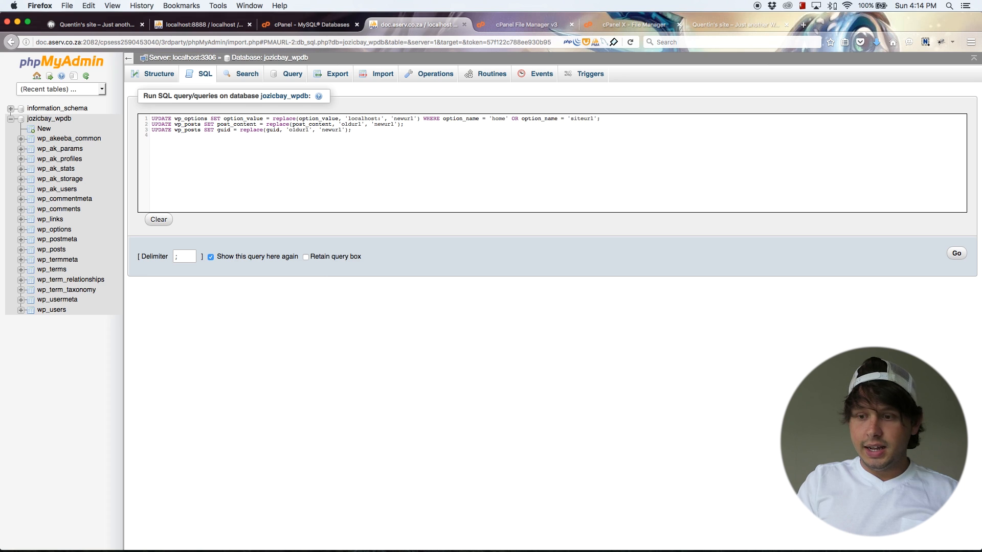
{"action": "type", "text": "8888"}
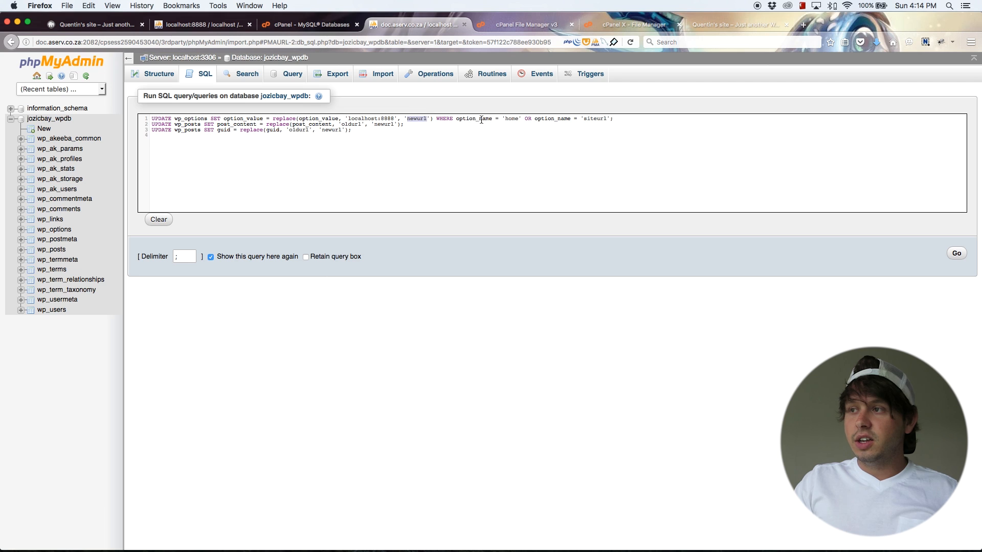
{"action": "type", "text": "jozicorp.com"}
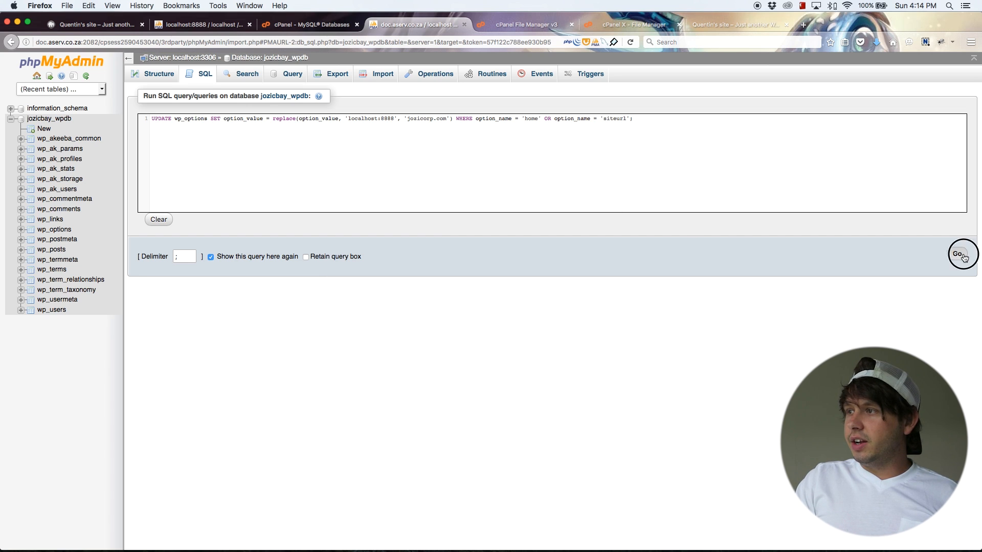
{"action": "left_click", "coordinate": [962, 253]}
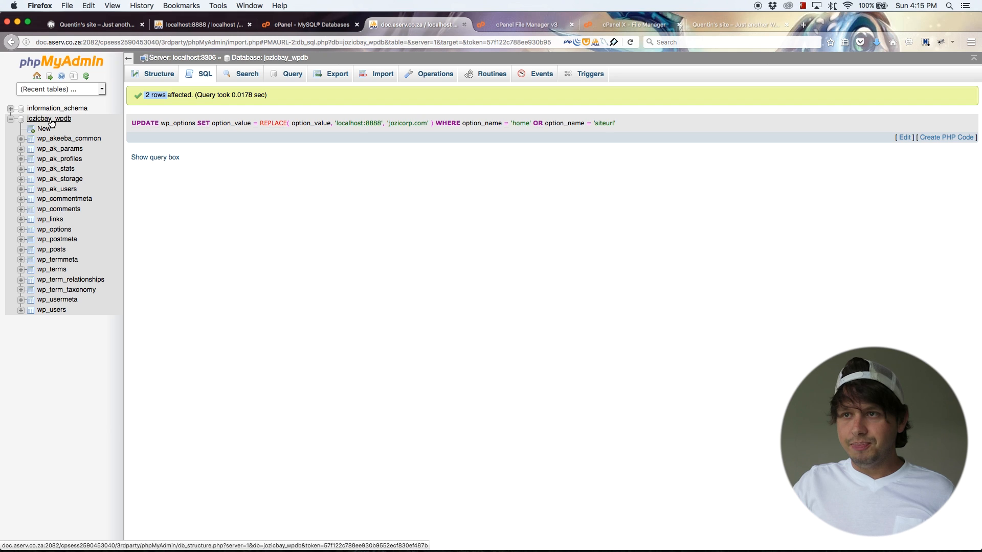
- Run the wp_posts post_content query replacing localhost:8888 with jozicorp.com, affecting 2 rows
{"action": "left_click", "coordinate": [158, 74]}
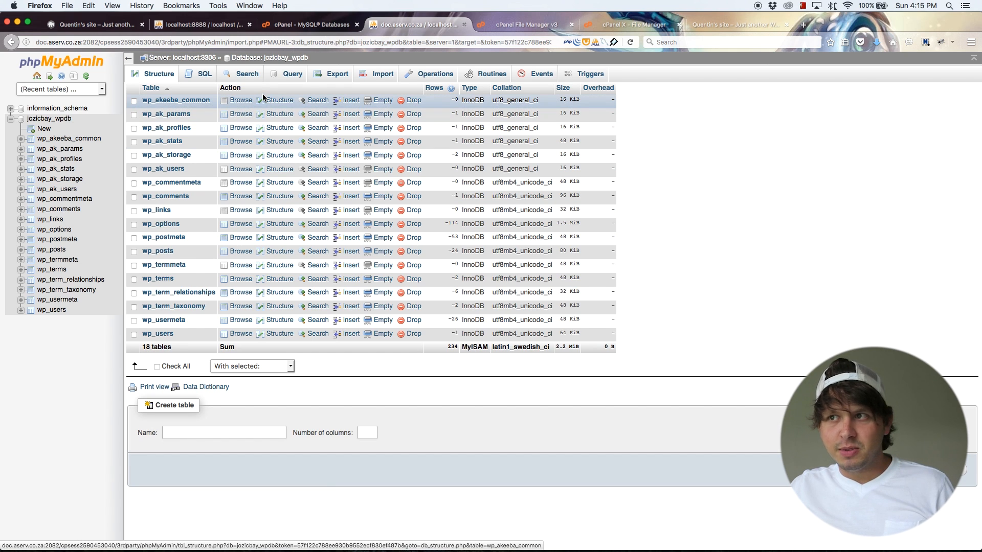
{"action": "left_click", "coordinate": [204, 74]}
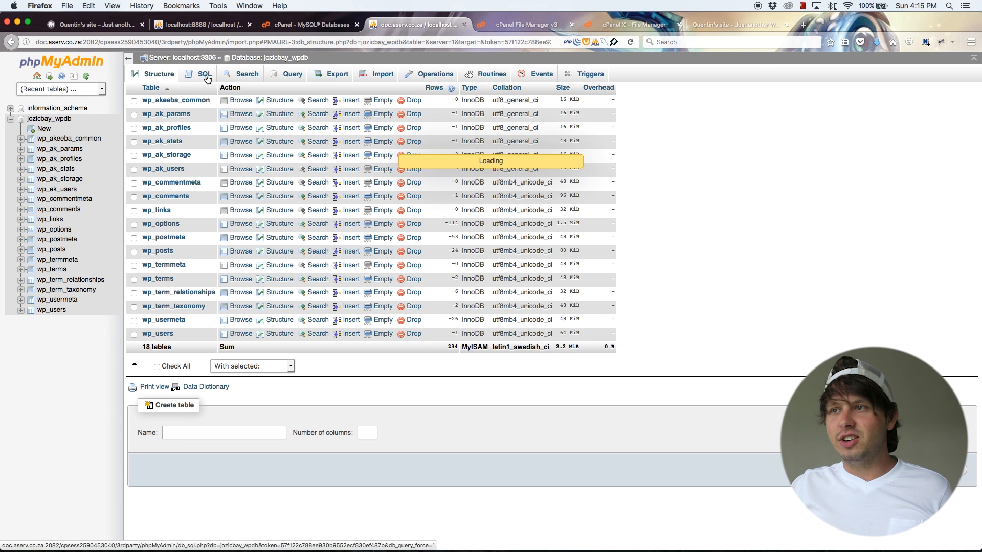
{"action": "left_click", "coordinate": [204, 73]}
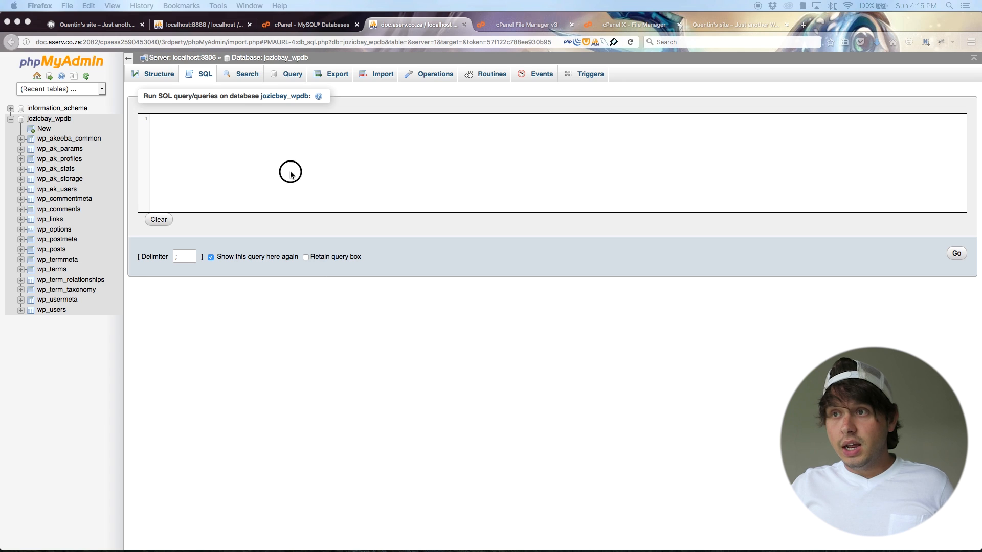
{"action": "type", "text": "UPDATE wp_posts SET post_content = replace(post_content, 'oldurl', 'newurl');"}
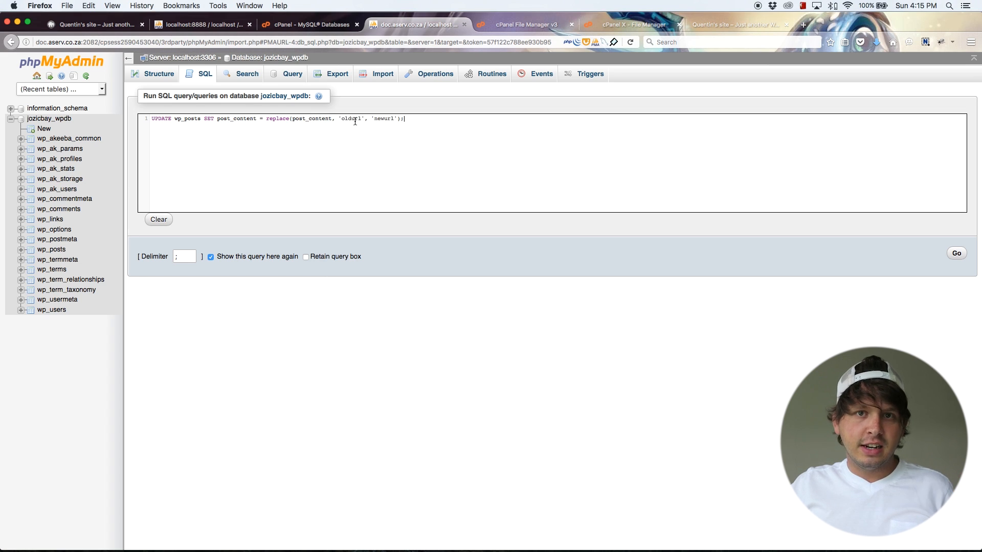
{"action": "double_click", "coordinate": [352, 119]}
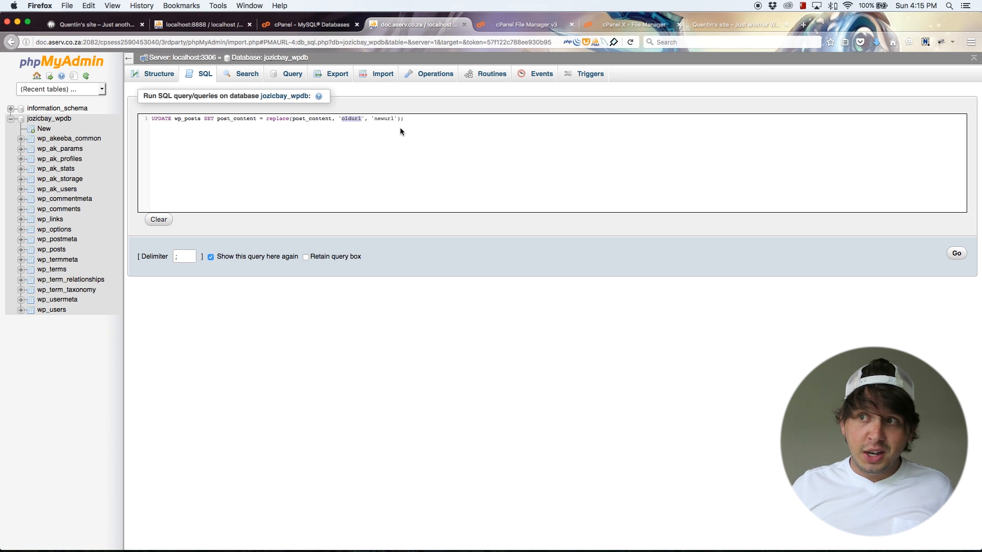
{"action": "type", "text": "localhost:8888"}
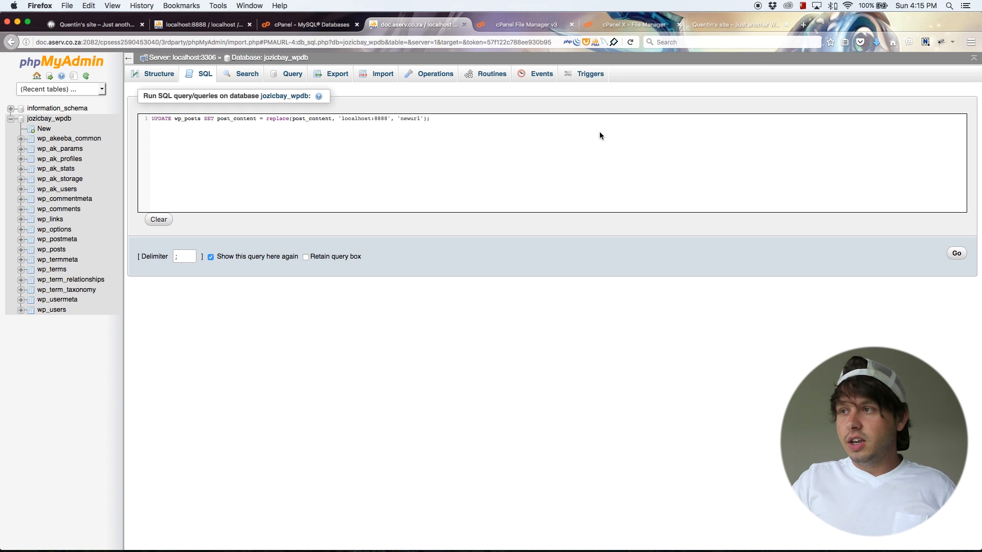
{"action": "type", "text": "jozicorp.com"}
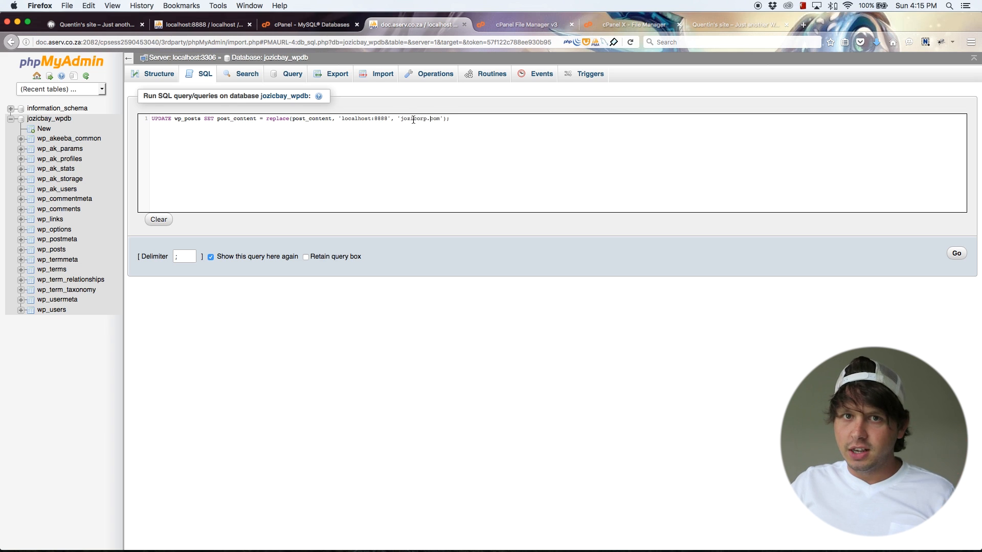
{"action": "left_click", "coordinate": [956, 253]}
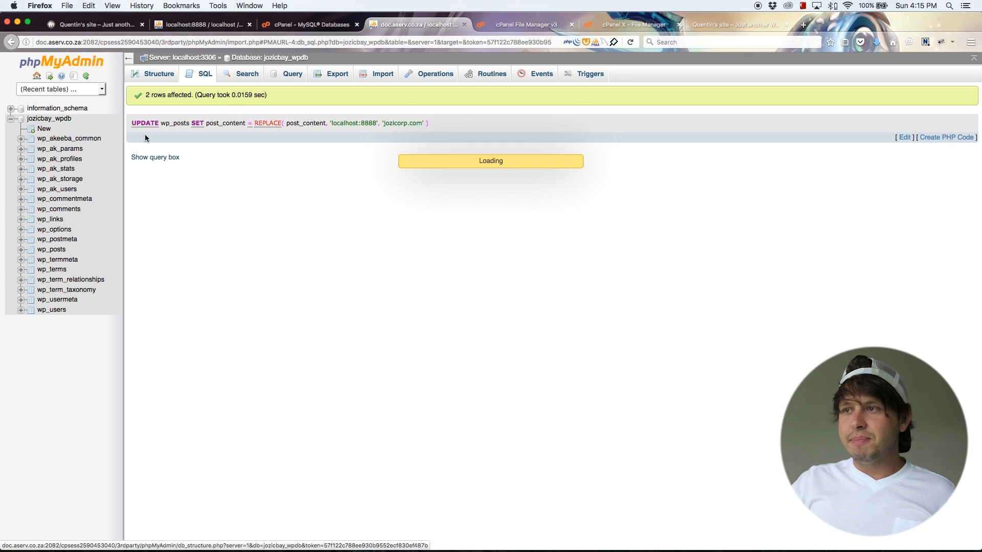
{"action": "left_click", "coordinate": [158, 73]}
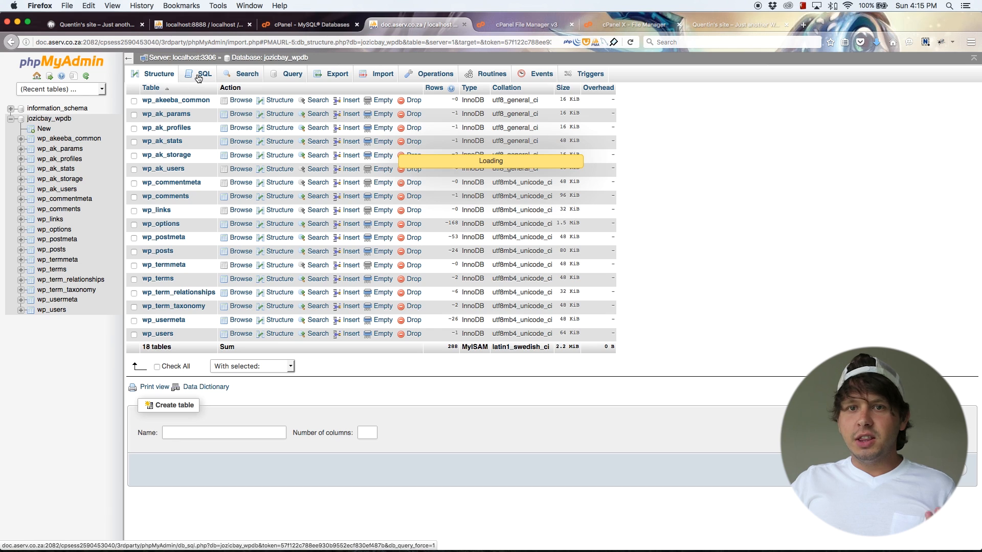
- Draft UPDATE wp_posts SET guid = replace(guid, 'oldurl', 'newurl'); without running it
{"action": "left_click", "coordinate": [204, 74]}
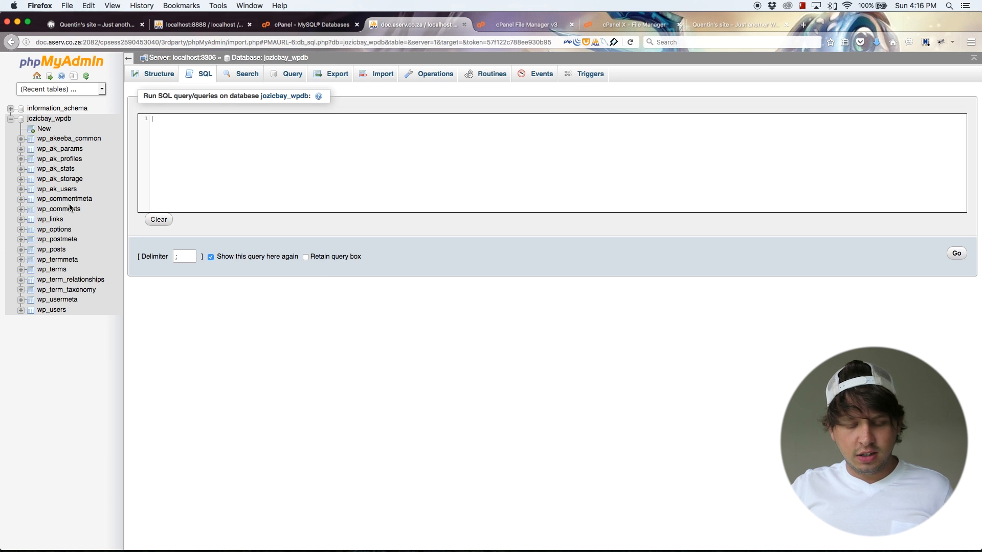
{"action": "type", "text": "UPDATE wp_posts SET guid = replace(guid, 'oldurl', 'newurl');"}
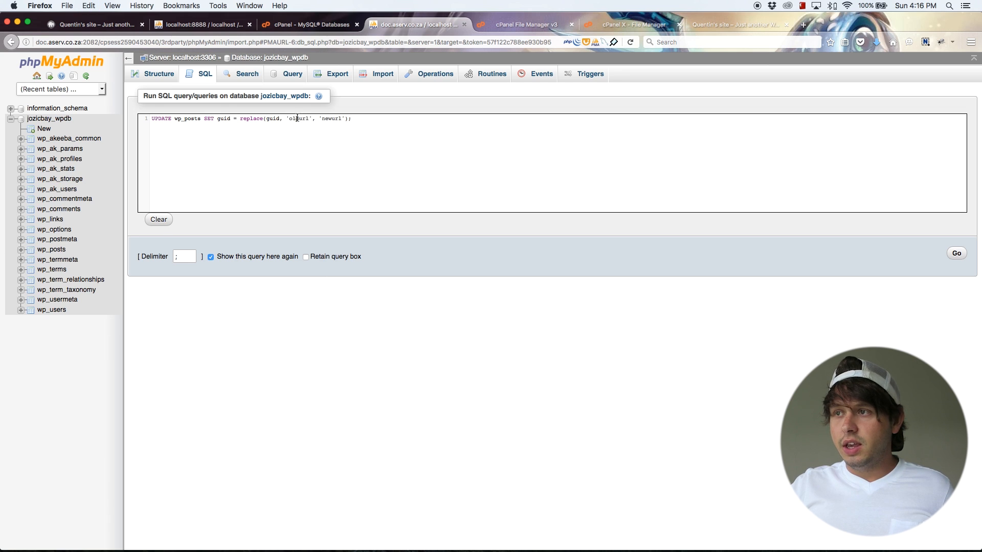
{"action": "double_click", "coordinate": [298, 118]}
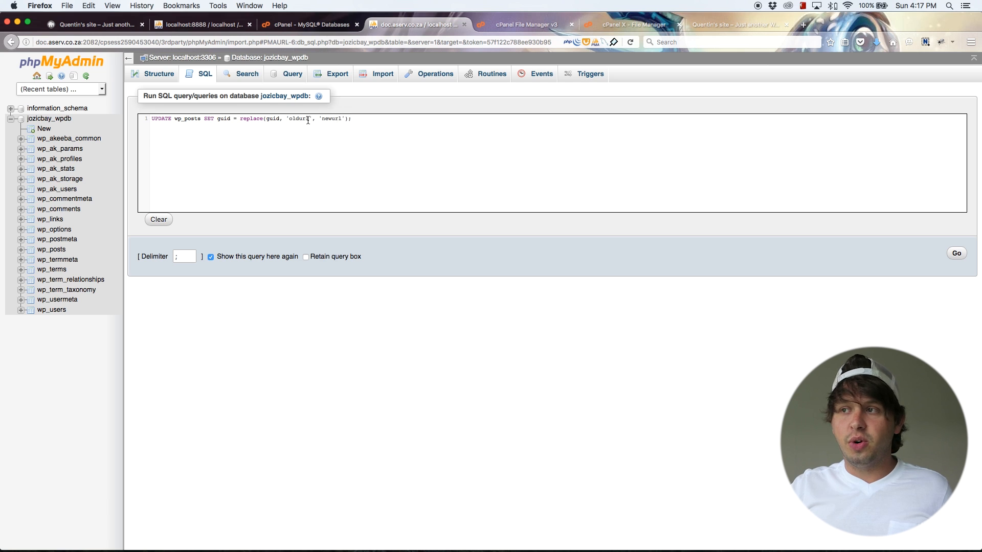
{"action": "double_click", "coordinate": [299, 119]}
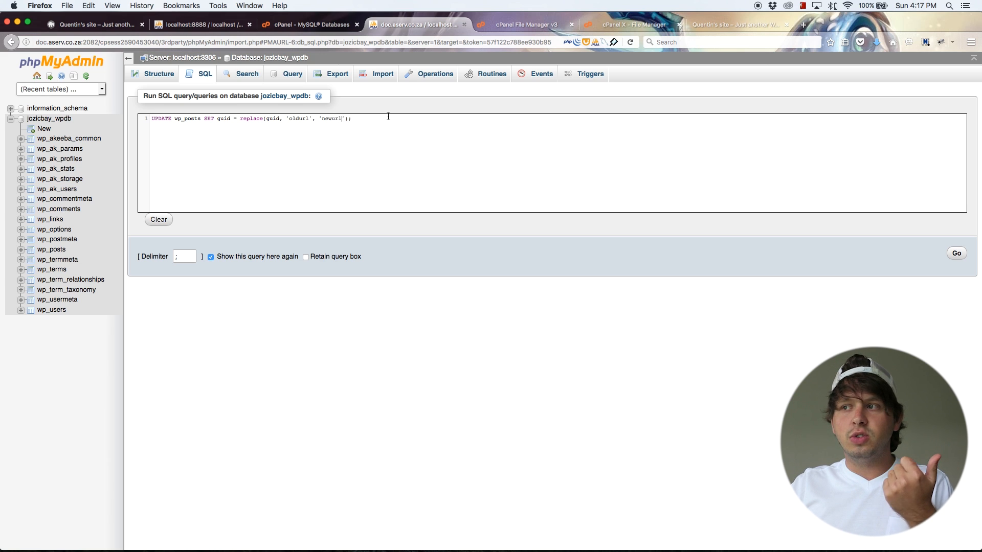
{"action": "type", "text": "/"}
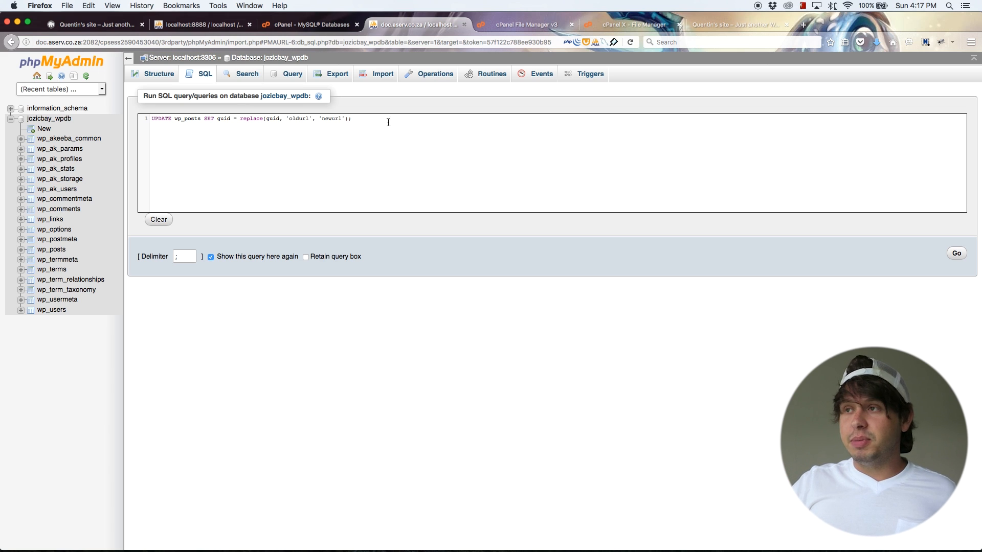
{"action": "left_click", "coordinate": [158, 220]}
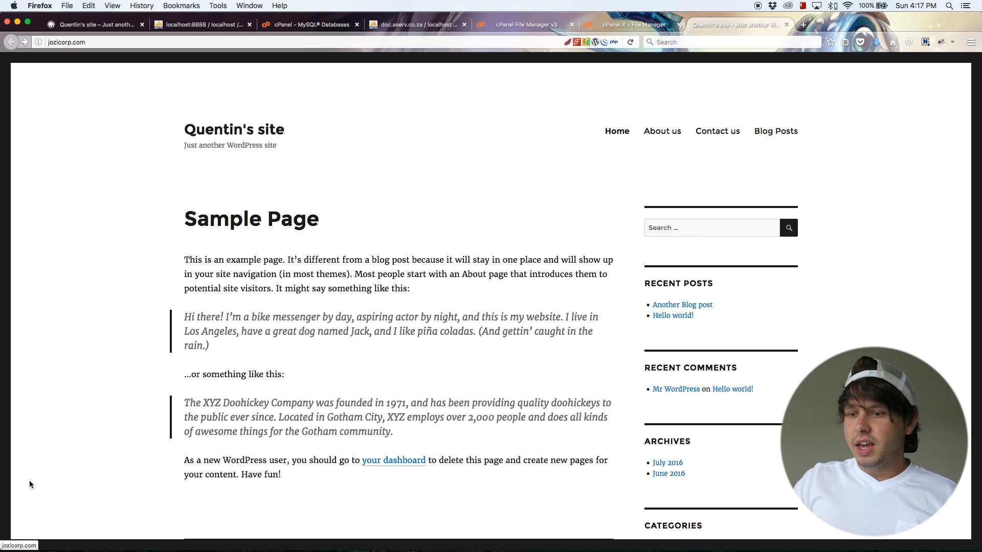
{"action": "mouse_move", "coordinate": [817, 155]}
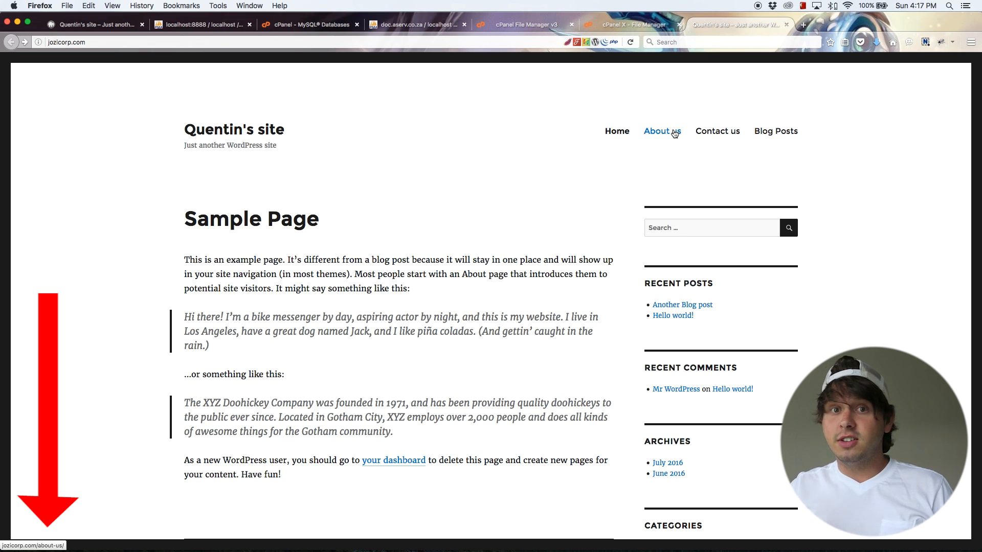
- Open the About us and Contact us pages on jozicorp.com to check links
{"action": "left_click", "coordinate": [717, 131]}
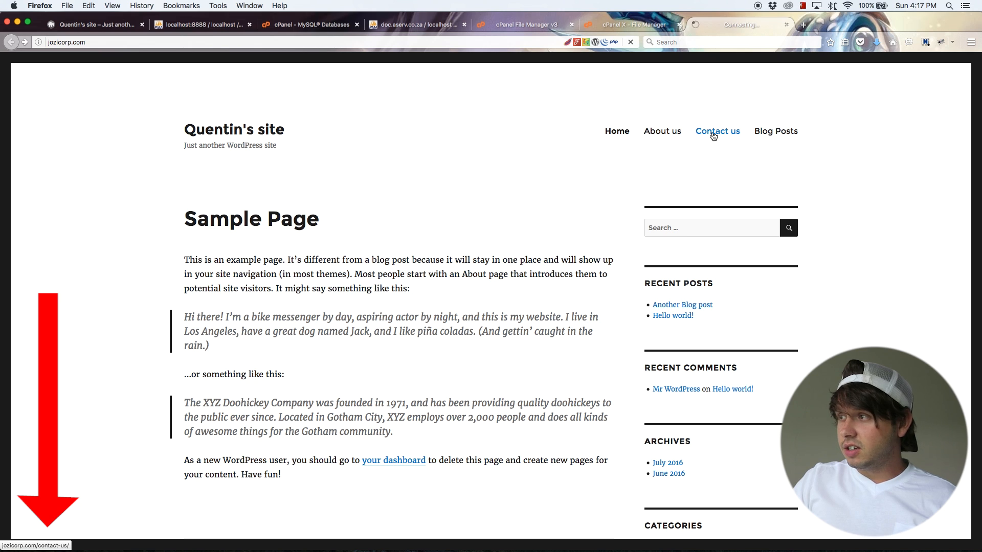
{"action": "left_click", "coordinate": [717, 131]}
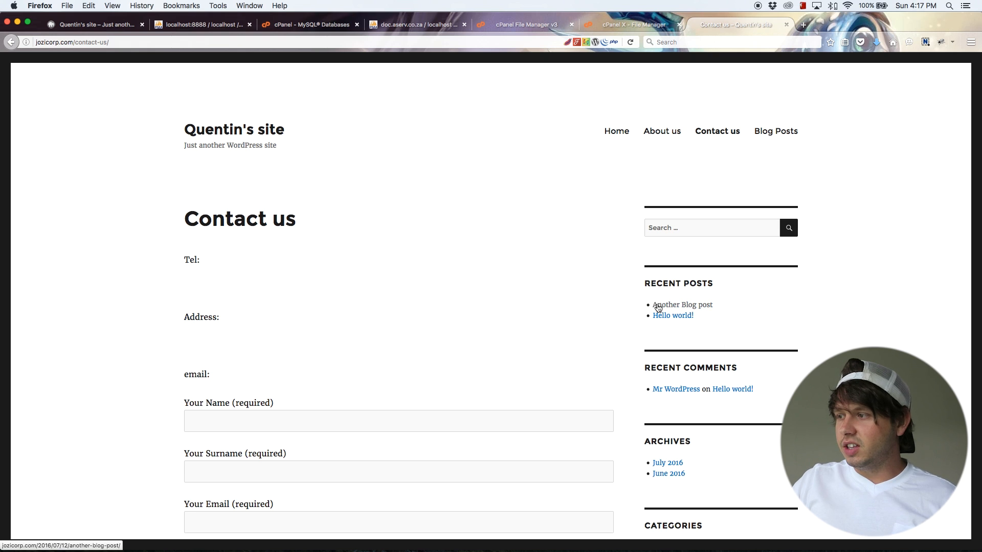
{"action": "mouse_move", "coordinate": [672, 315]}
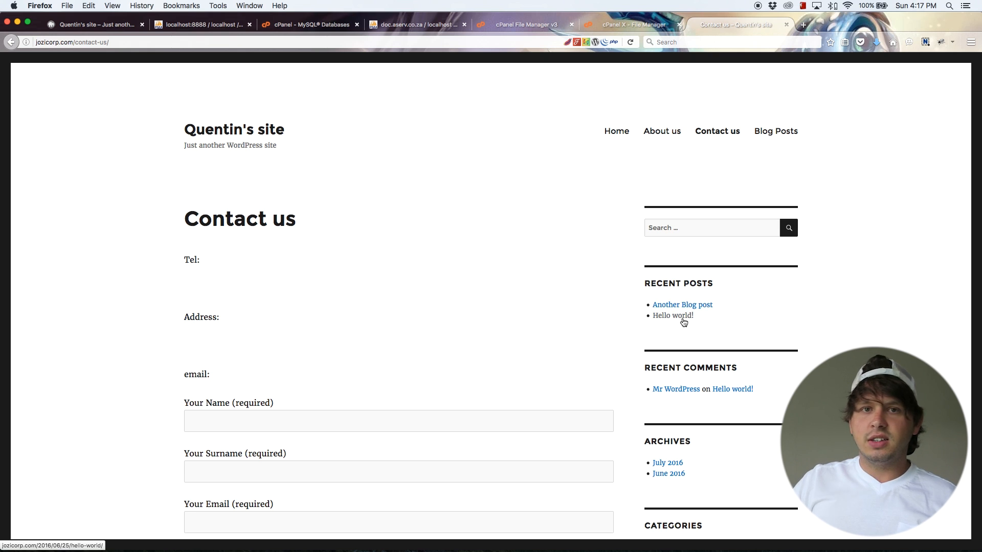